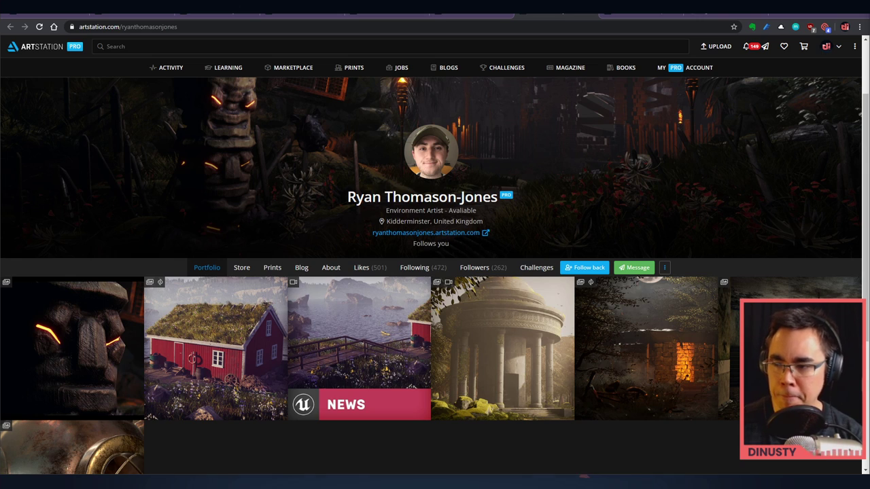
Scroll down the artist's portfolio grid to reach the Divers Helmet thumbnail.
scroll("down", 3)
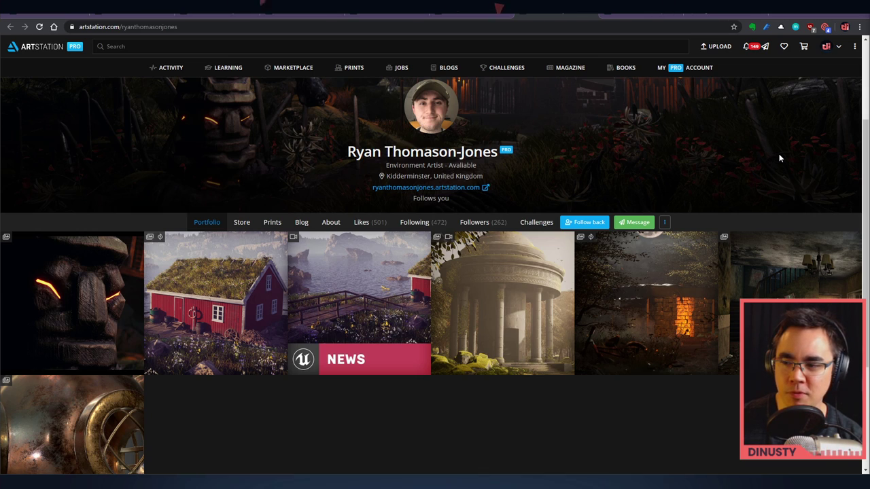
mouse_move(784, 166)
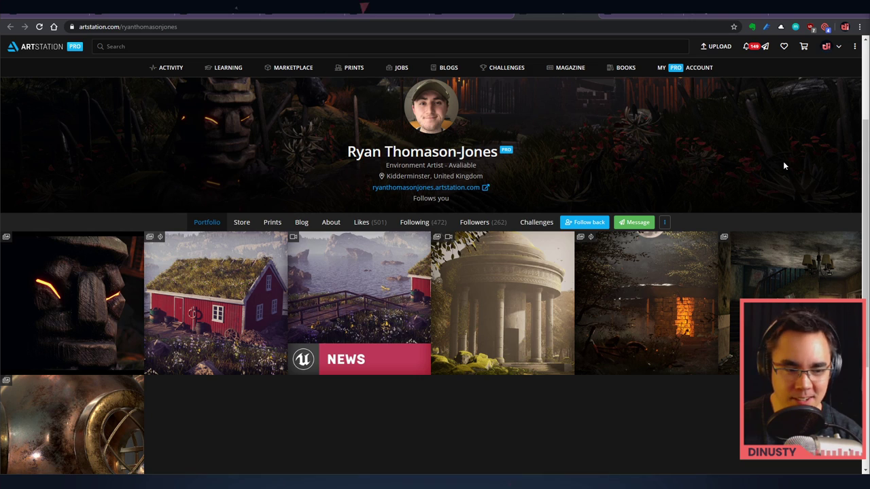
scroll("down", 3)
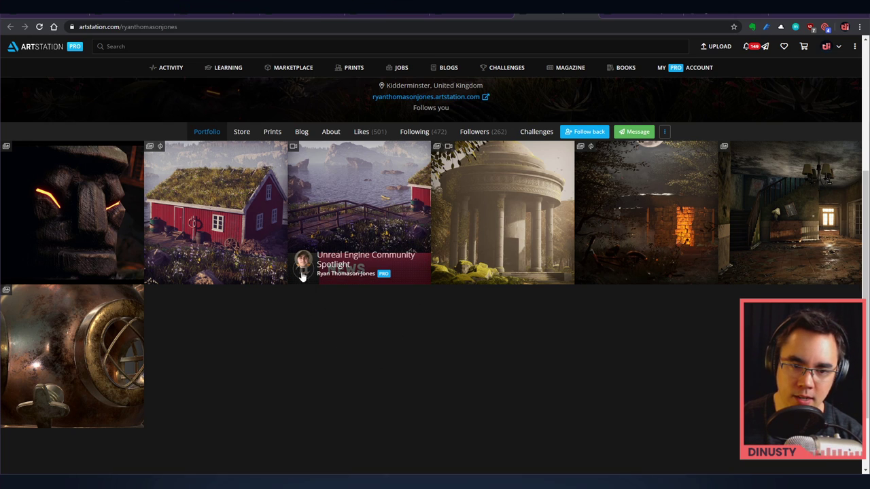
mouse_move(310, 284)
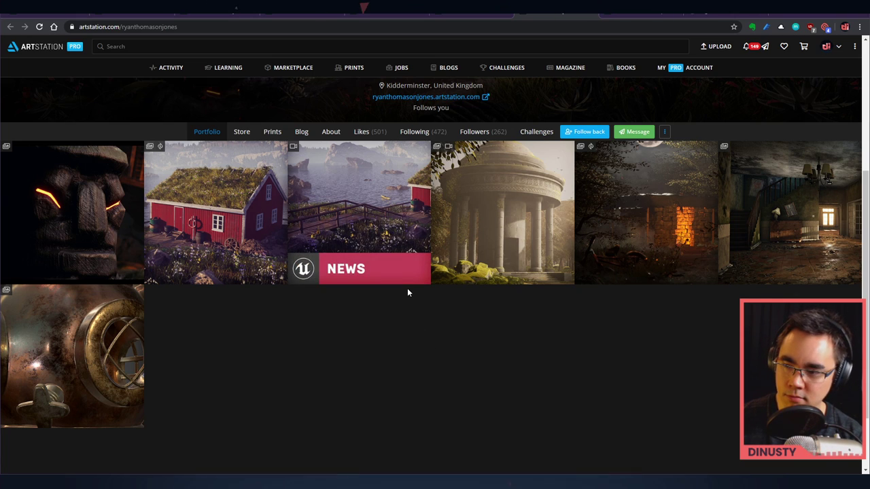
mouse_move(409, 334)
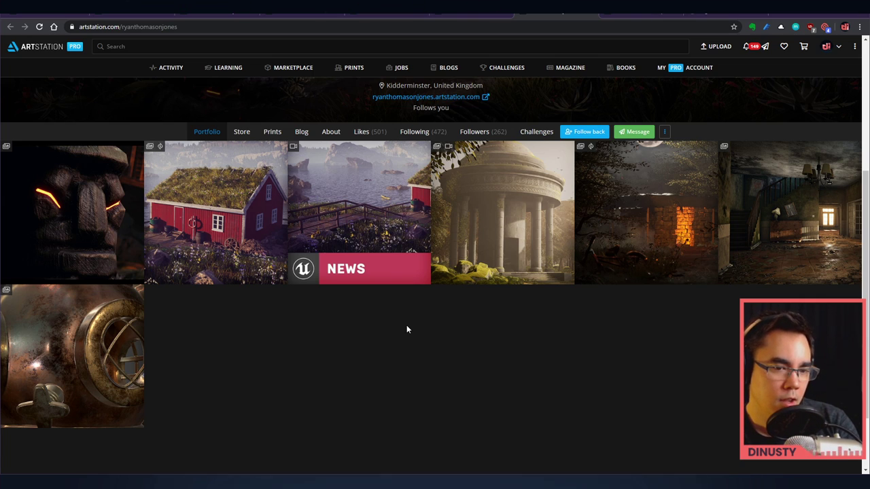
mouse_move(420, 247)
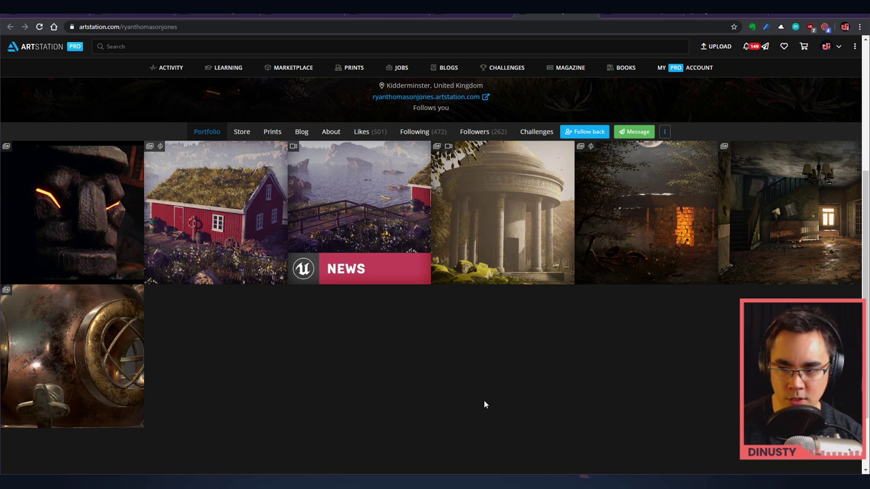
mouse_move(449, 258)
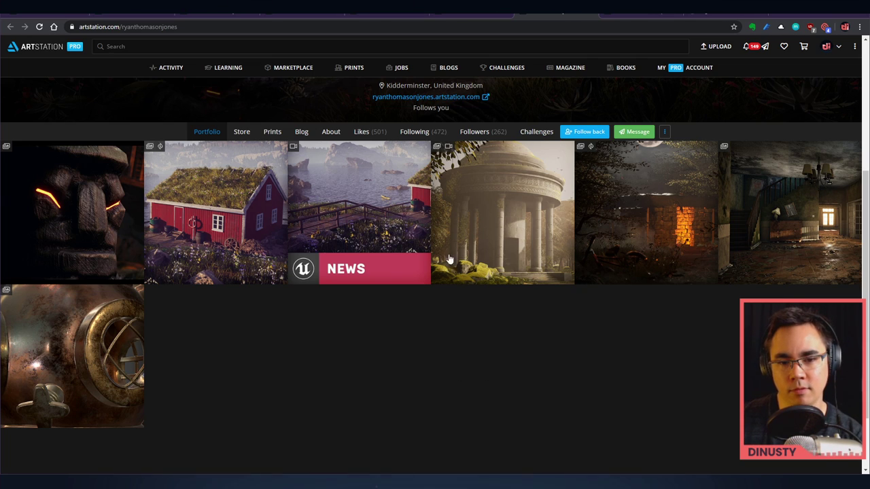
mouse_move(369, 310)
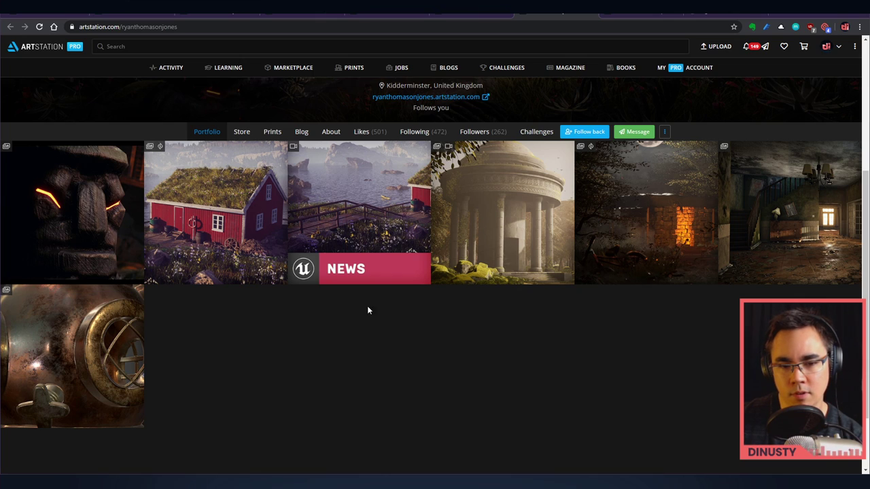
mouse_move(345, 368)
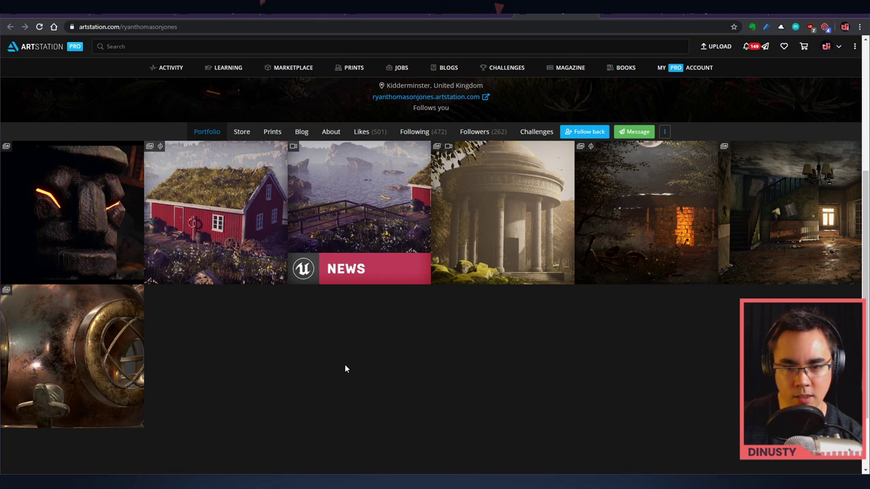
mouse_move(304, 335)
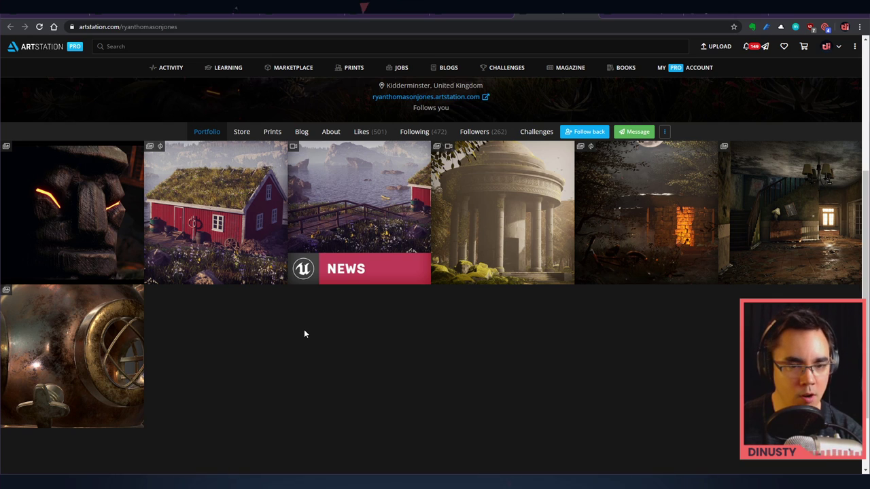
mouse_move(364, 348)
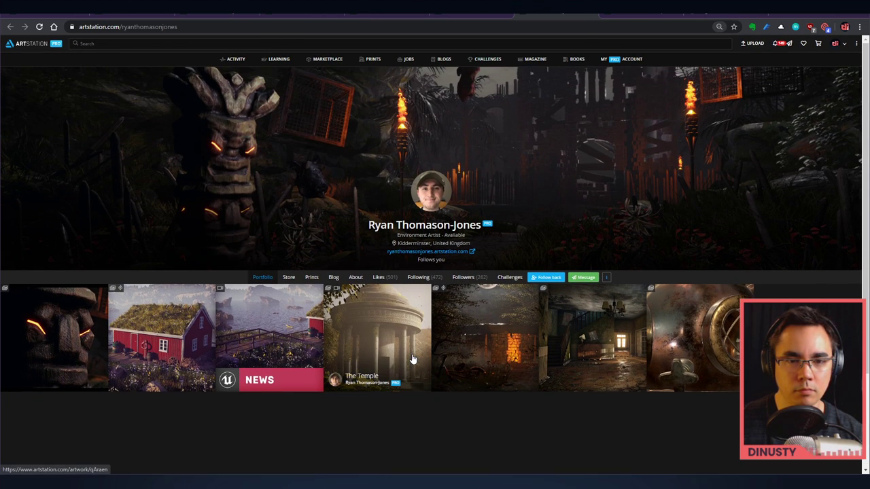
mouse_move(523, 449)
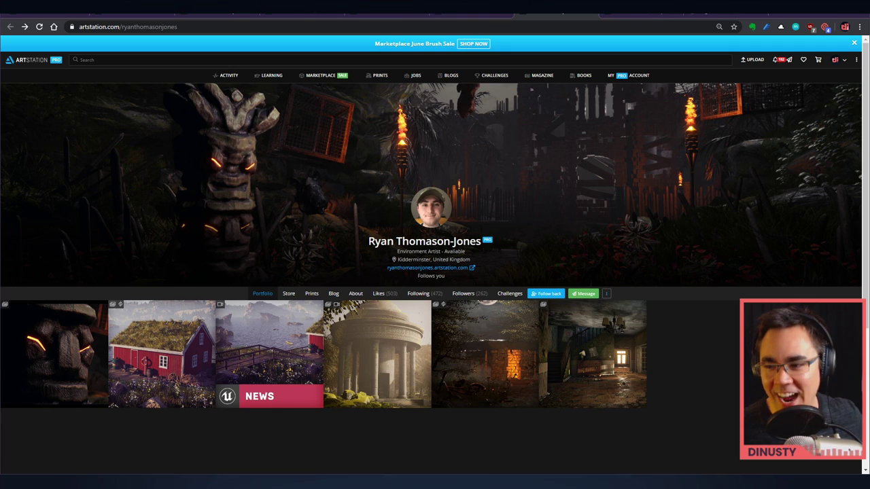
mouse_move(734, 403)
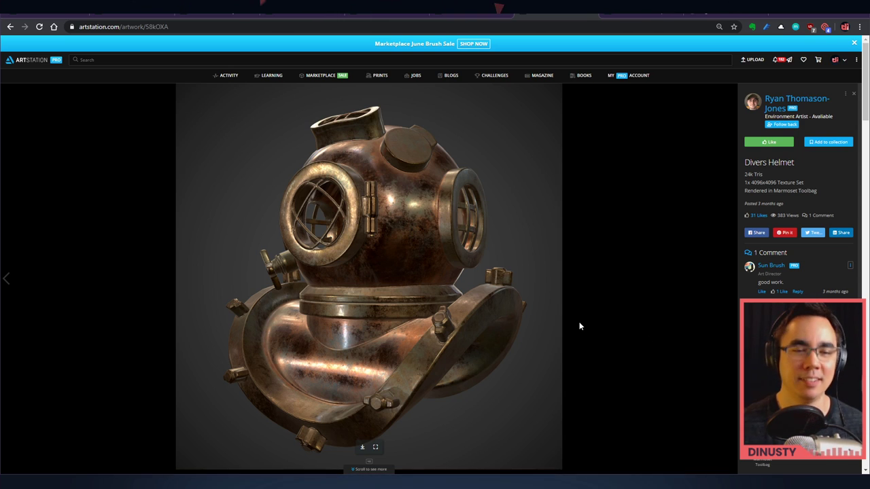
Browse the Divers Helmet back view, wireframe overlays and texture maps, ending on Last of Us Fan Art.
left_click(789, 103)
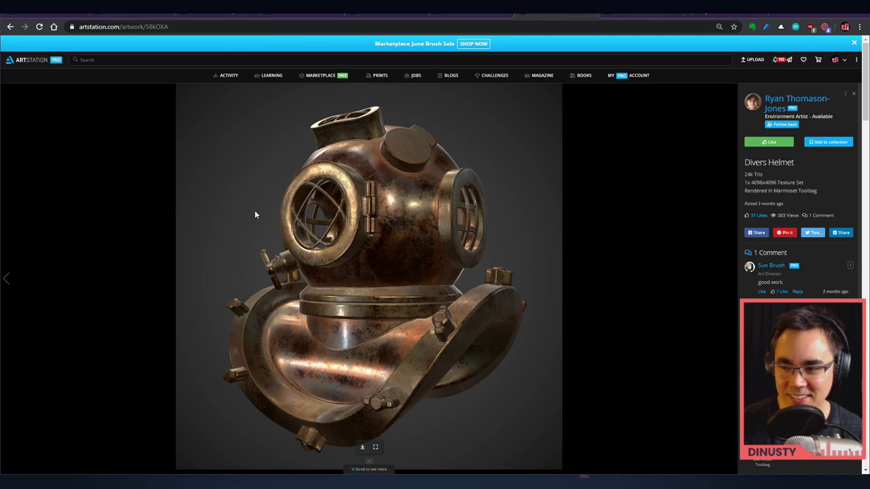
mouse_move(560, 273)
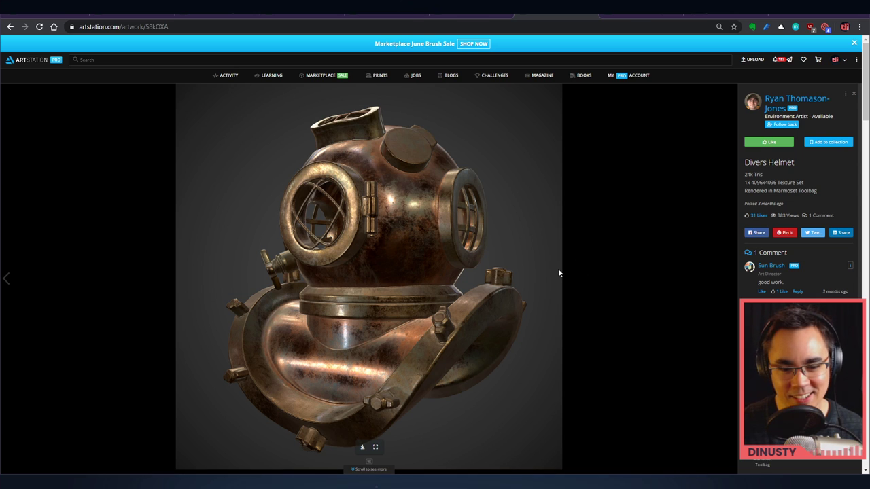
scroll("down", 3)
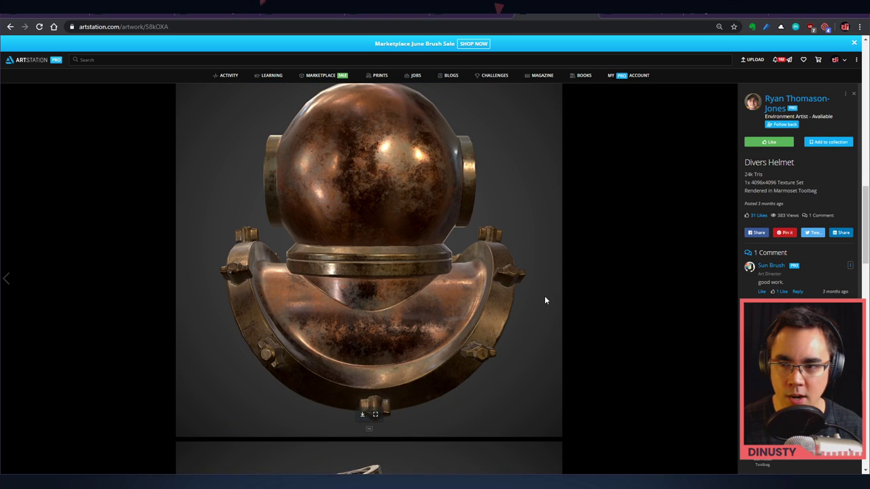
scroll("down", 3)
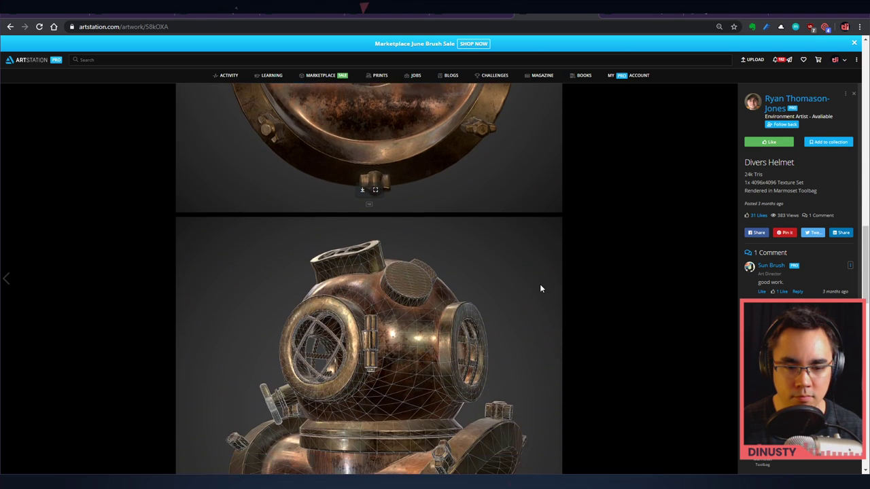
scroll("down", 3)
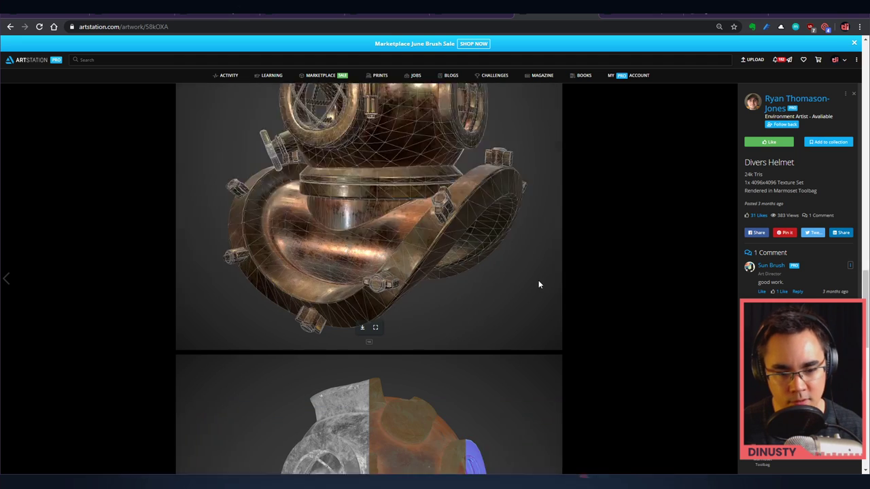
scroll("down", 3)
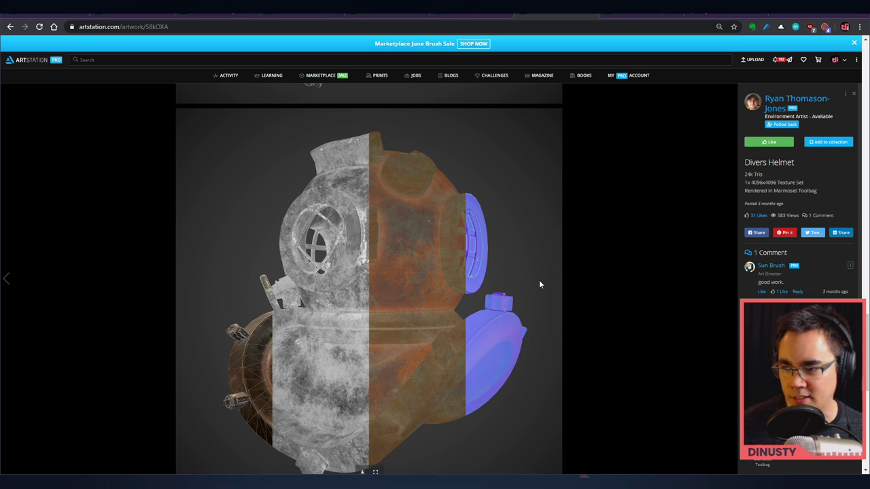
mouse_move(623, 285)
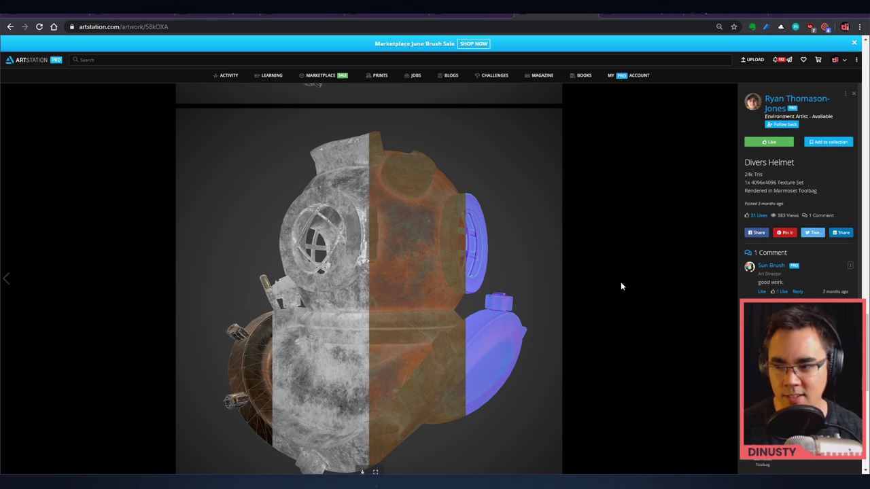
scroll("down", 3)
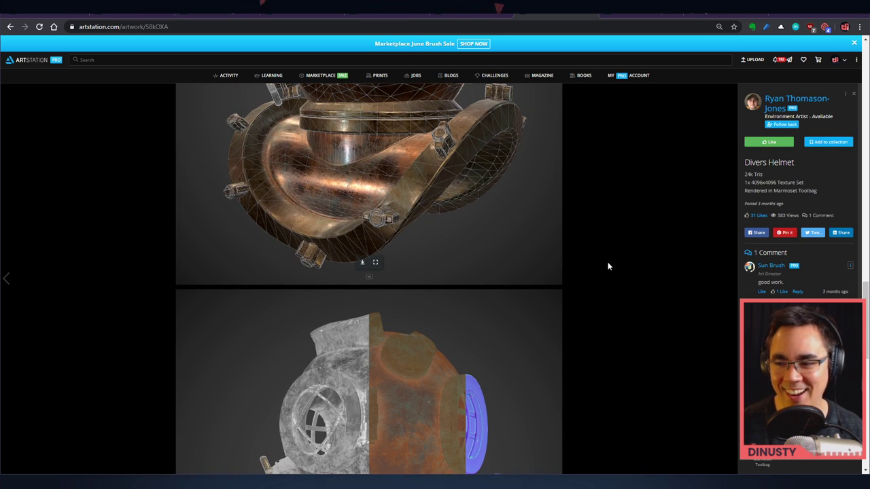
left_click(780, 103)
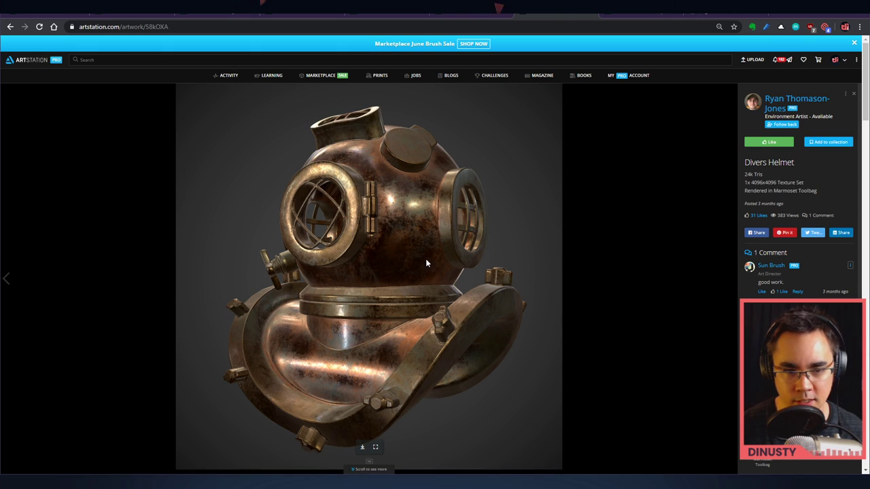
mouse_move(396, 216)
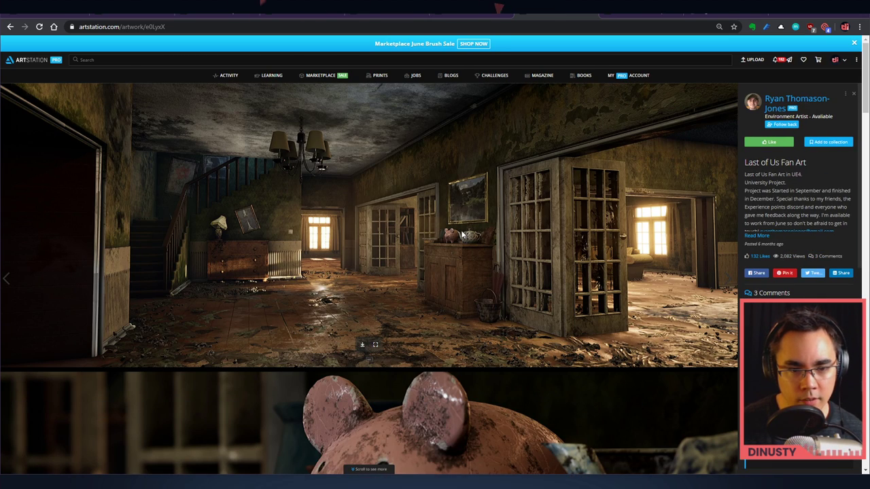
scroll("down", 3)
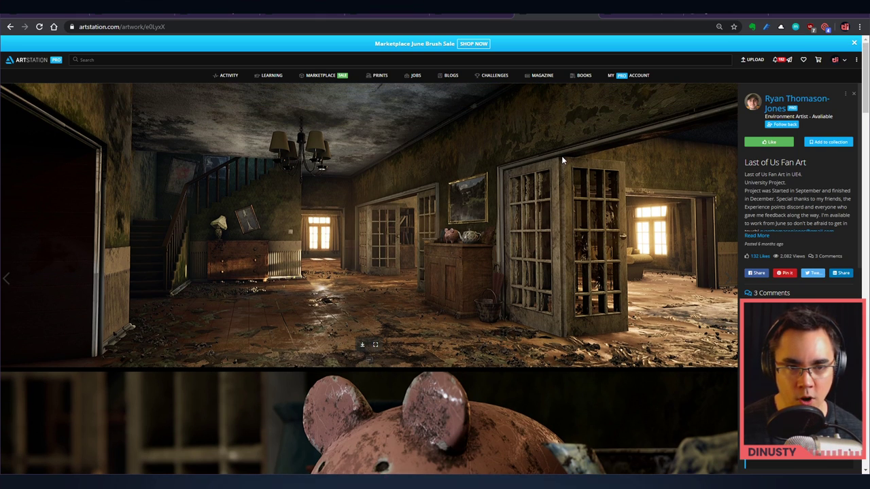
mouse_move(566, 164)
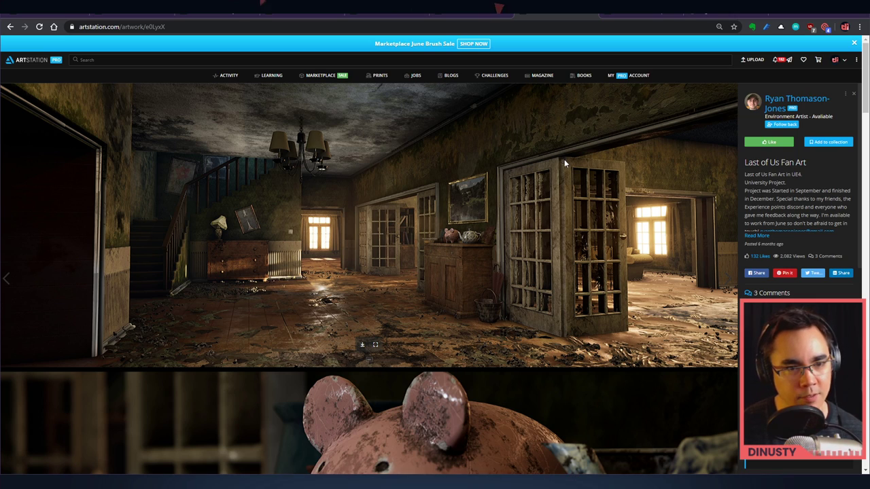
mouse_move(481, 164)
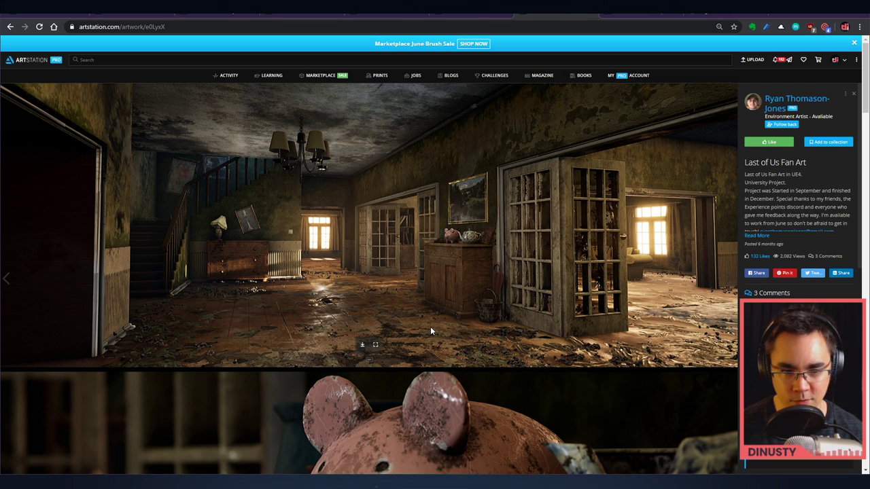
mouse_move(310, 113)
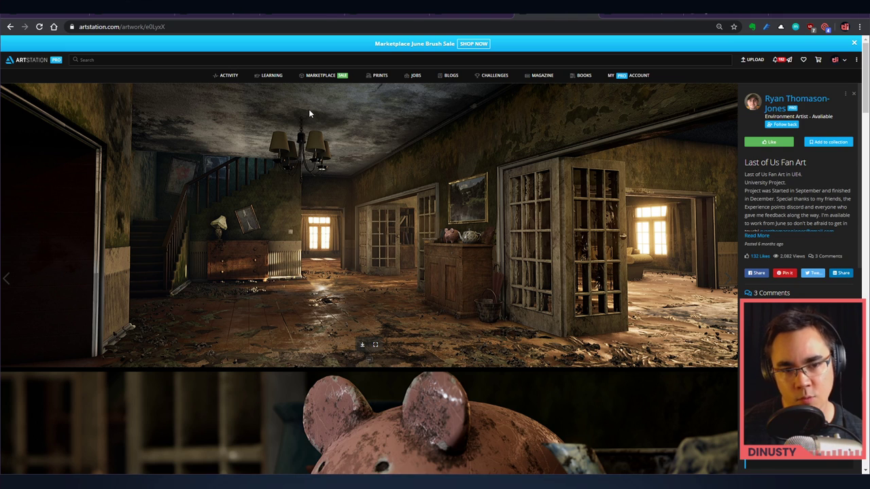
scroll("down", 3)
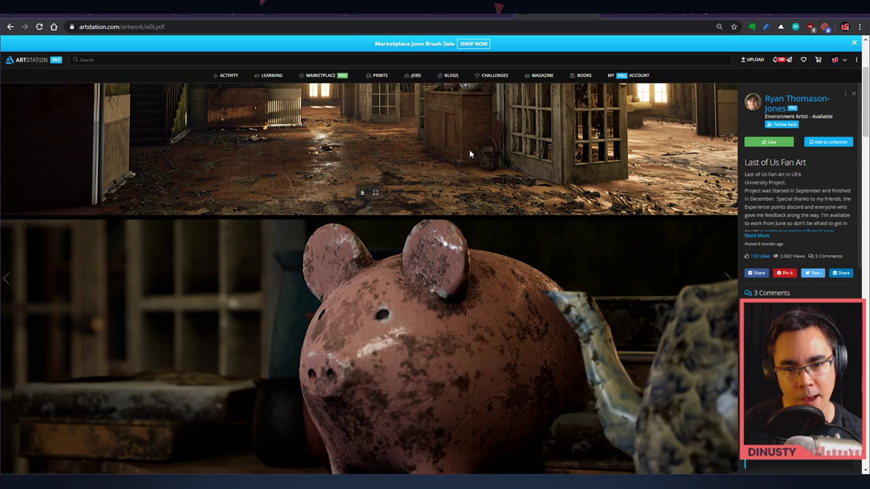
scroll("down", 3)
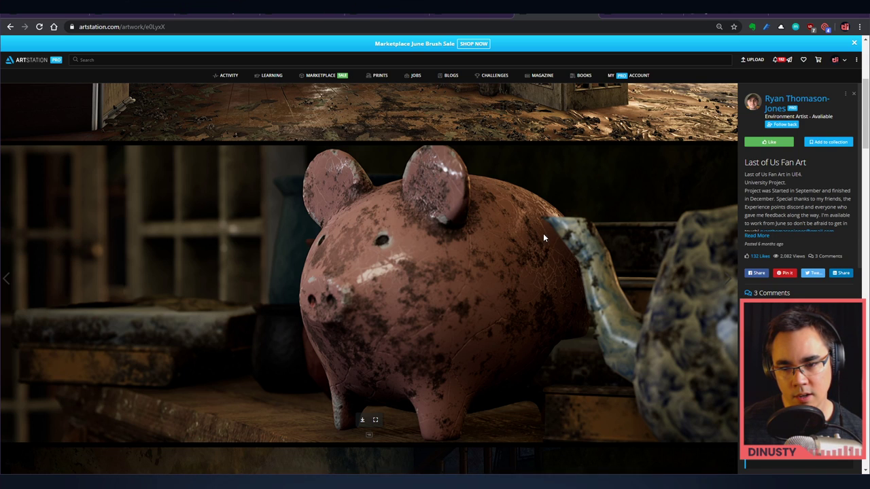
mouse_move(538, 199)
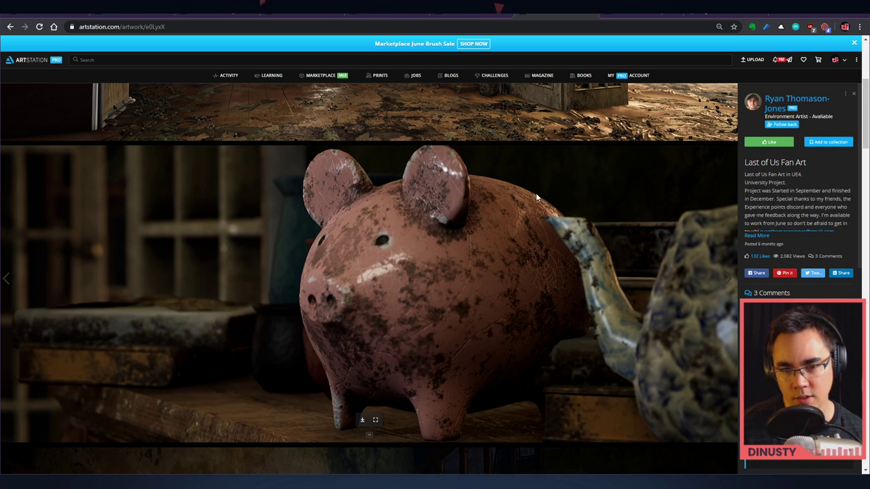
mouse_move(434, 254)
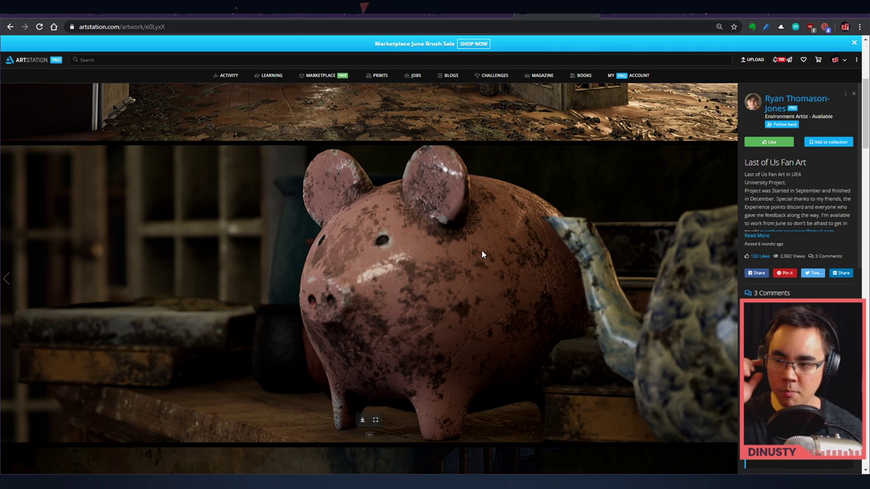
scroll("down", 3)
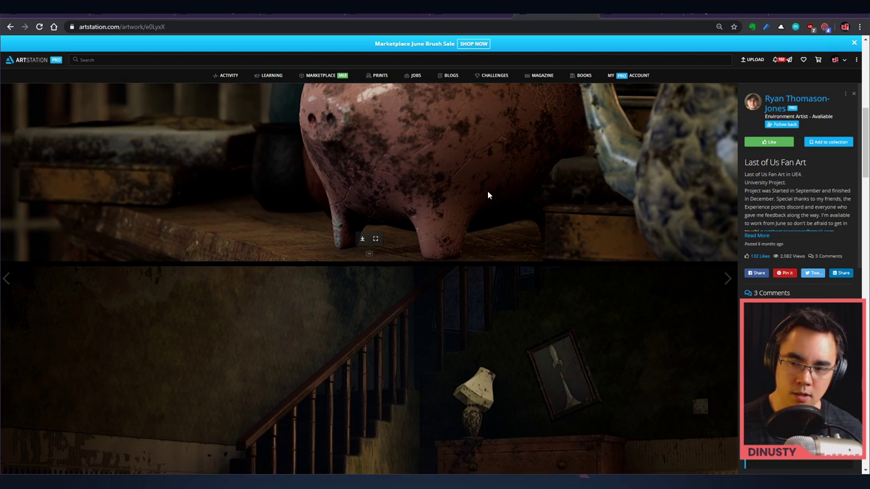
scroll("down", 3)
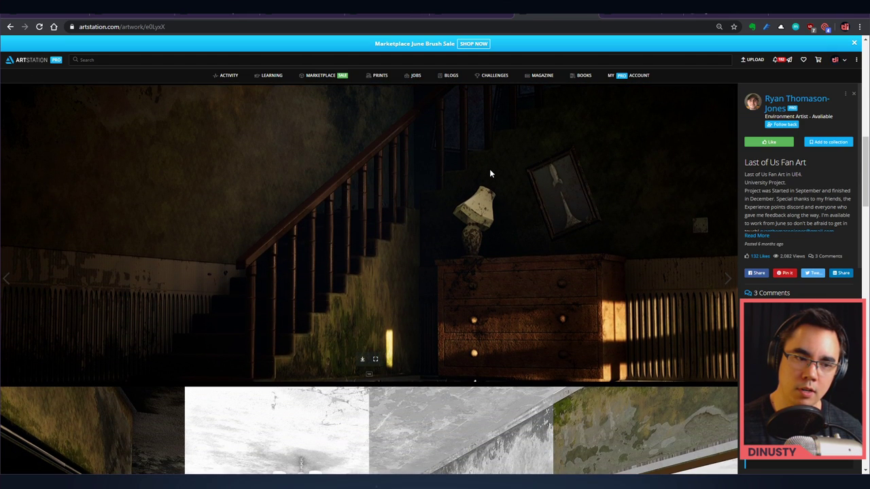
mouse_move(492, 168)
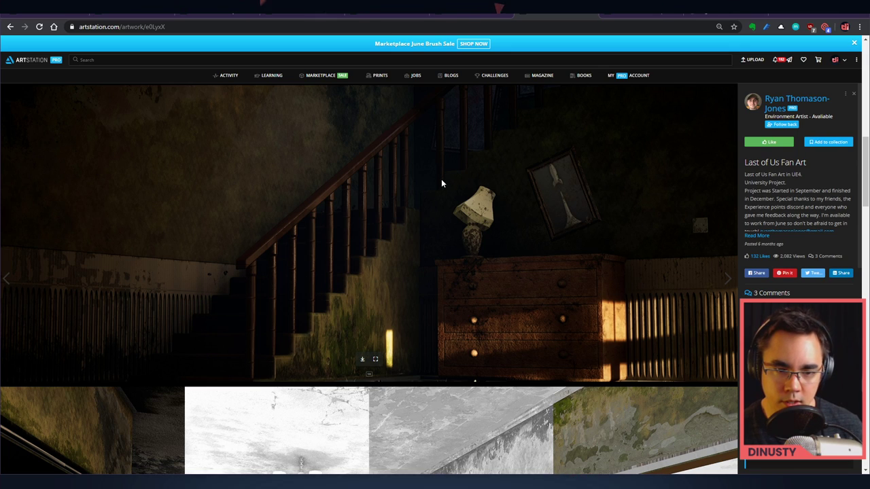
mouse_move(201, 320)
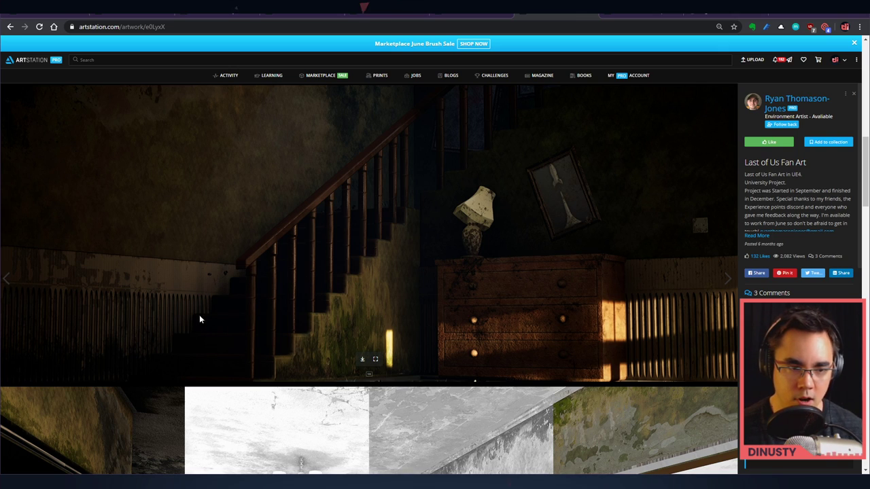
mouse_move(410, 257)
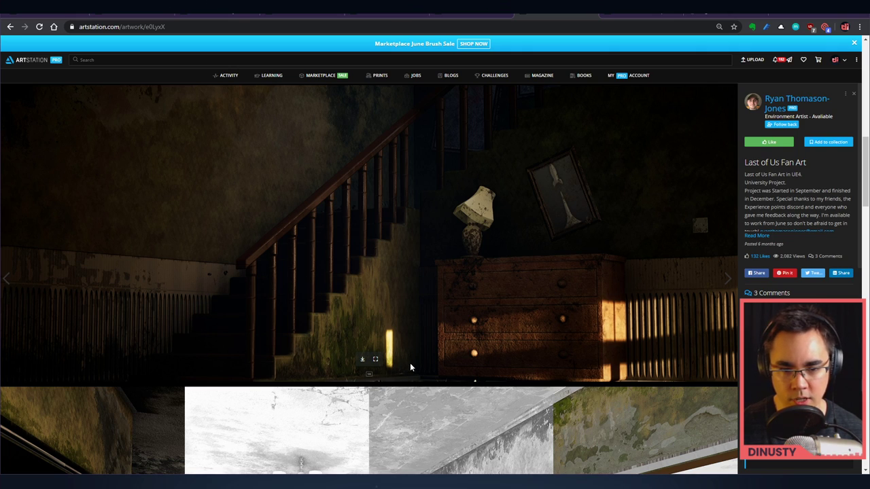
mouse_move(430, 285)
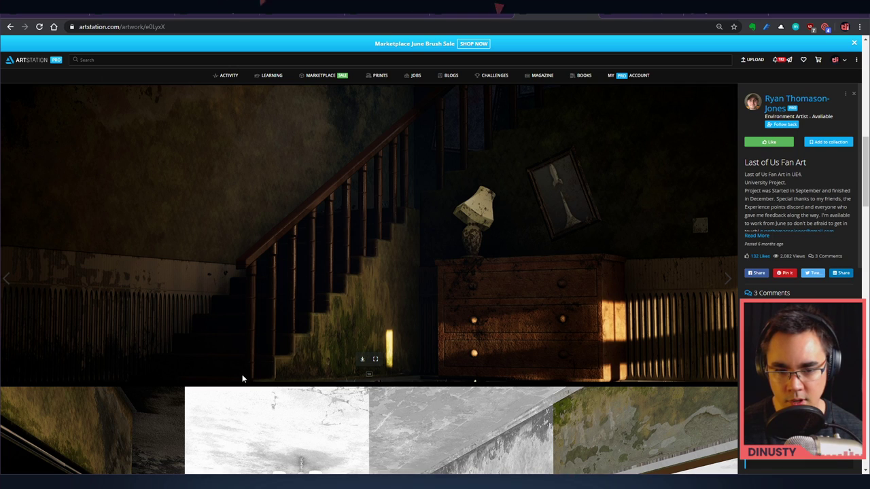
mouse_move(360, 245)
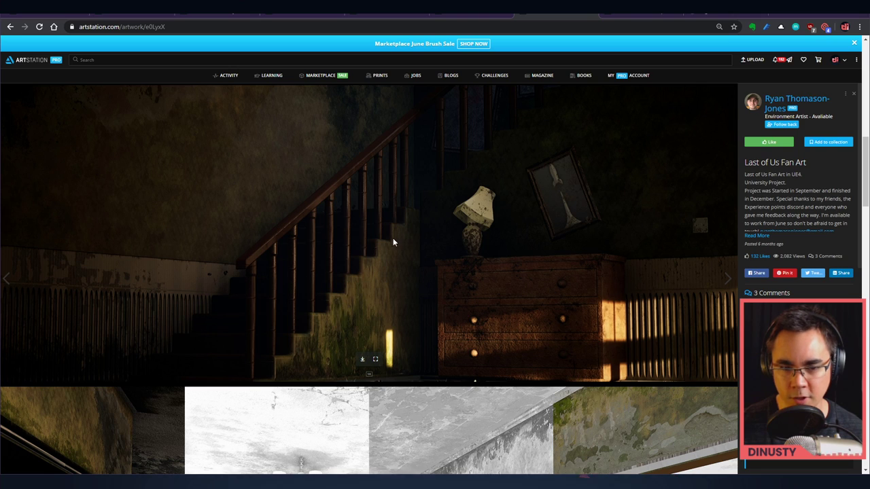
mouse_move(373, 281)
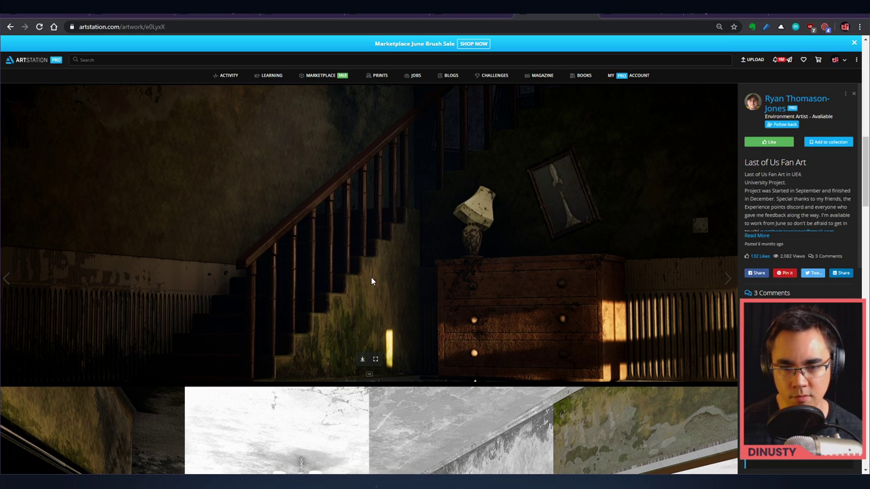
mouse_move(372, 276)
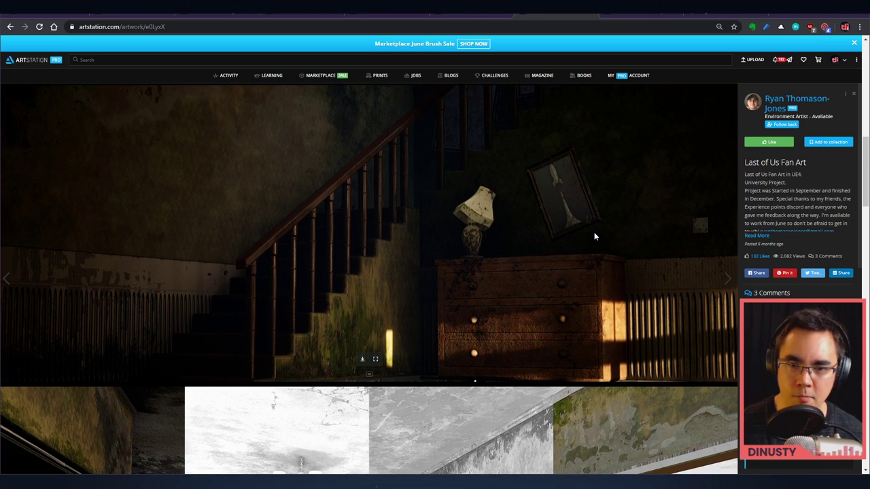
mouse_move(518, 278)
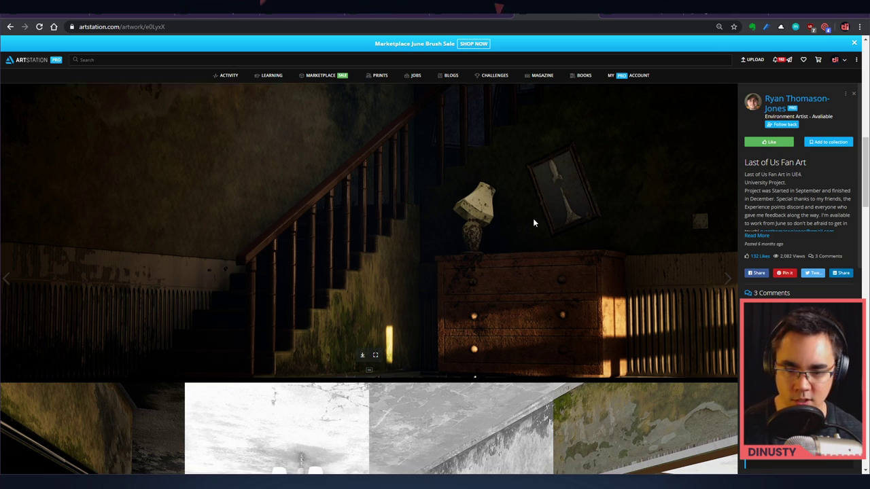
scroll("down", 3)
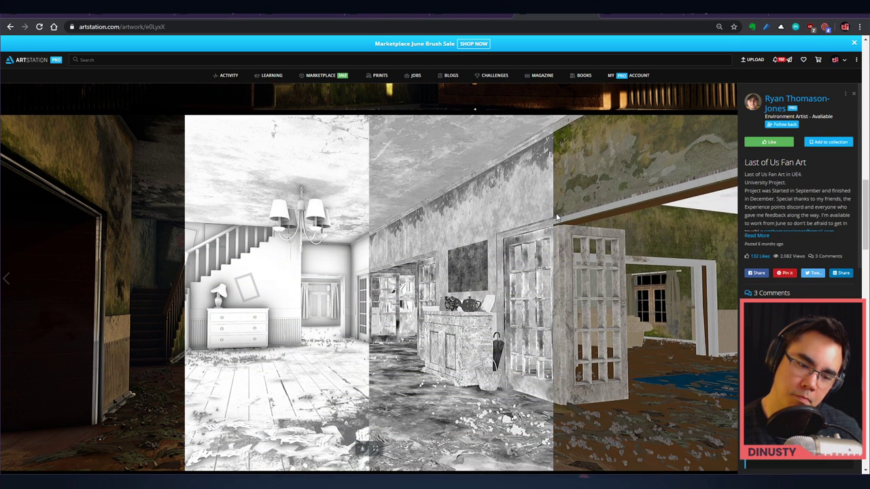
scroll("down", 3)
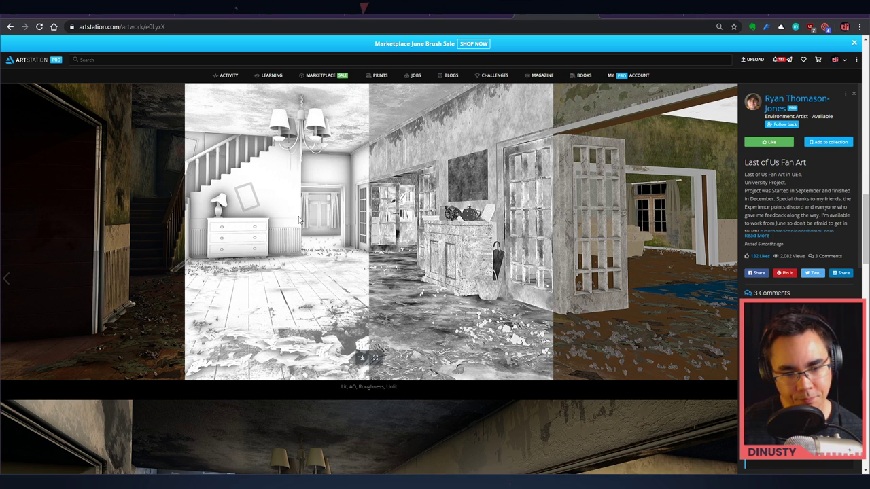
scroll("down", 3)
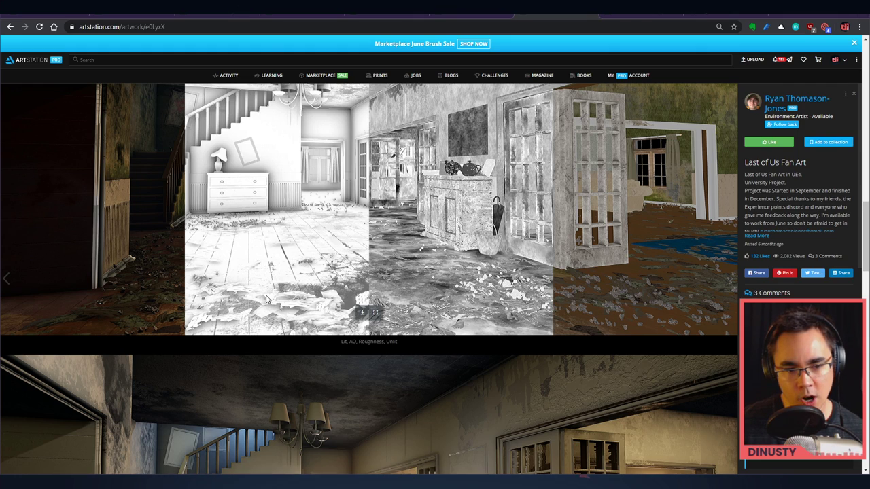
mouse_move(356, 291)
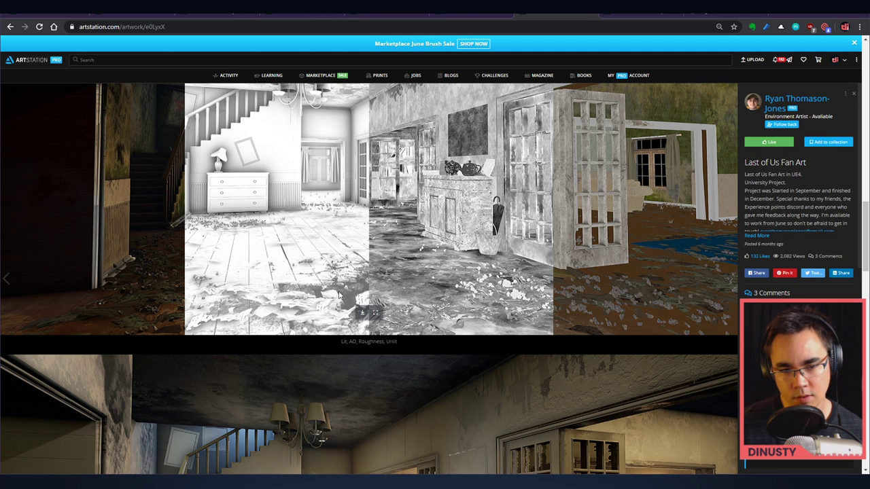
mouse_move(352, 279)
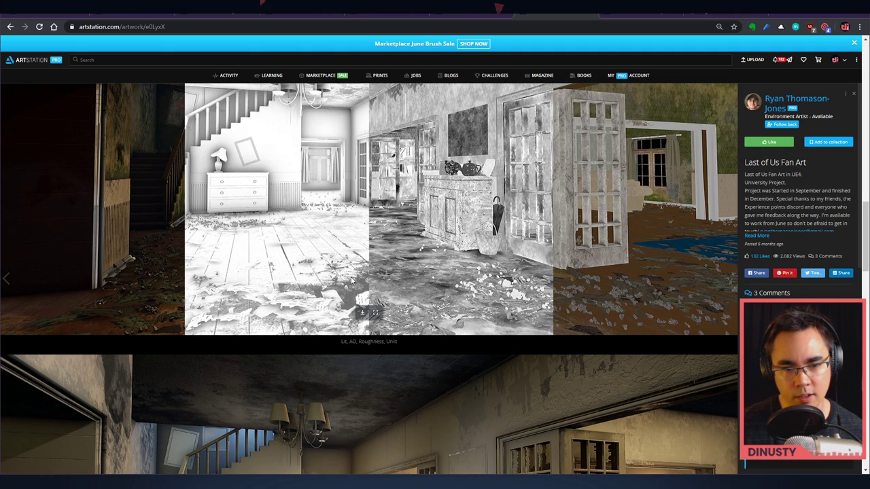
mouse_move(348, 300)
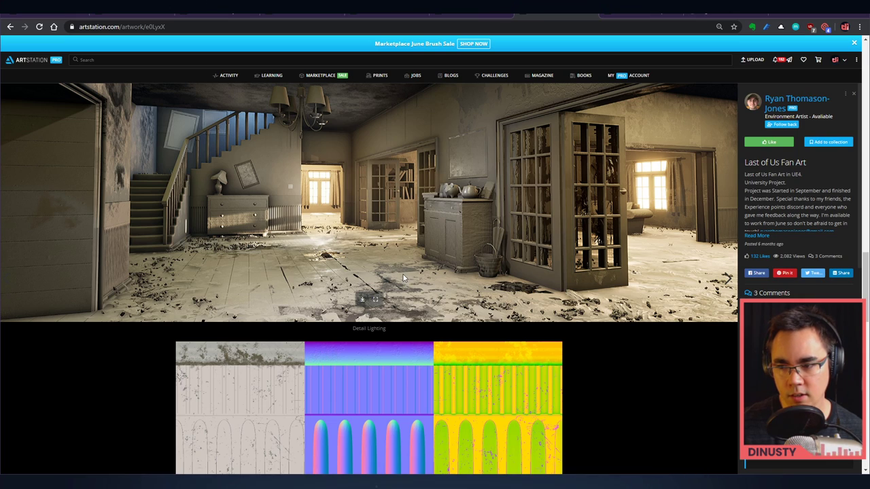
mouse_move(393, 239)
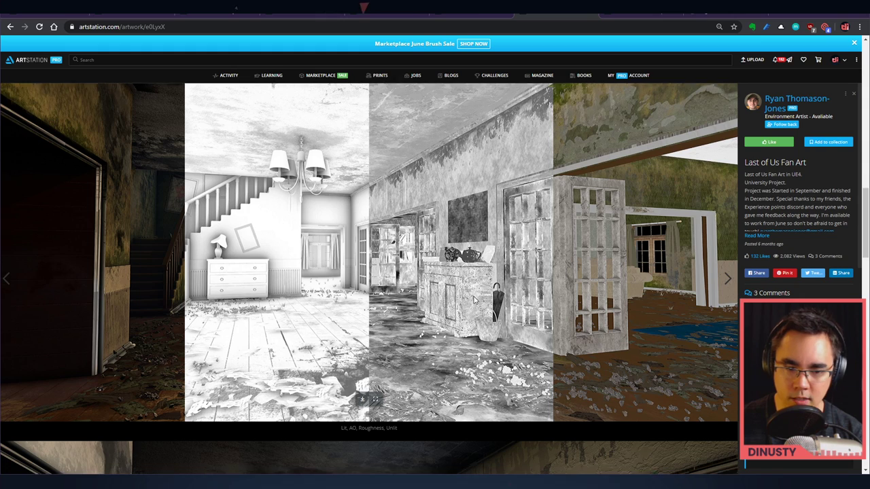
scroll("down", 3)
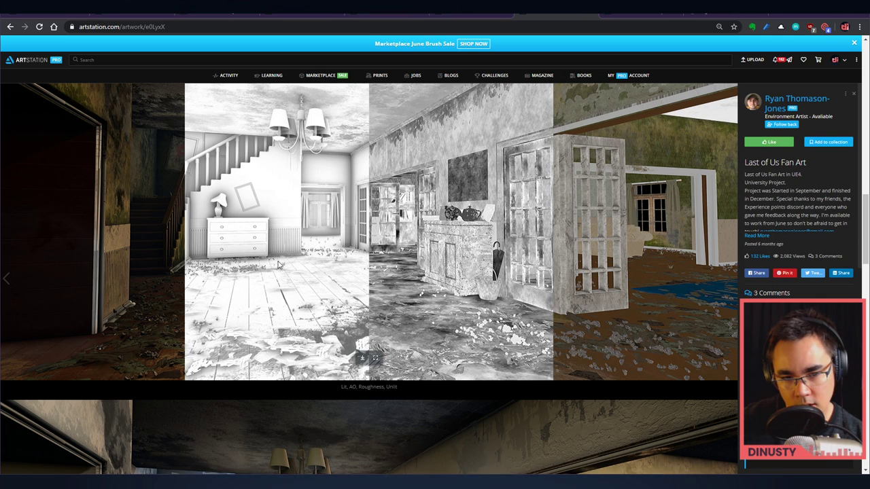
scroll("down", 3)
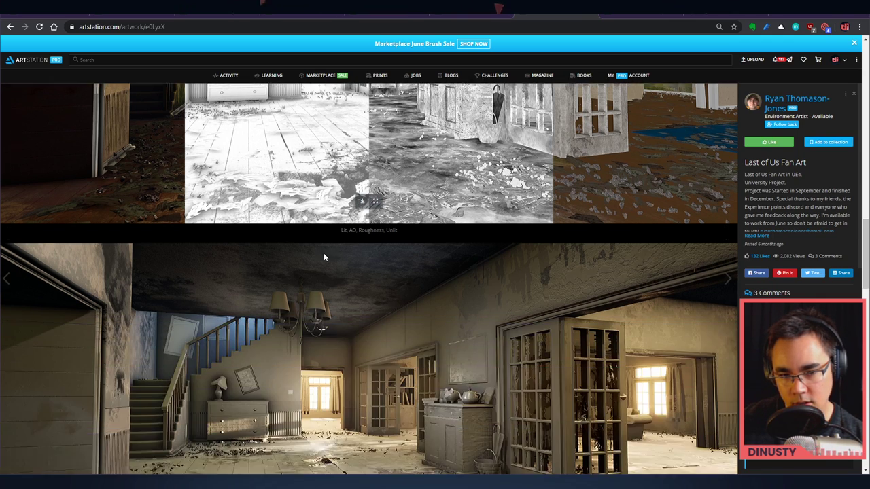
scroll("down", 3)
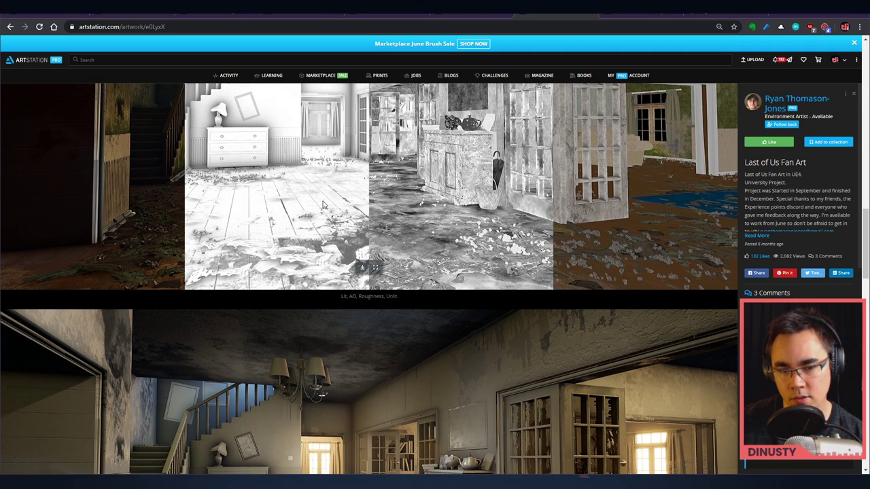
scroll("down", 3)
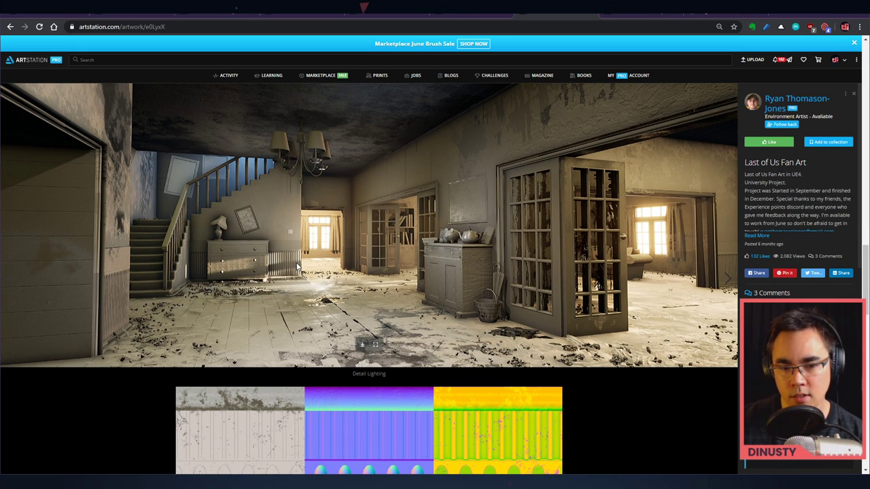
mouse_move(340, 280)
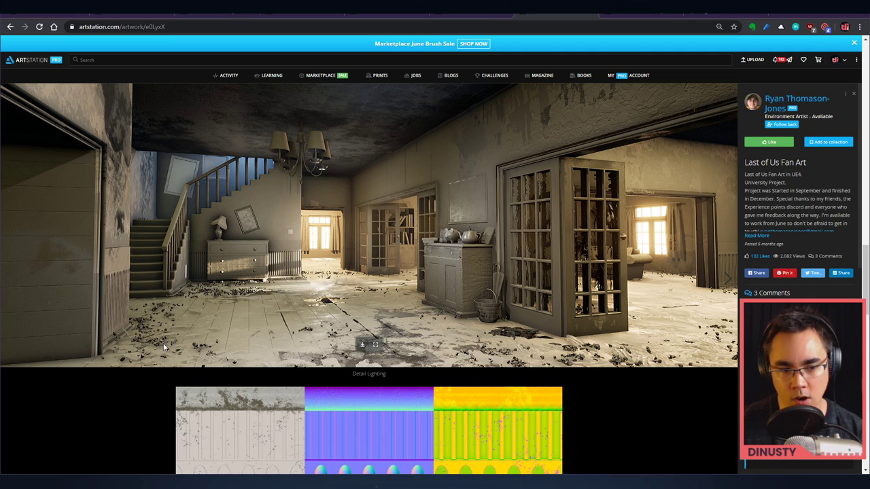
mouse_move(187, 326)
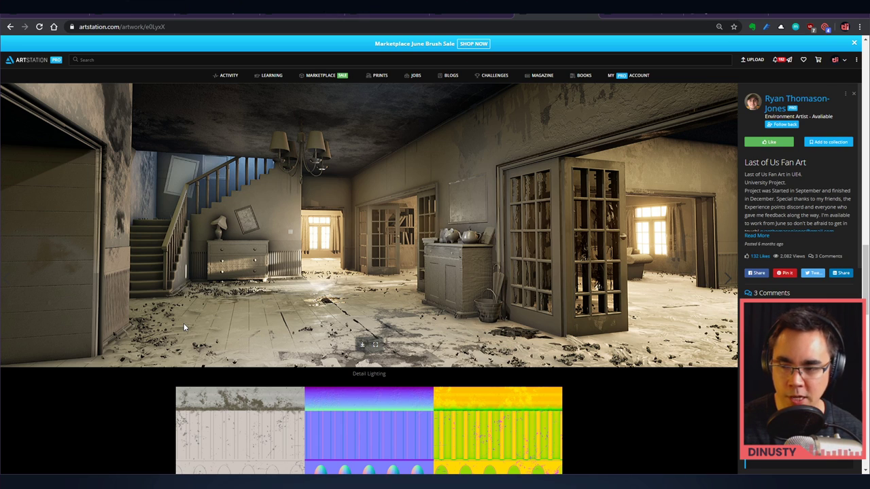
scroll("down", 3)
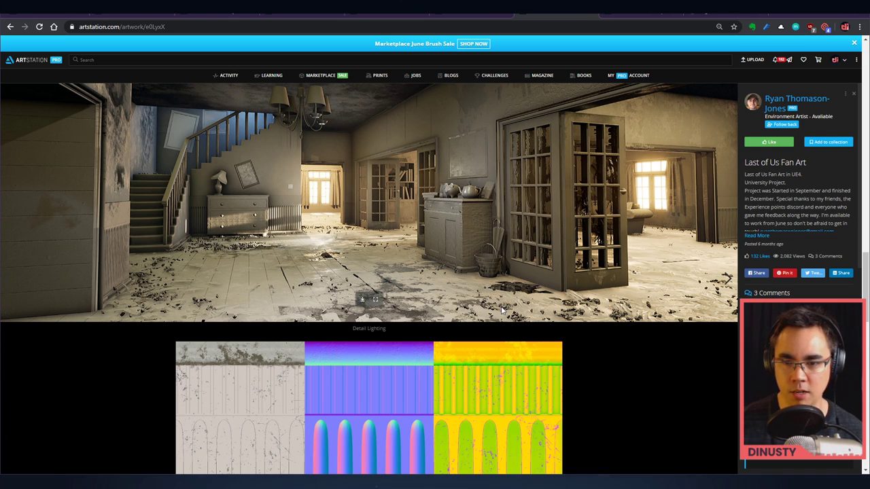
scroll("down", 3)
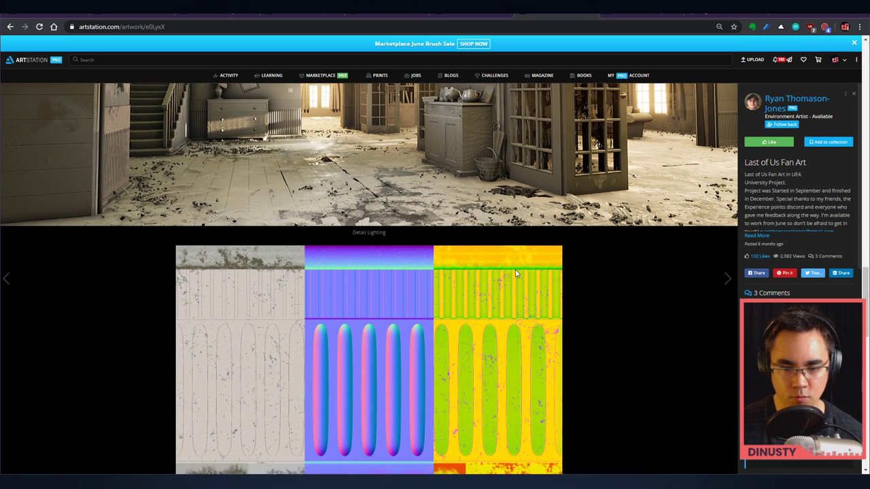
scroll("down", 3)
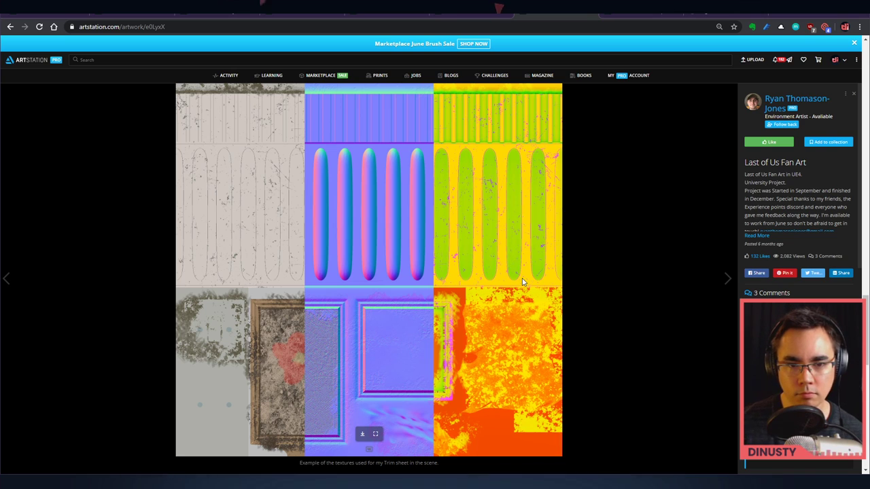
scroll("down", 3)
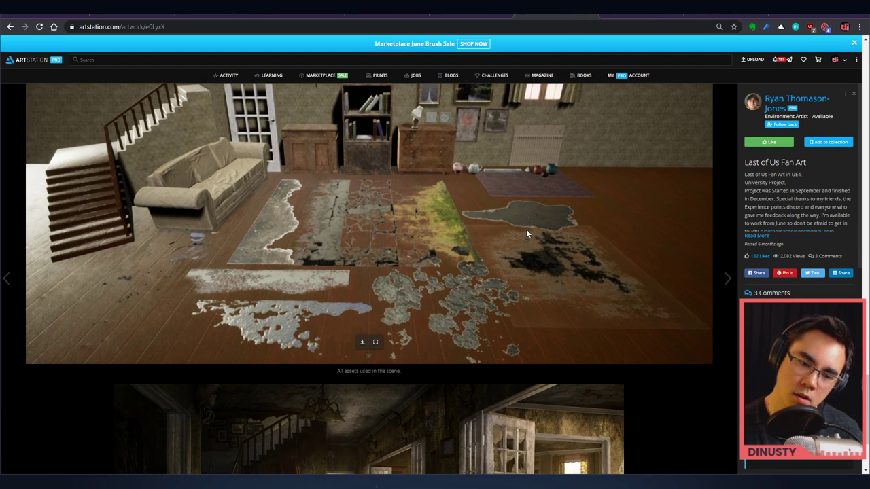
scroll("down", 3)
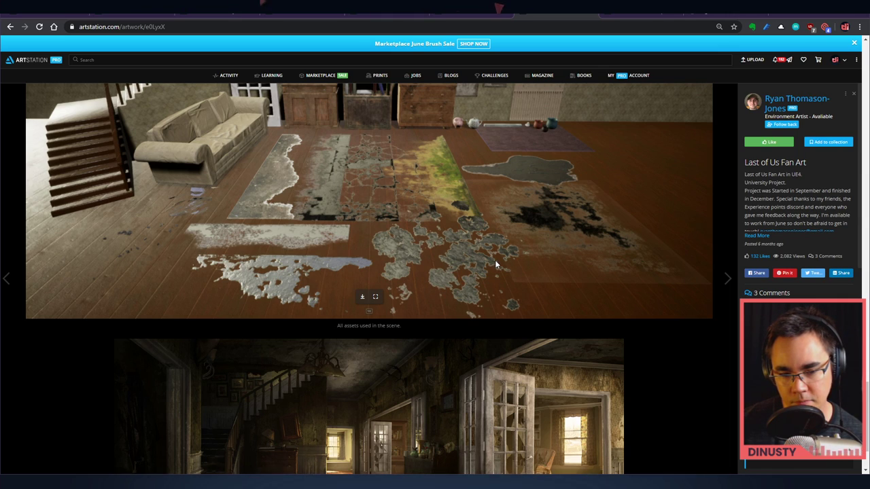
mouse_move(434, 274)
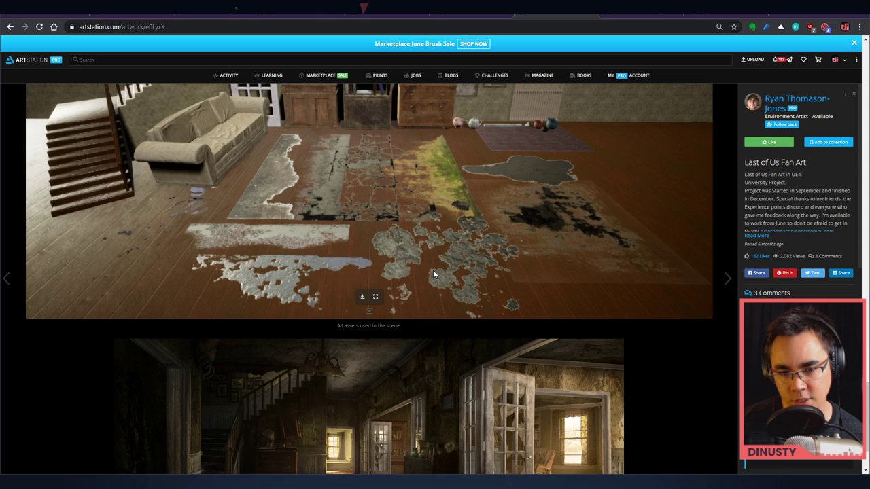
mouse_move(459, 245)
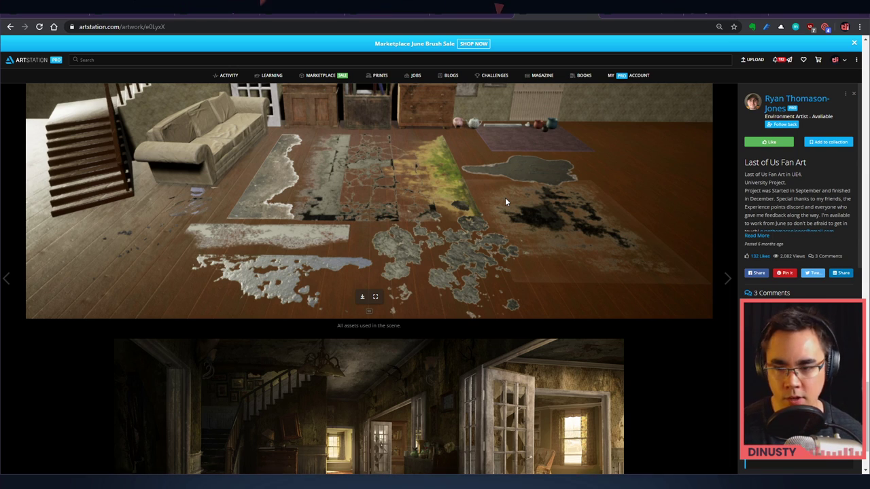
scroll("down", 3)
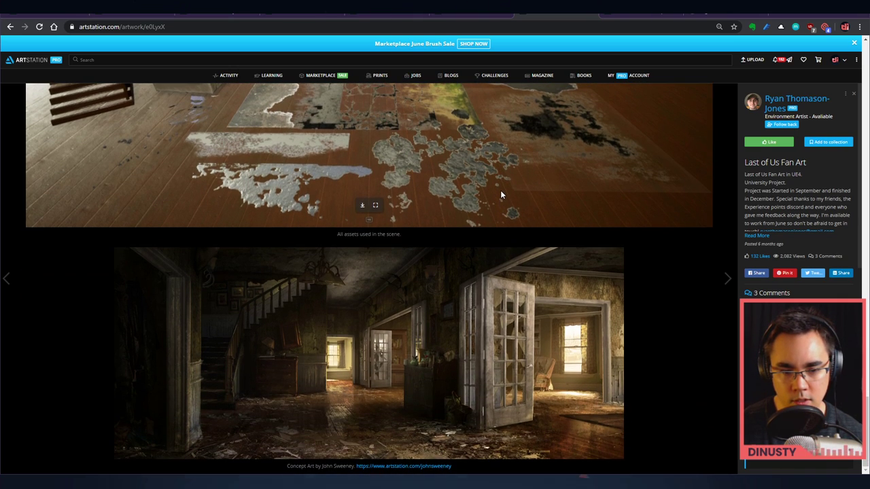
mouse_move(481, 356)
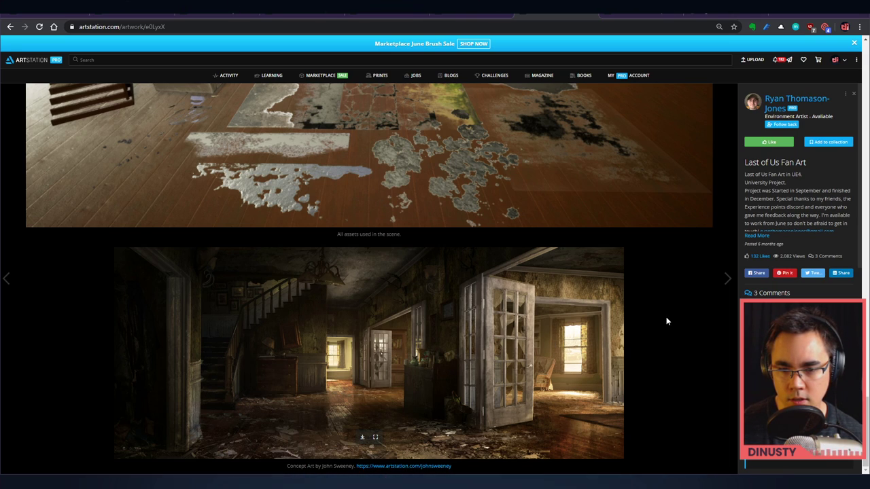
mouse_move(458, 308)
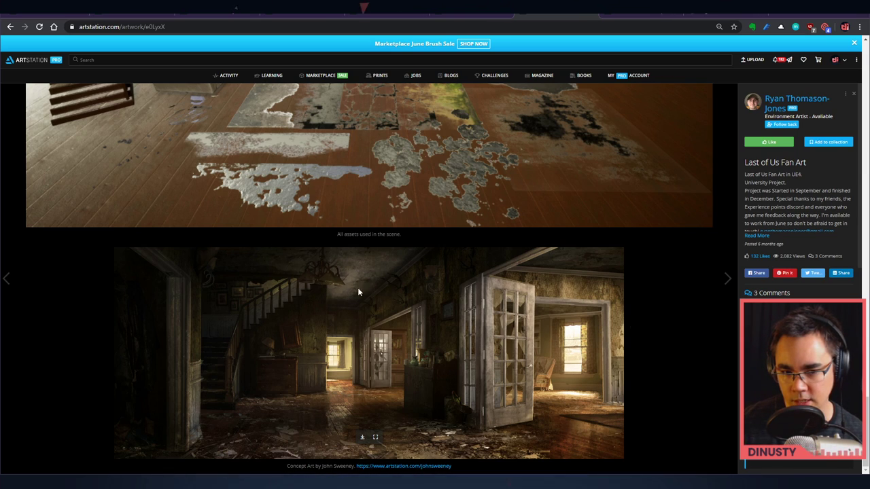
mouse_move(356, 307)
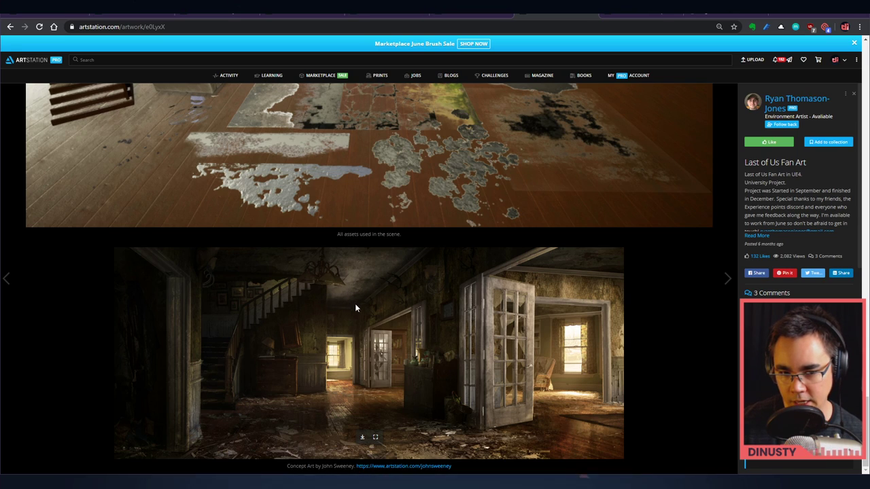
mouse_move(348, 381)
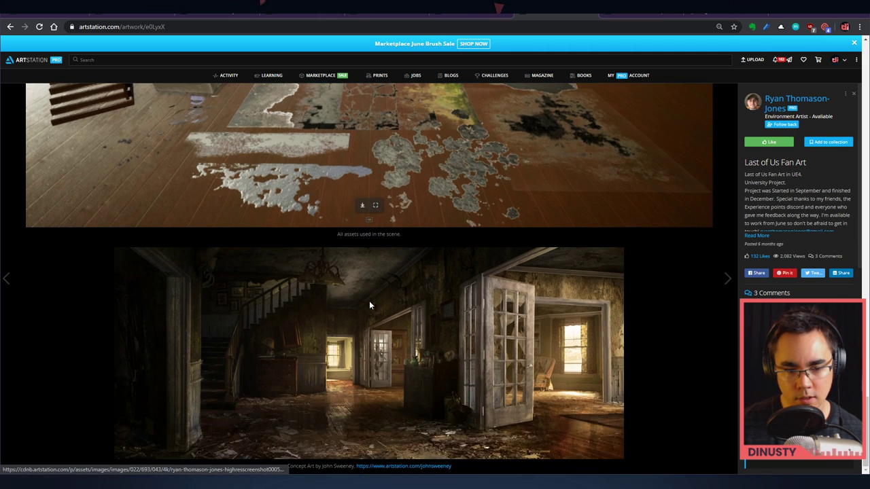
Scroll past the asset sheet to the wide ruined-hallway render.
scroll("down", 3)
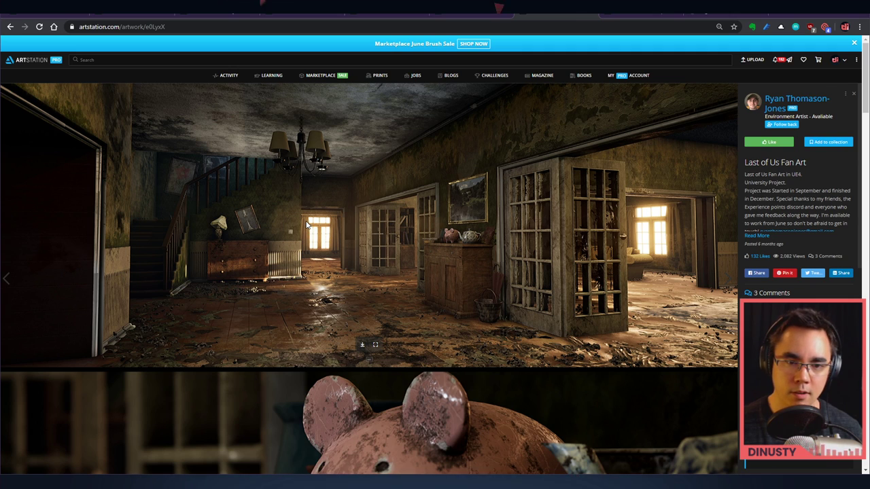
Scroll past the pig close-up and room blockout, then switch to the hallway render in Photoshop.
scroll("down", 3)
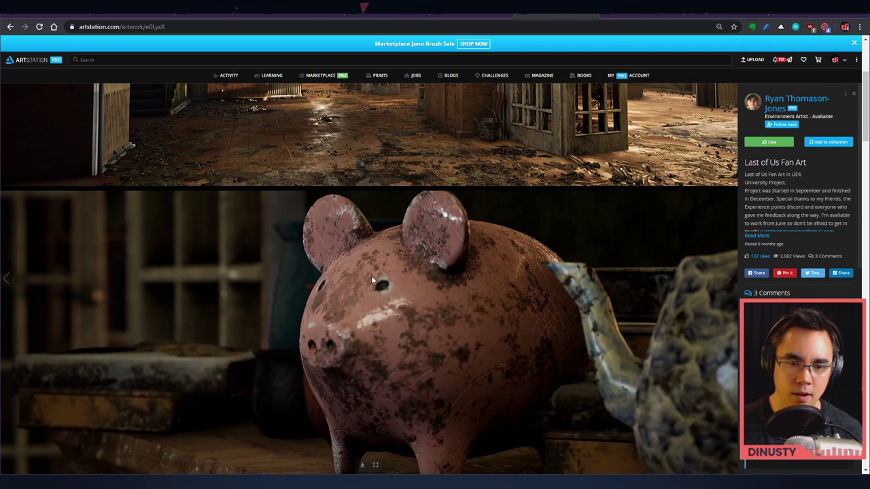
key("alt+tab")
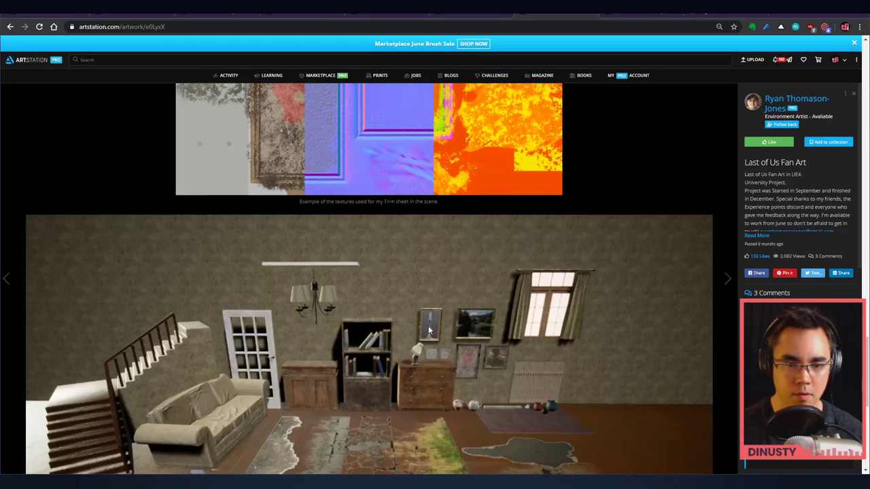
scroll("down", 3)
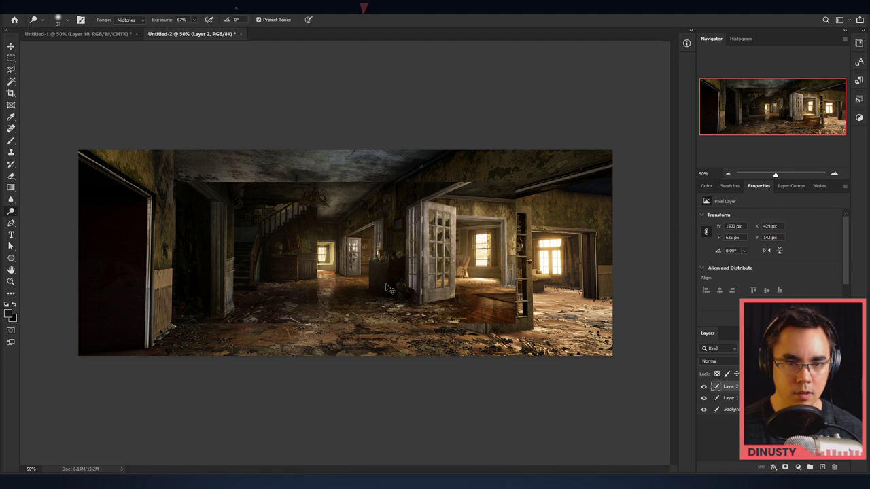
Position the staircase-and-glass-doors hallway render so it fills the banner canvas.
left_click_drag(383, 287, 247, 340)
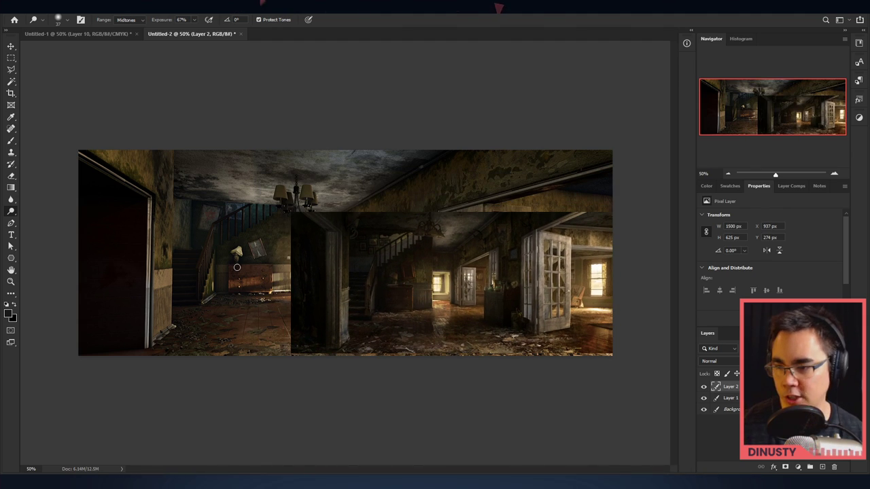
left_click_drag(236, 267, 375, 257)
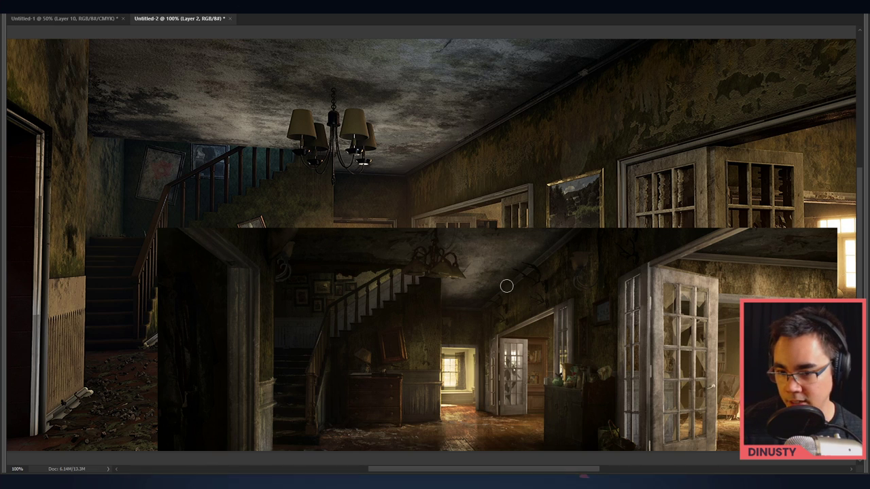
mouse_move(478, 198)
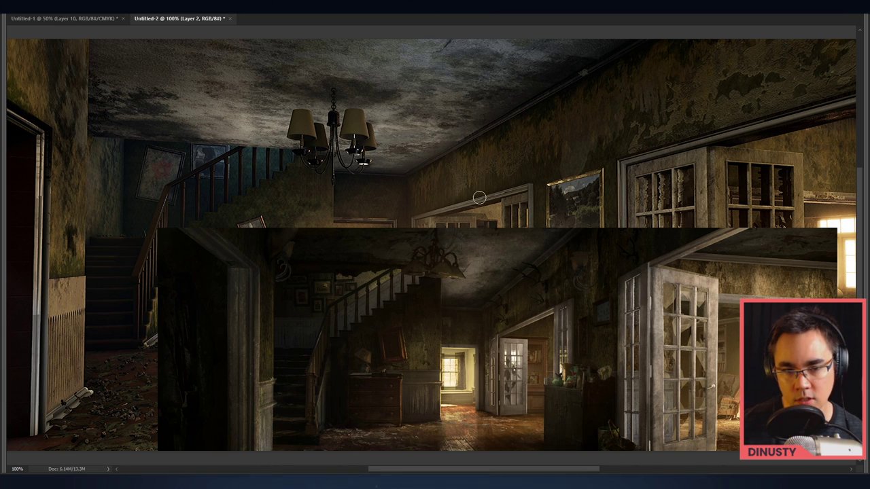
mouse_move(609, 346)
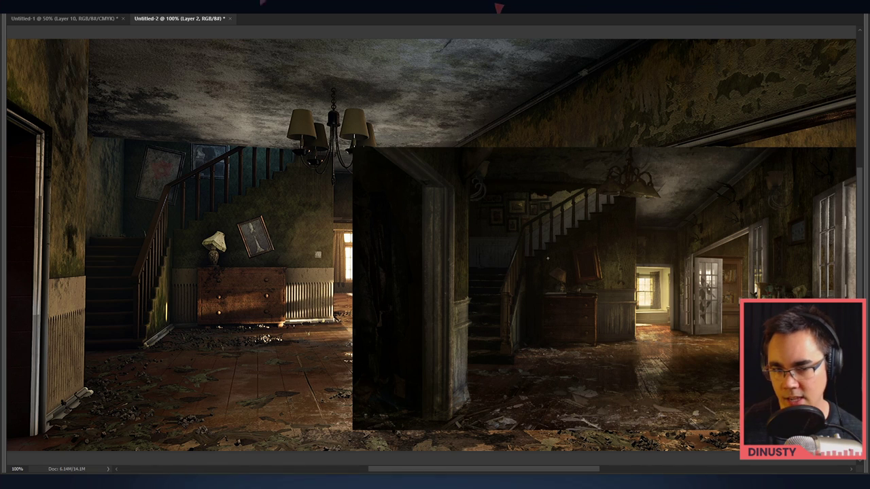
mouse_move(587, 269)
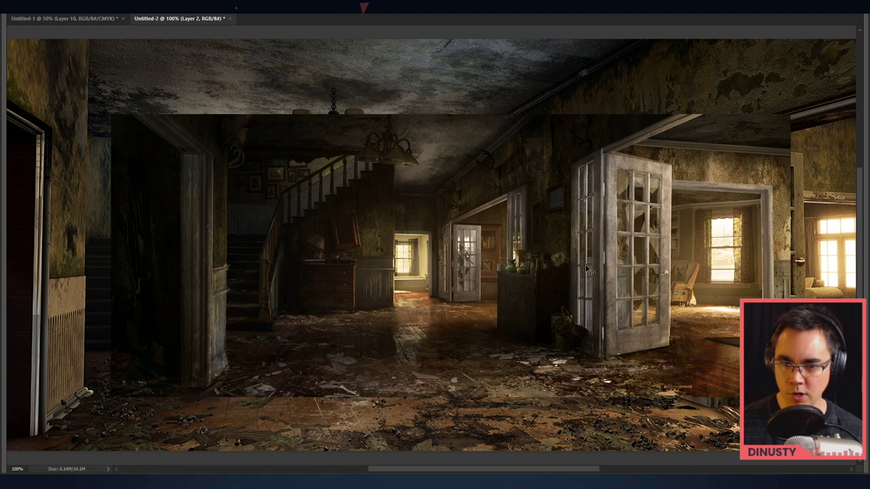
left_click_drag(587, 269, 506, 265)
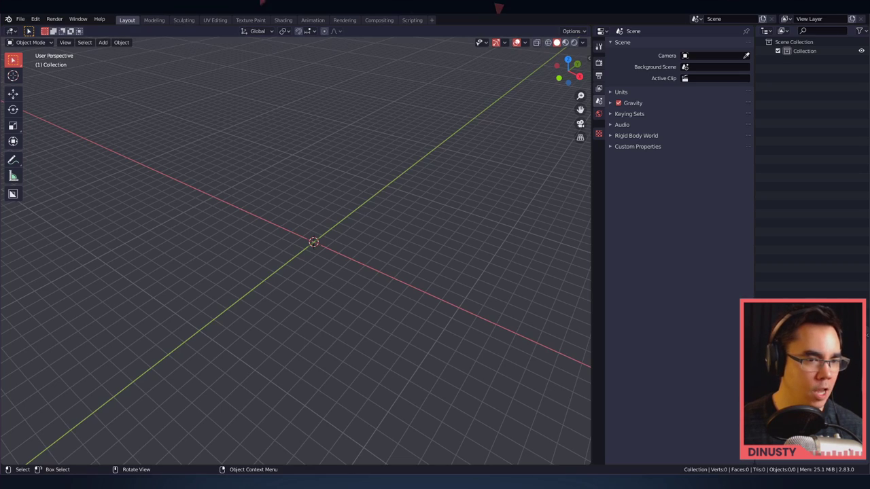
Add a plane mesh and extrude it into a thin floor slab with an upright wall.
left_click(102, 42)
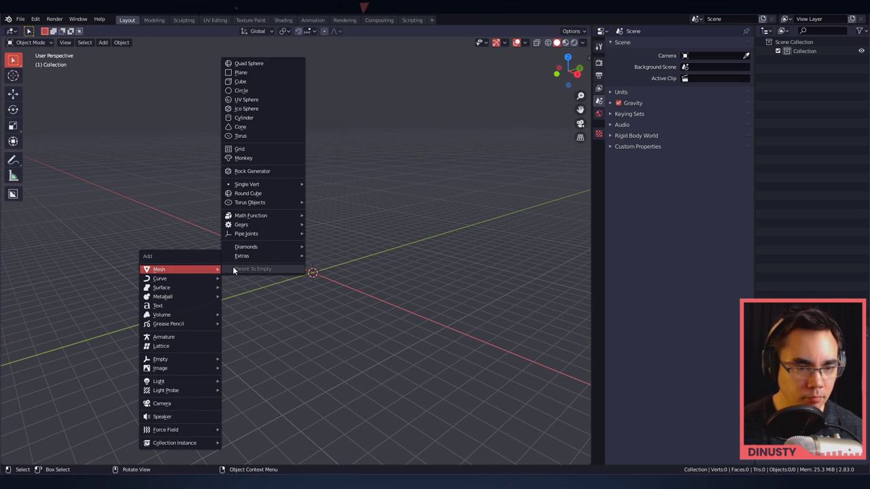
mouse_move(261, 90)
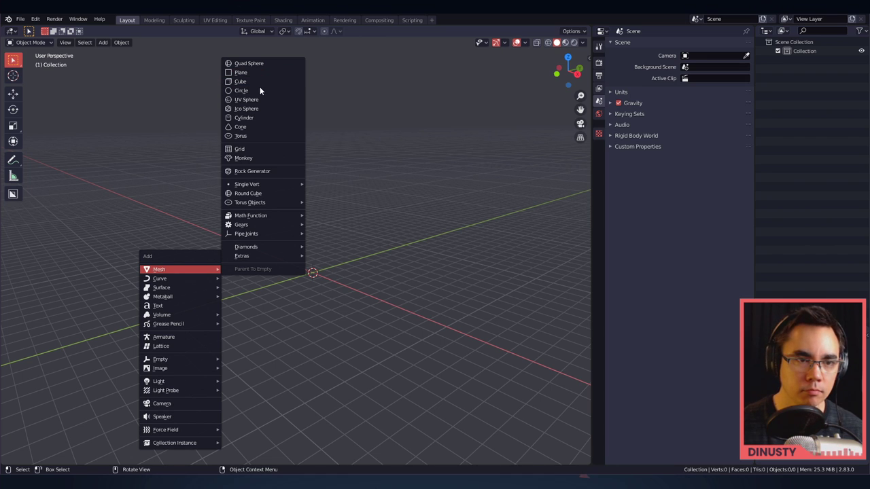
left_click(239, 72)
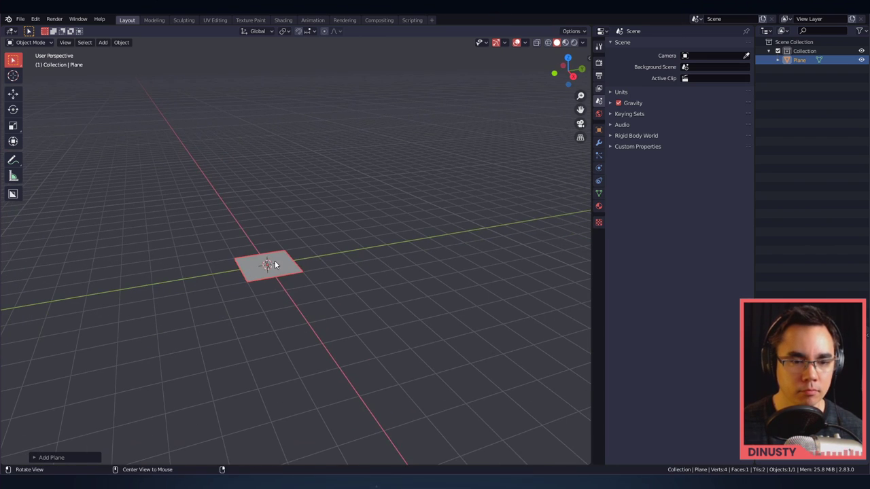
key("Tab")
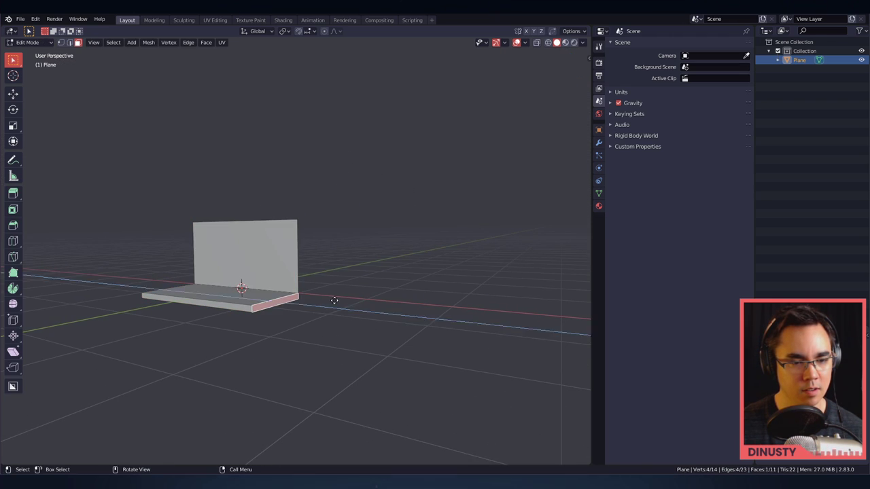
key("Tab")
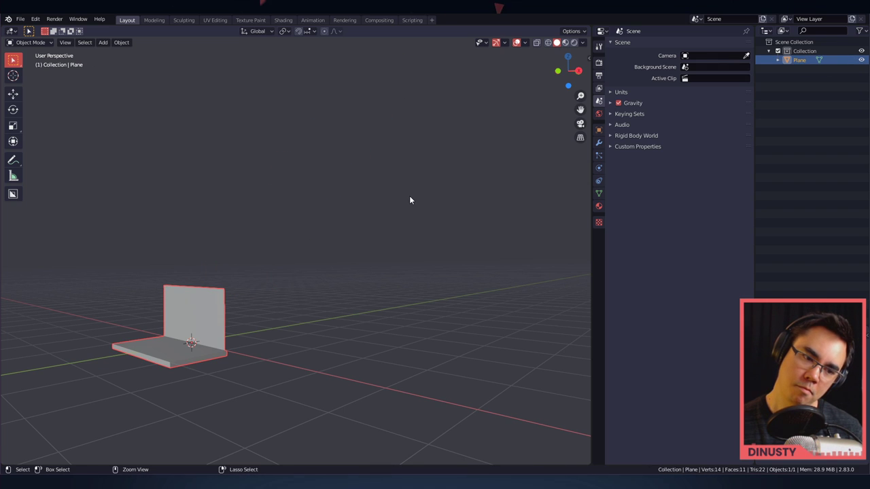
left_click_drag(411, 200, 448, 272)
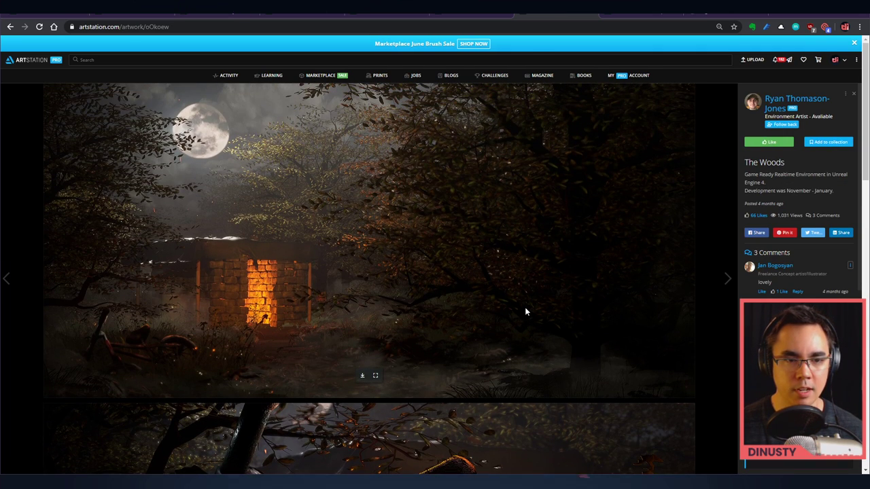
scroll("down", 3)
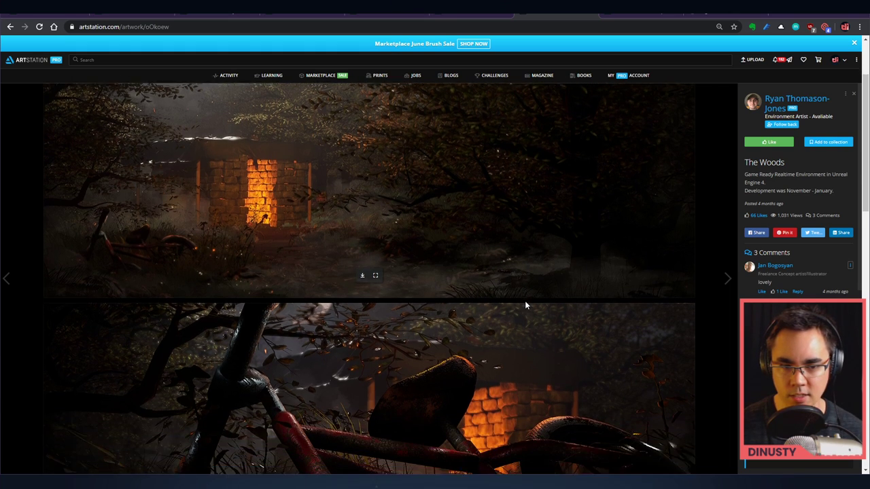
scroll("down", 3)
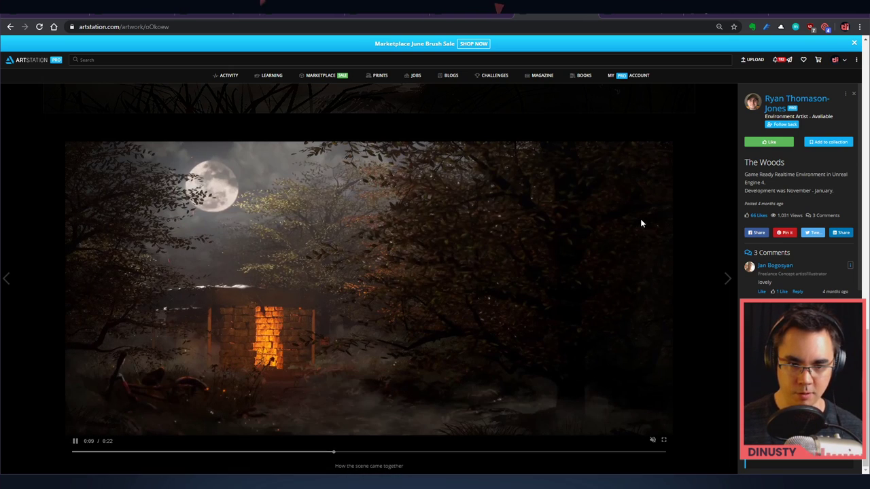
mouse_move(652, 223)
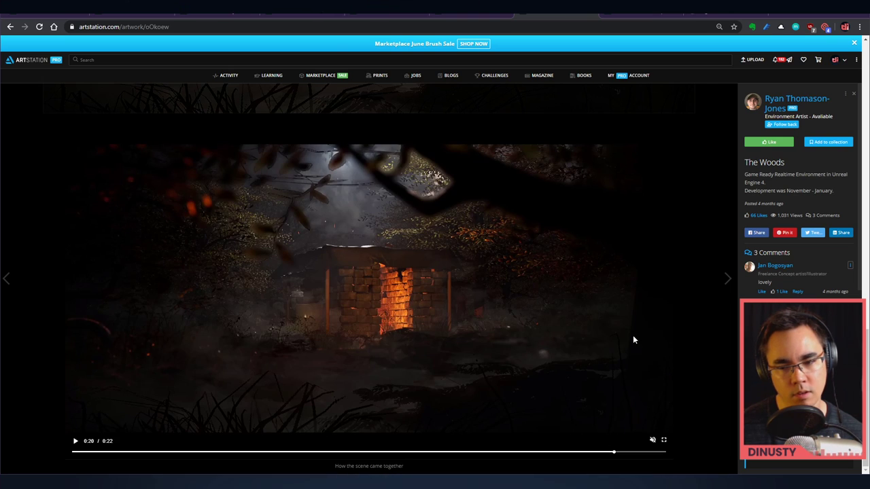
left_click(791, 102)
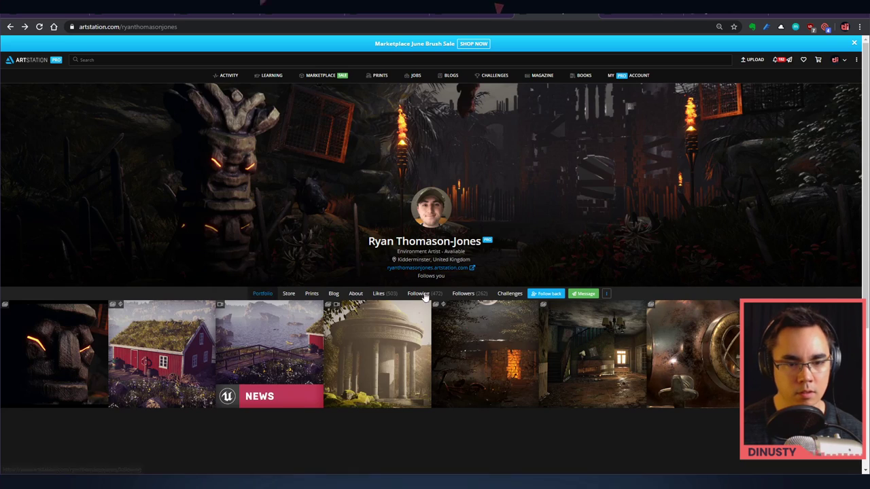
Open The Temple artwork and browse its forest renders and fountain images.
left_click(378, 353)
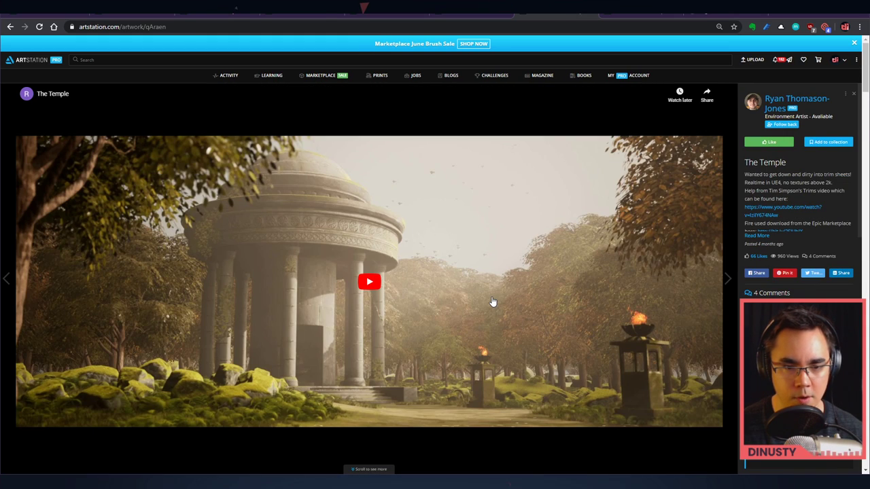
scroll("down", 3)
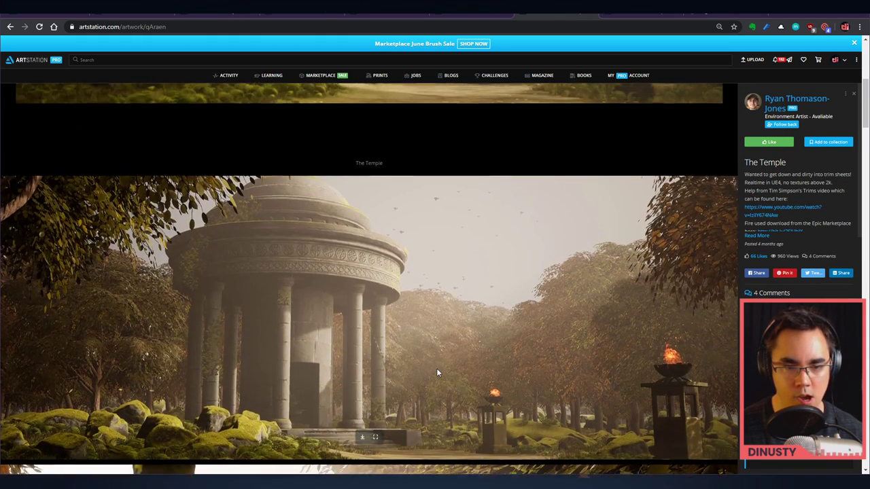
scroll("down", 3)
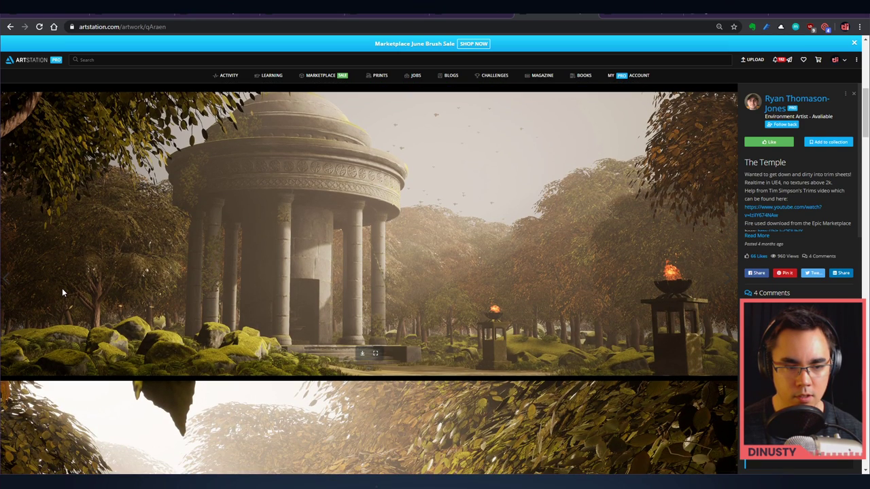
scroll("down", 3)
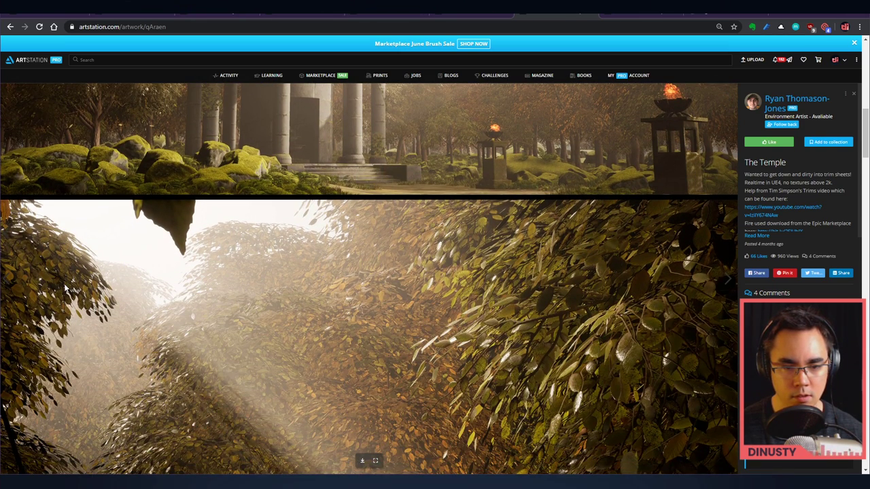
scroll("down", 3)
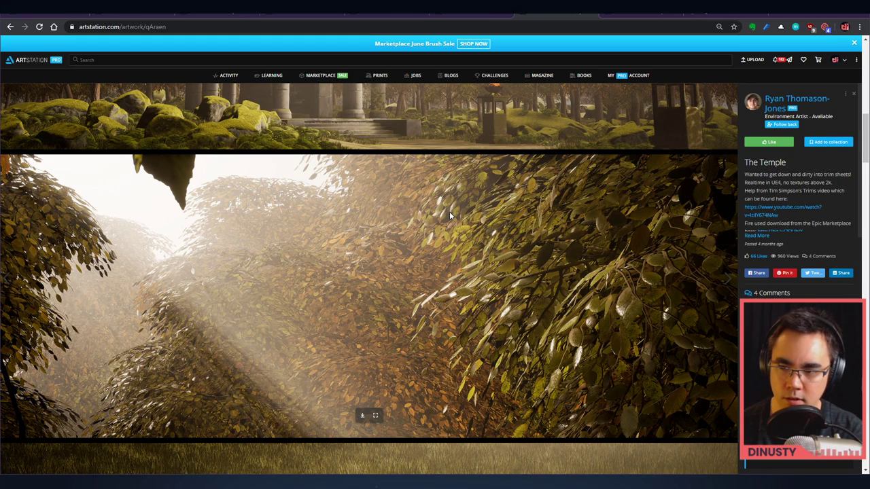
scroll("down", 3)
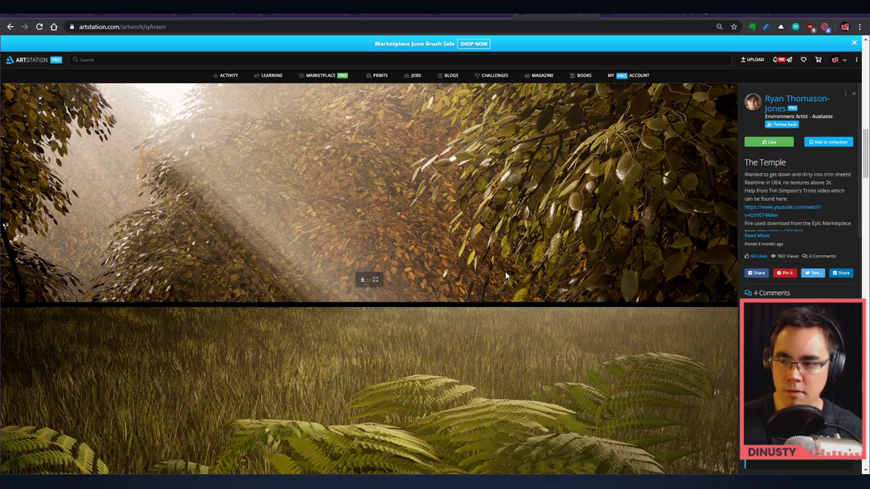
Continue through the prop-breakdown images and load the embedded YouTube temple video.
scroll("down", 3)
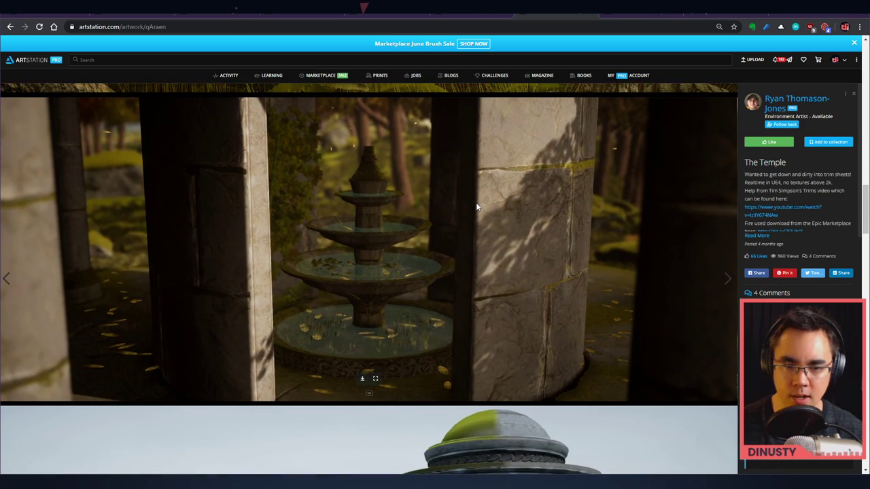
scroll("down", 3)
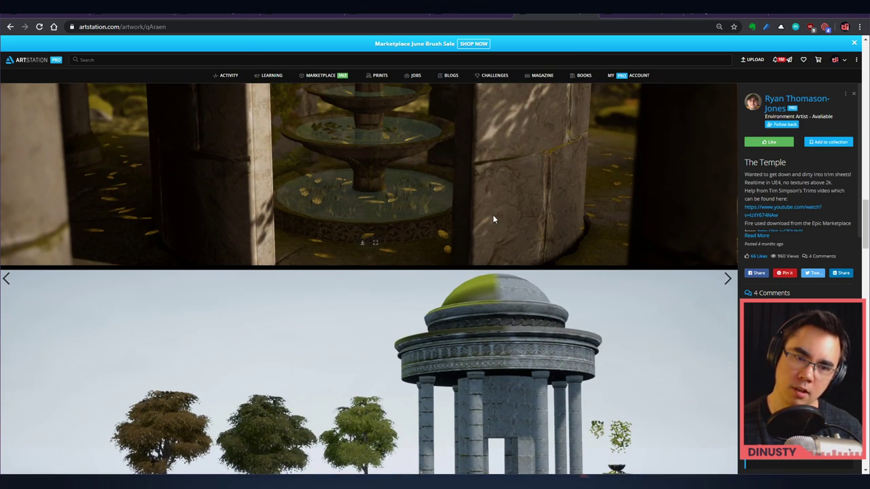
scroll("down", 3)
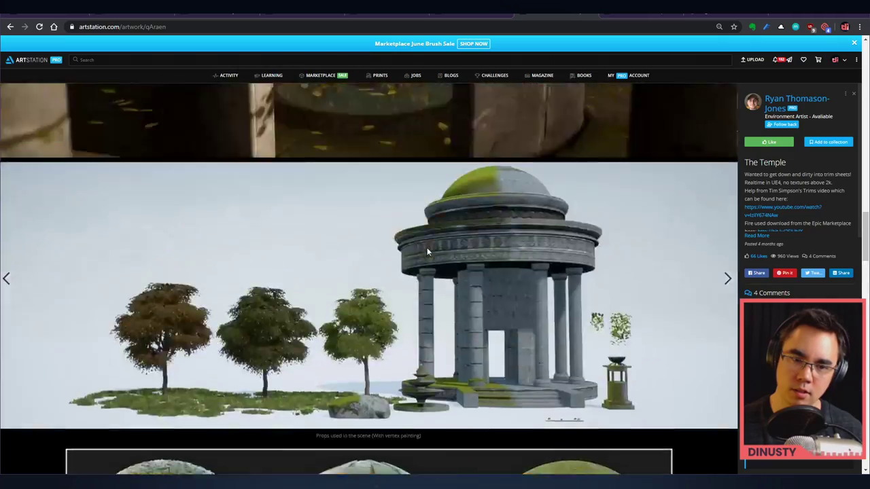
scroll("down", 3)
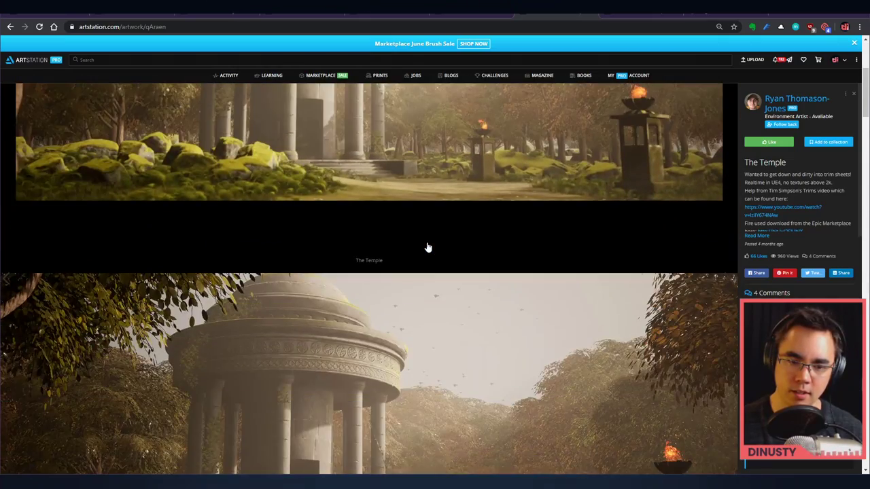
scroll("down", 3)
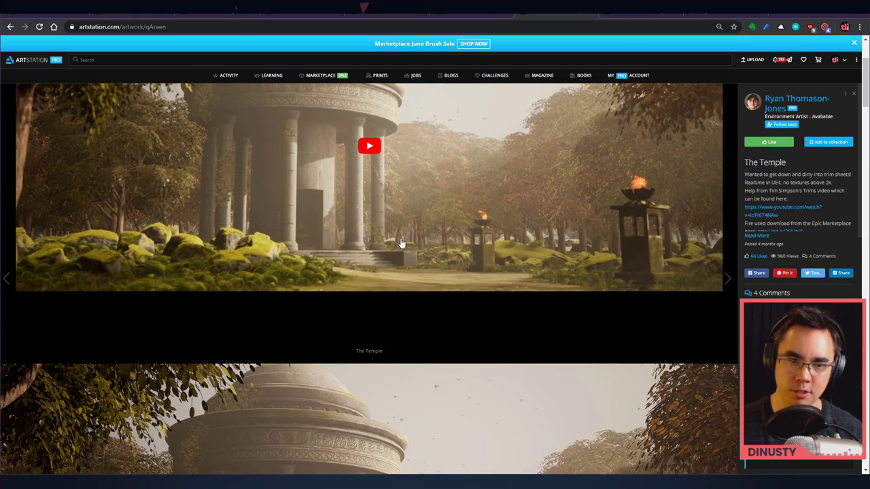
left_click(370, 146)
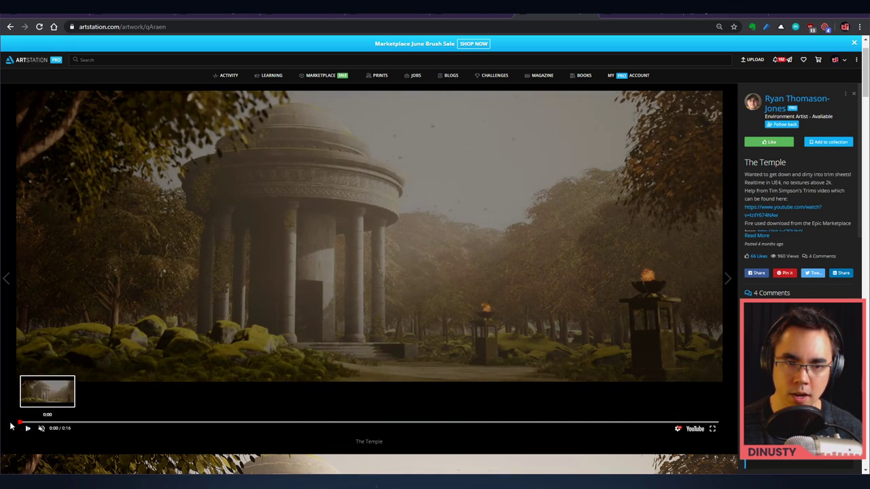
Play the temple video, browse the material, UV and trim-sheet breakdowns, then return to the profile.
left_click(27, 428)
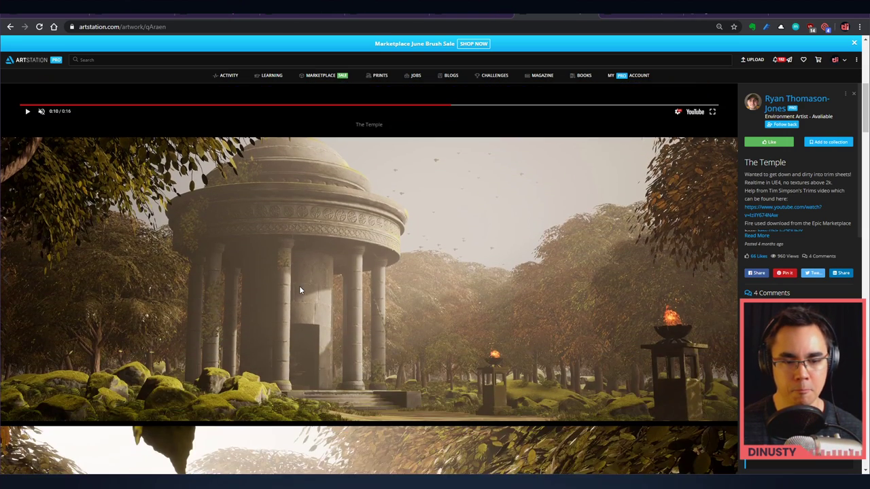
scroll("down", 3)
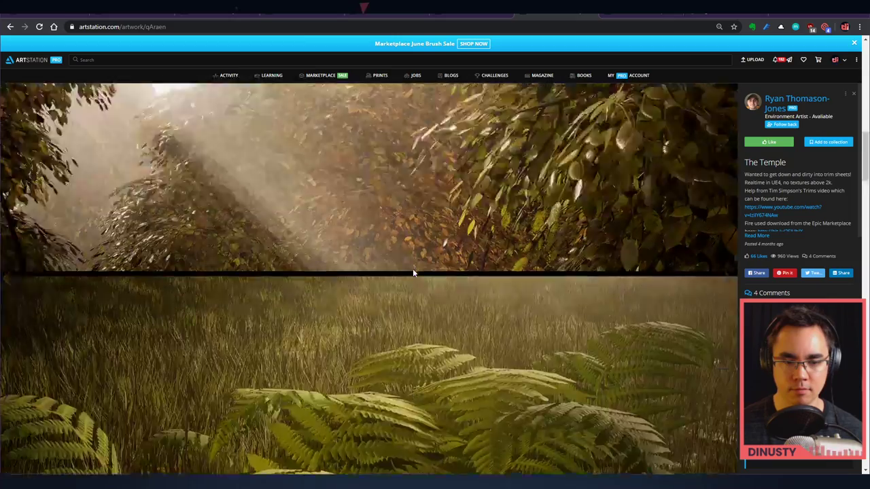
scroll("down", 3)
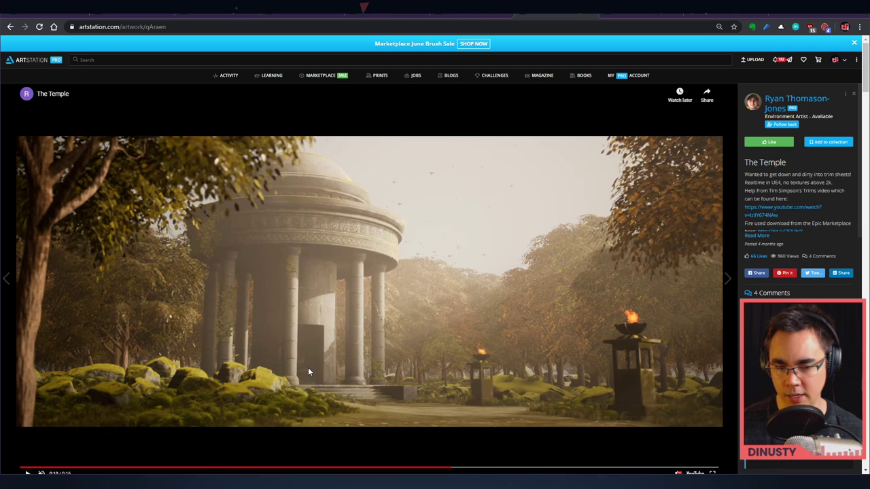
mouse_move(288, 392)
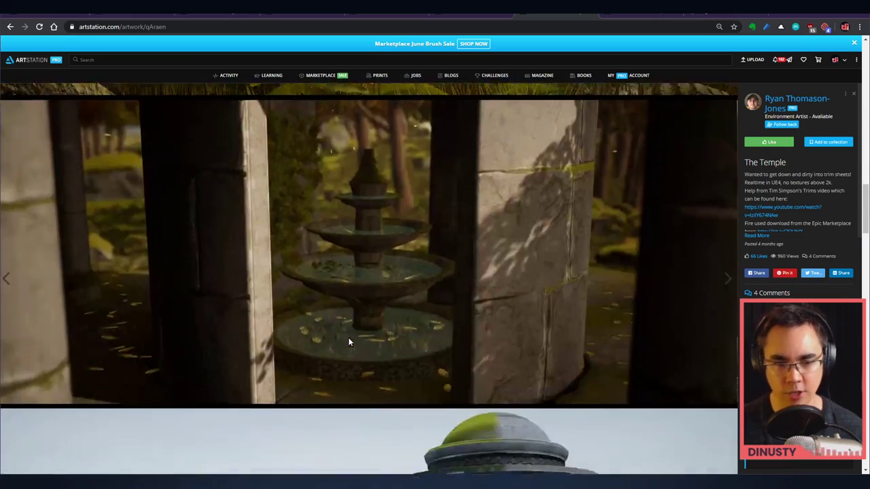
scroll("down", 3)
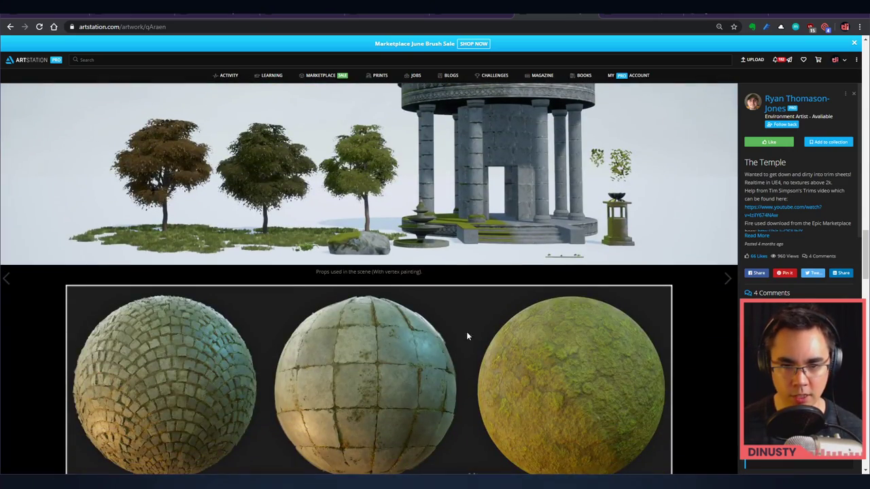
scroll("down", 3)
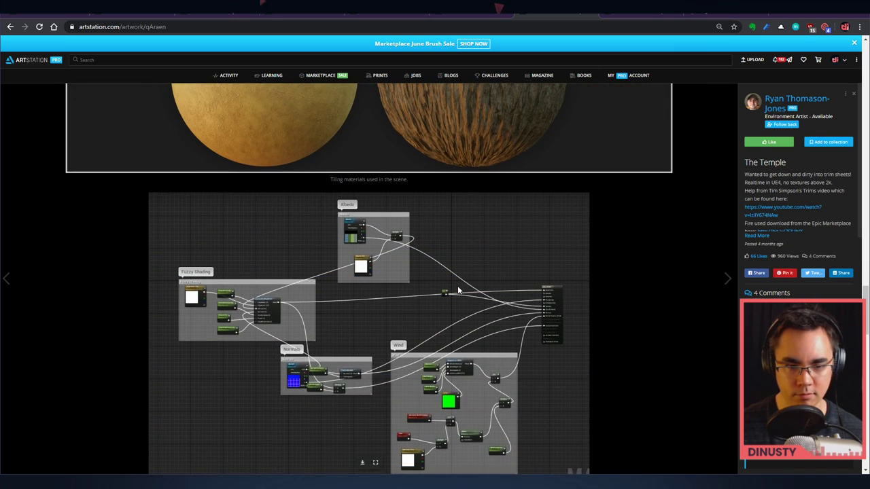
scroll("down", 3)
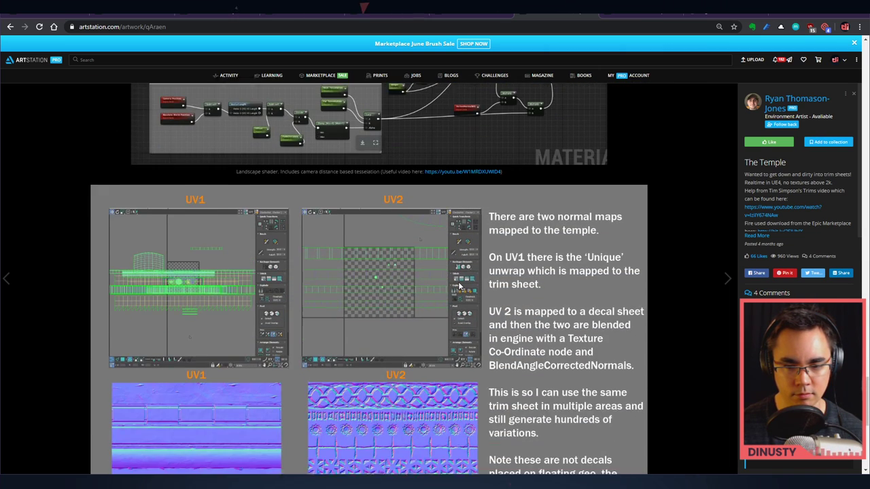
scroll("down", 3)
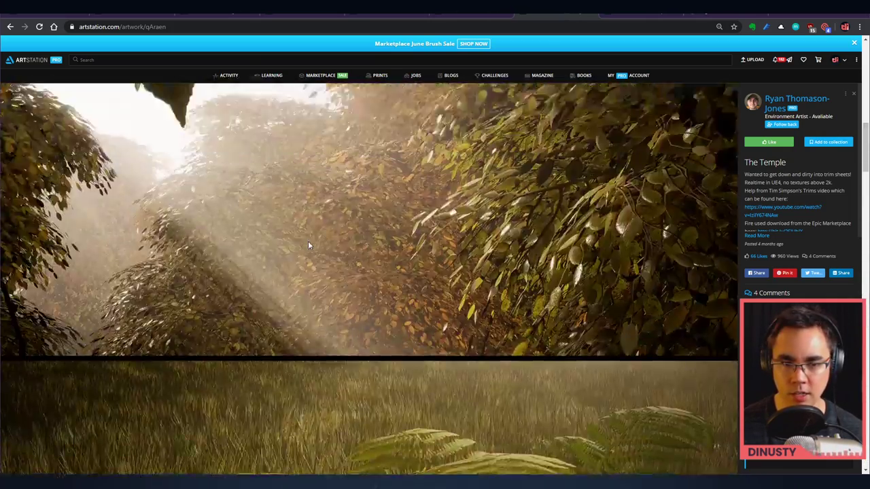
left_click(783, 103)
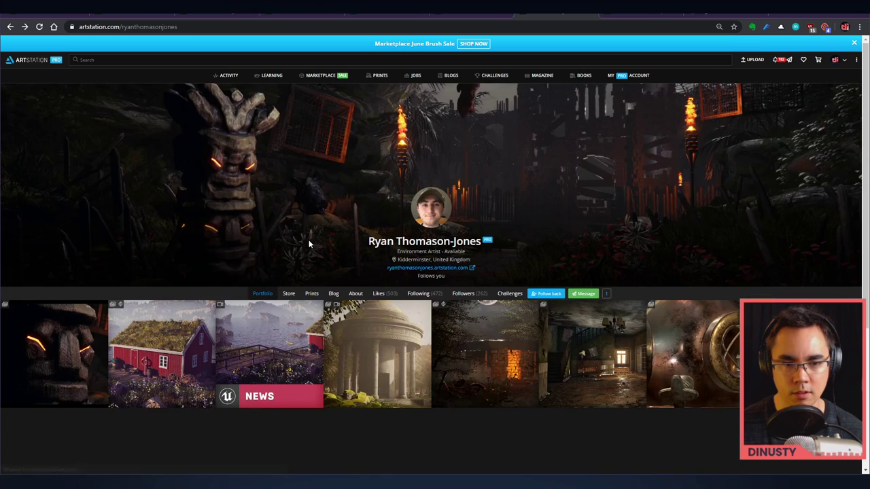
Open the News community spotlight, follow it to The Lonely Rorbu and browse its cabin renders.
left_click(269, 354)
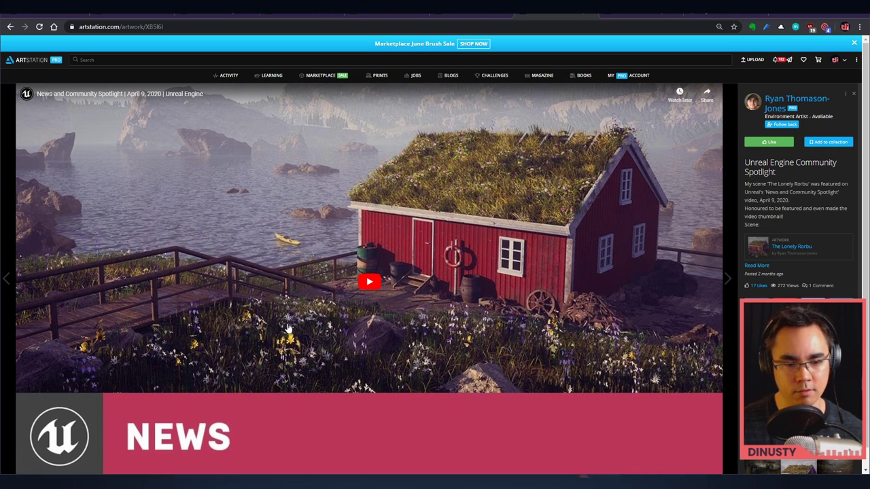
mouse_move(501, 157)
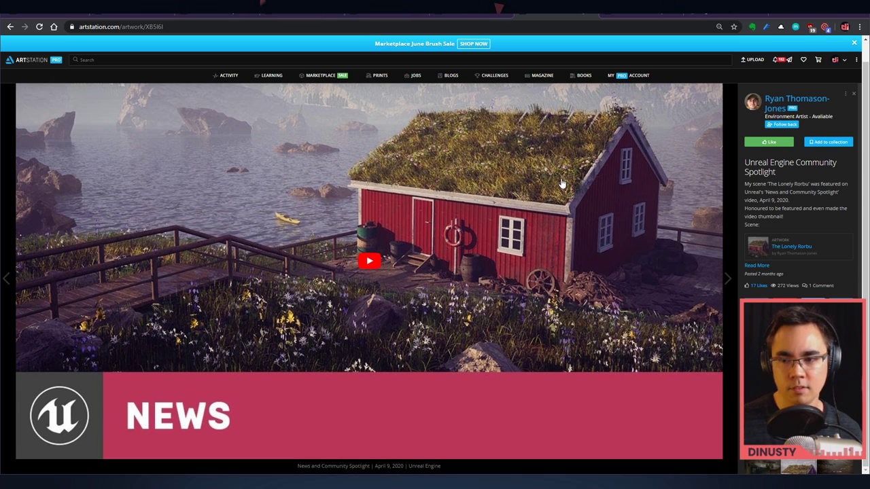
left_click(796, 103)
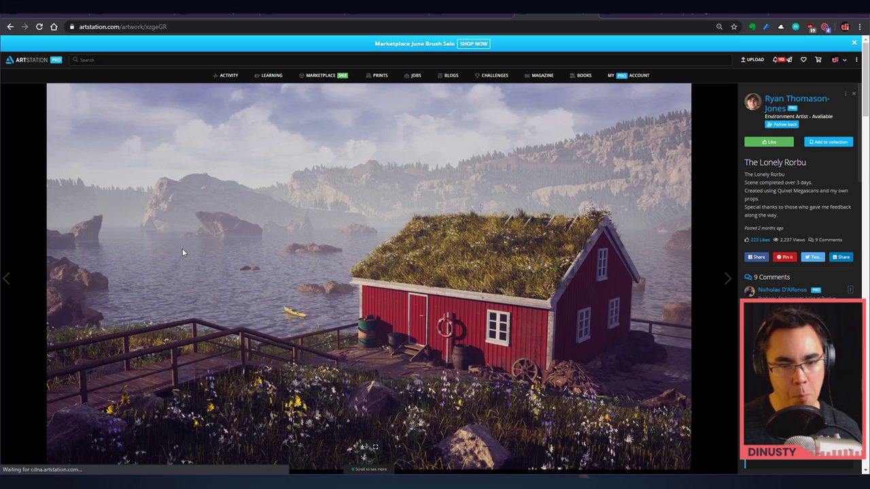
scroll("down", 3)
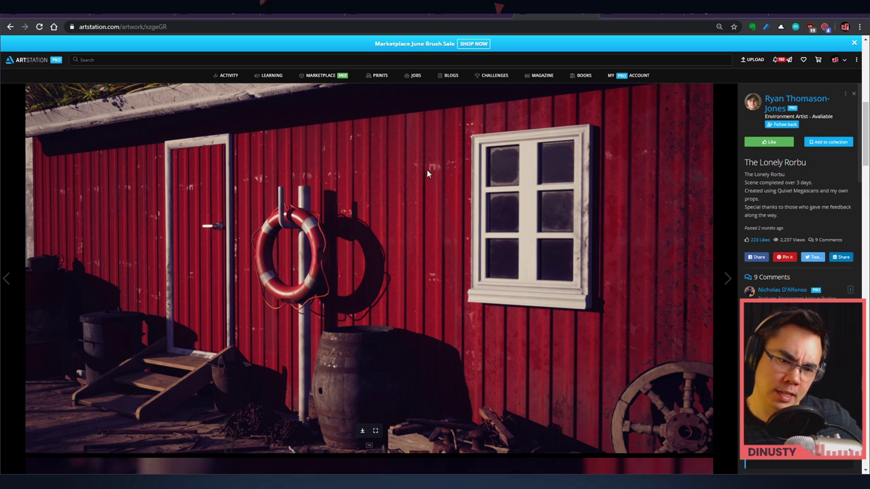
mouse_move(397, 247)
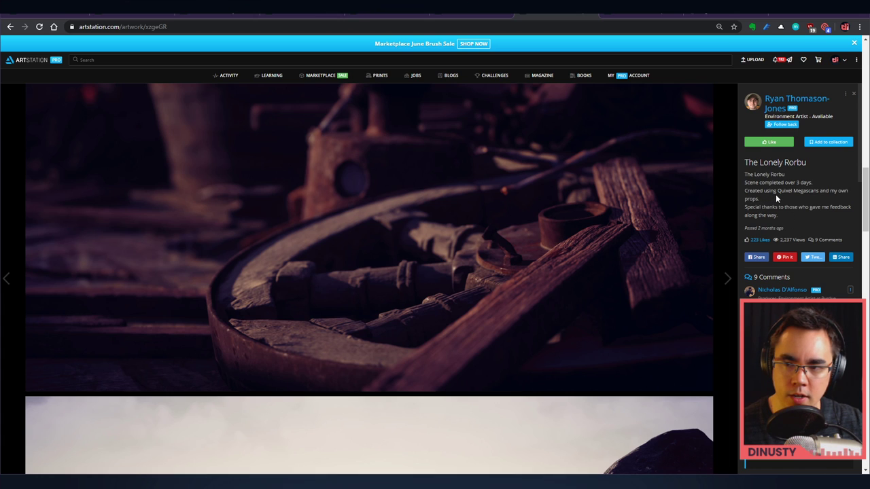
scroll("down", 3)
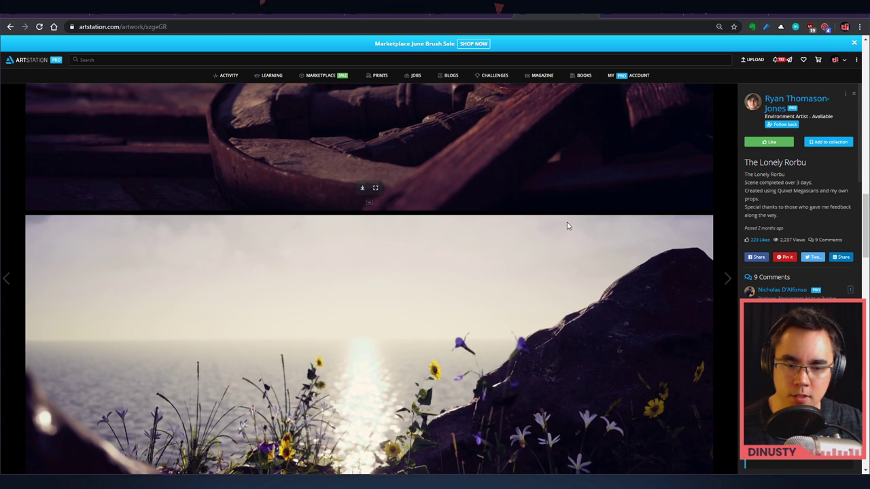
scroll("down", 3)
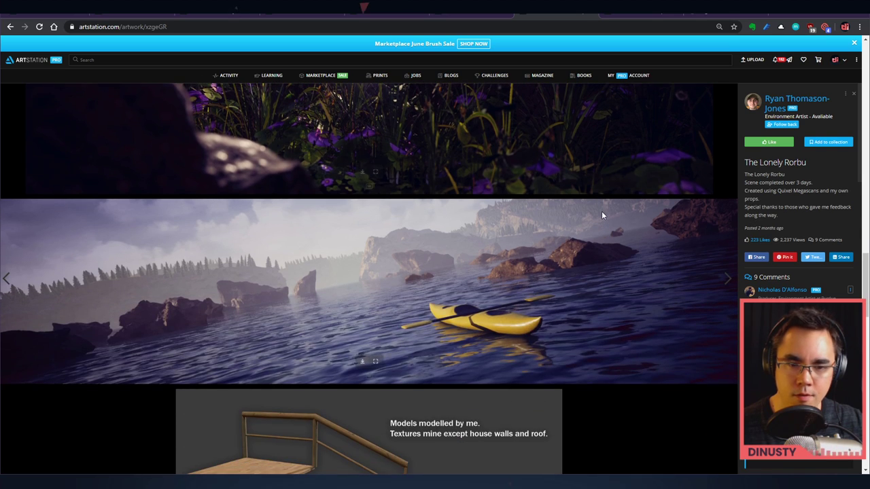
scroll("down", 3)
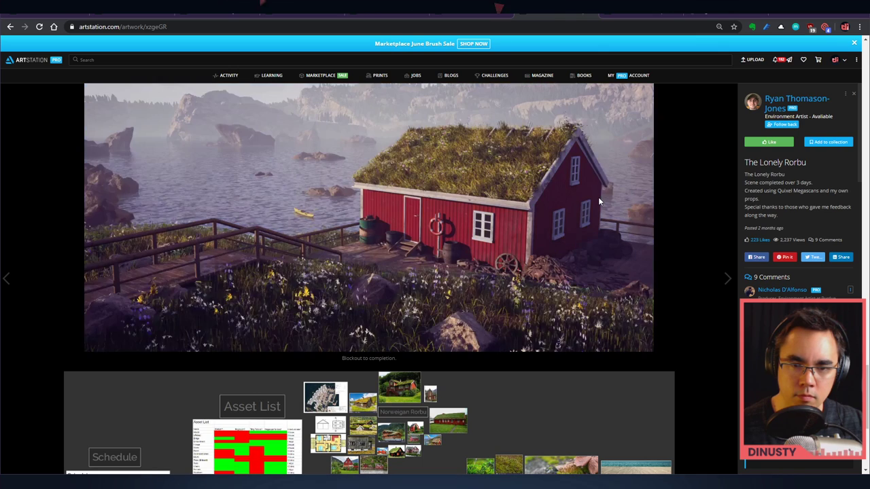
View the red-house close-up and scroll through the blockout and remaining breakdown images.
left_click(369, 217)
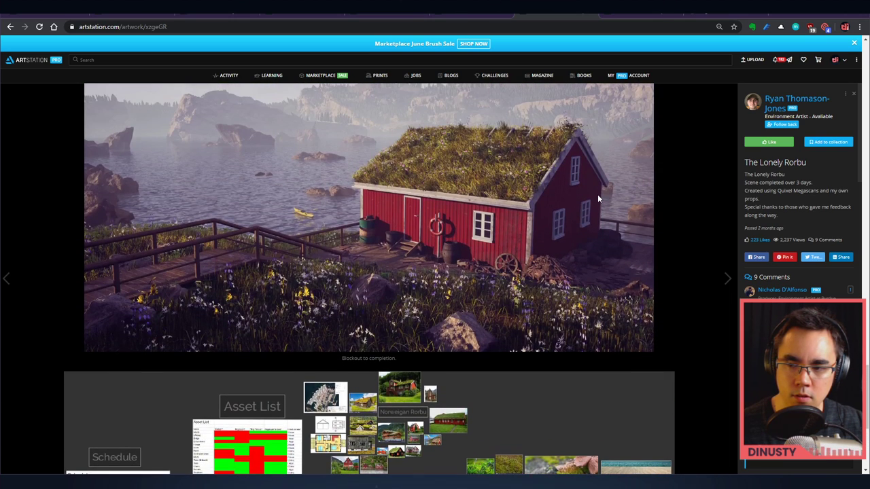
scroll("down", 3)
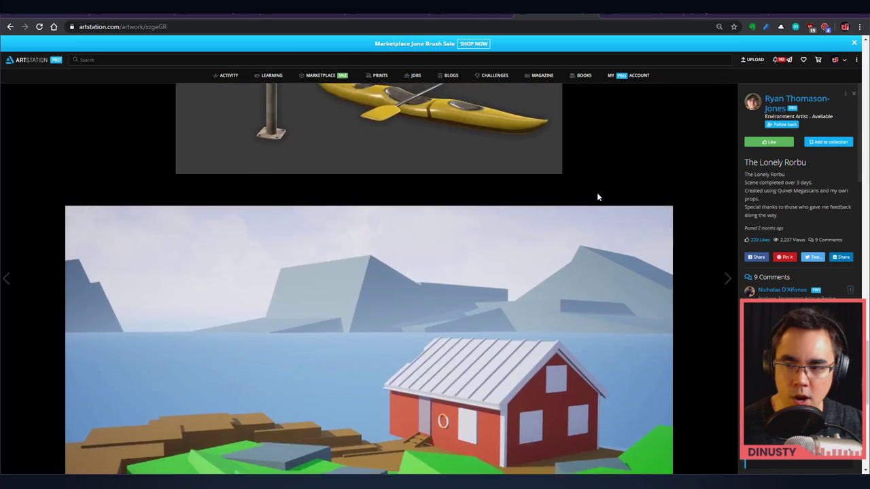
scroll("down", 3)
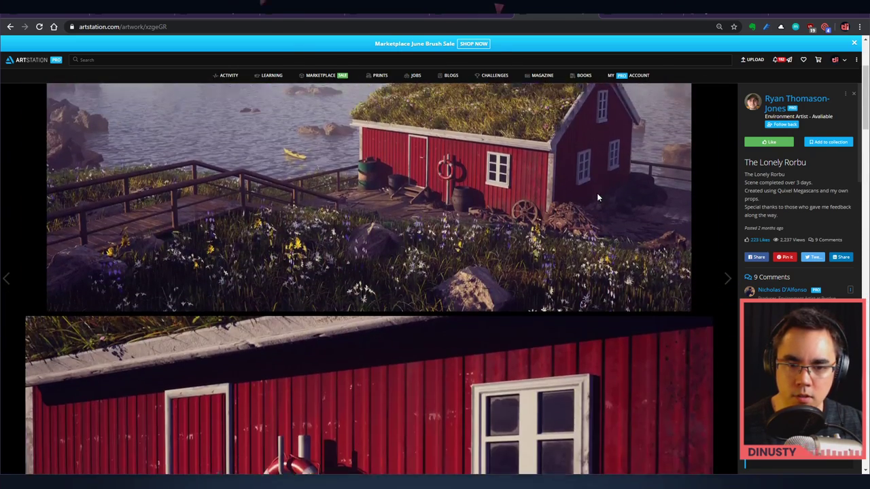
scroll("down", 3)
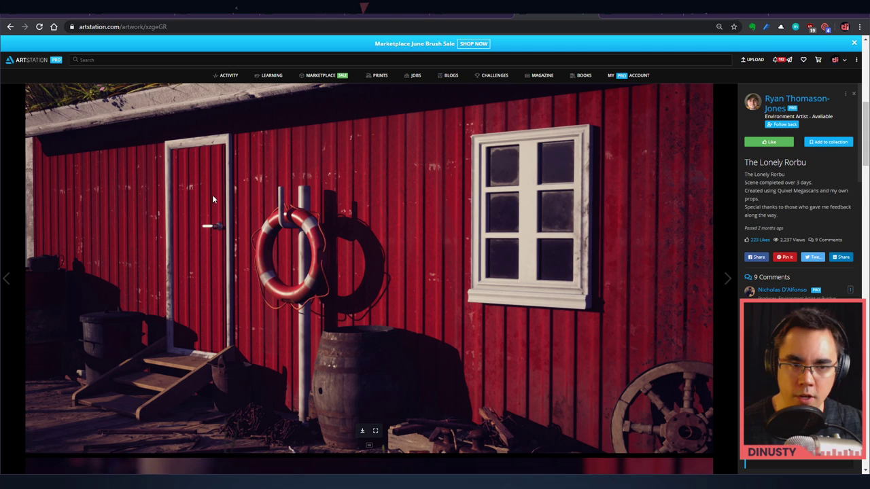
mouse_move(311, 185)
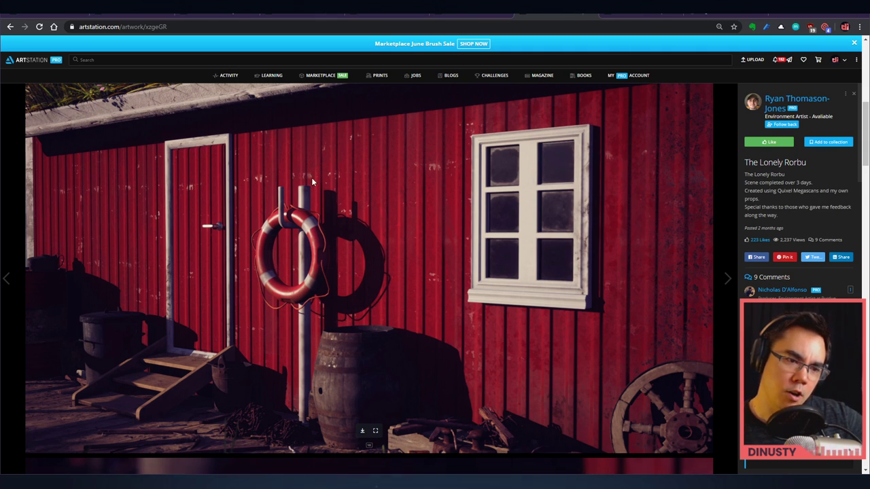
mouse_move(116, 190)
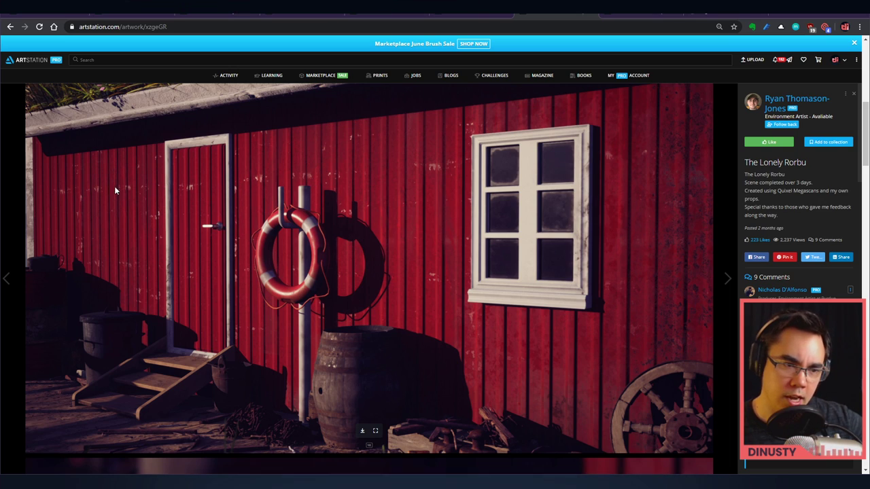
mouse_move(514, 163)
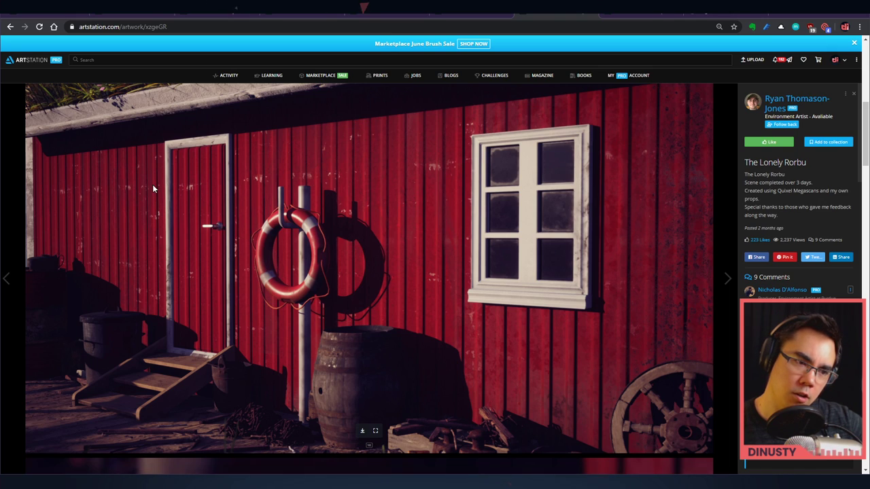
mouse_move(358, 207)
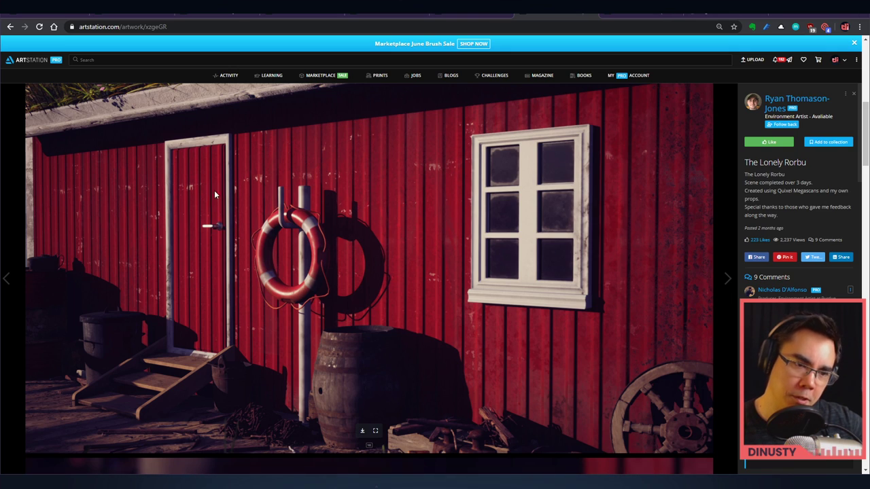
mouse_move(182, 184)
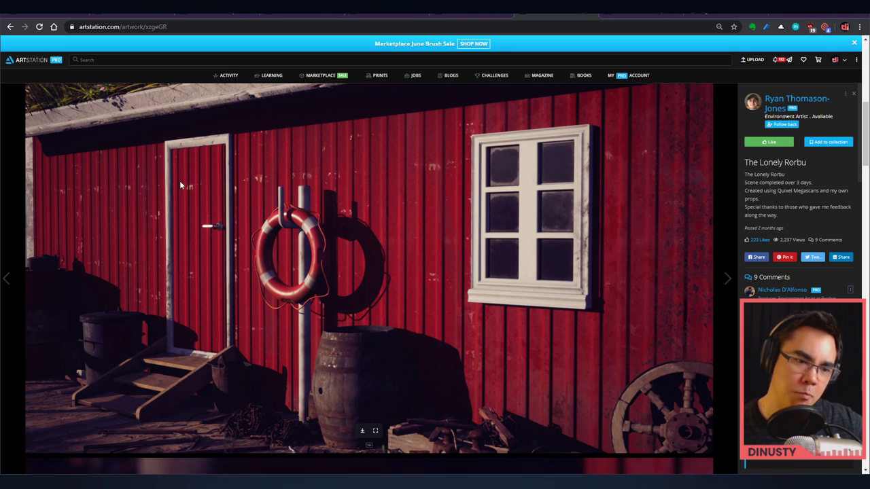
scroll("down", 3)
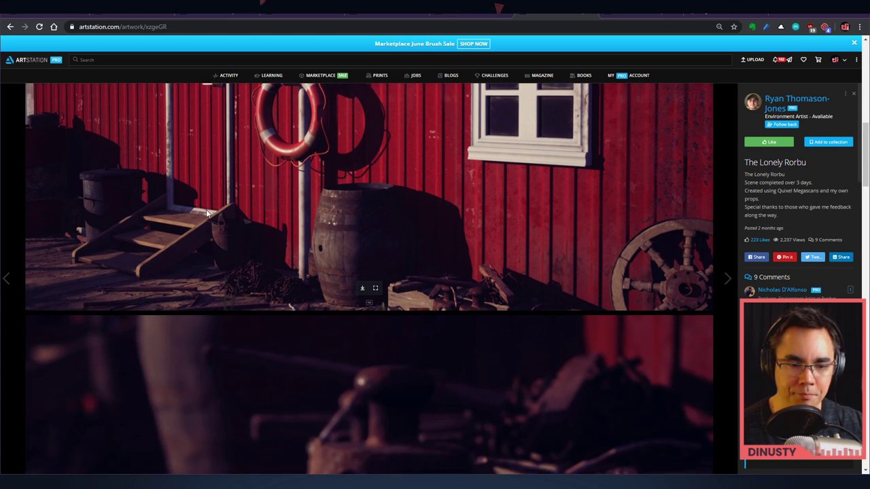
scroll("down", 3)
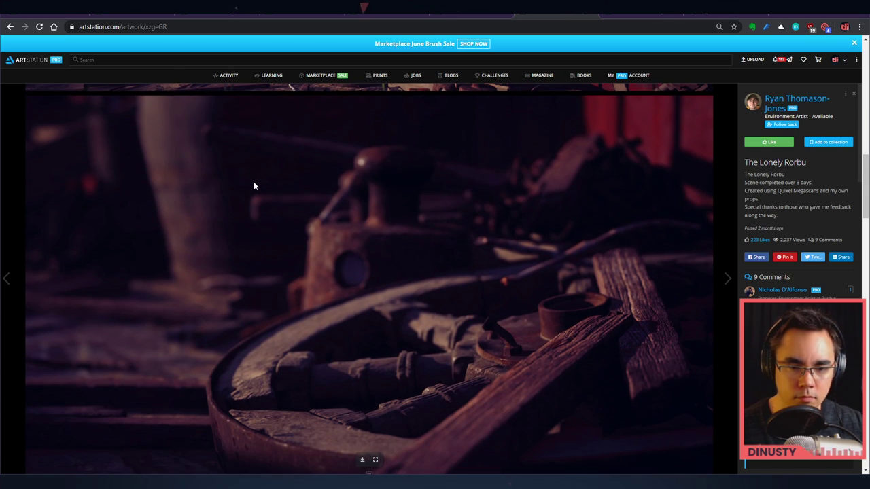
scroll("down", 3)
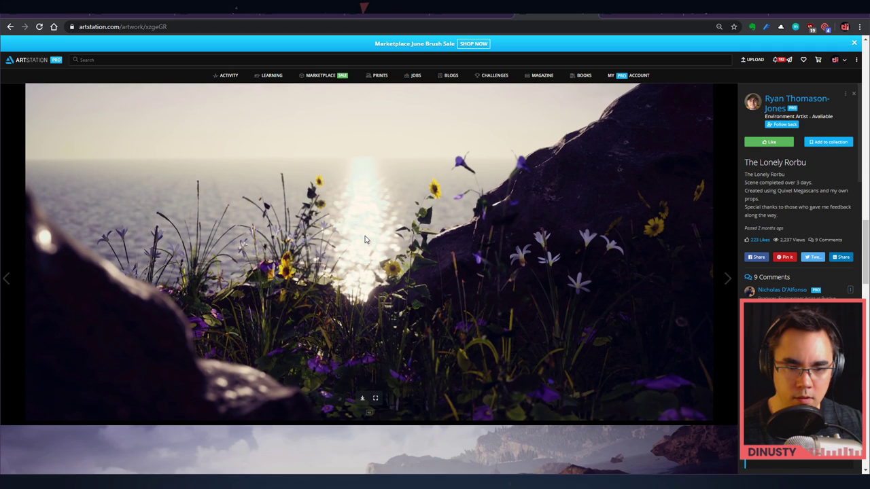
scroll("down", 3)
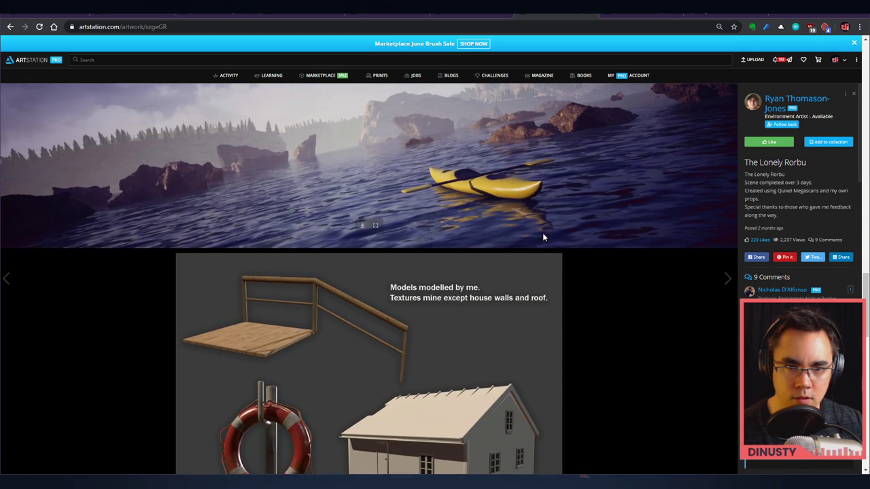
scroll("down", 3)
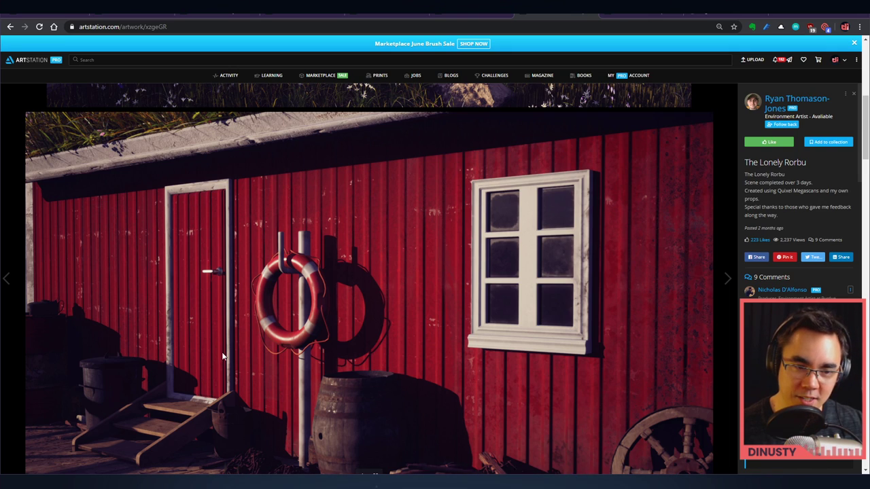
mouse_move(363, 288)
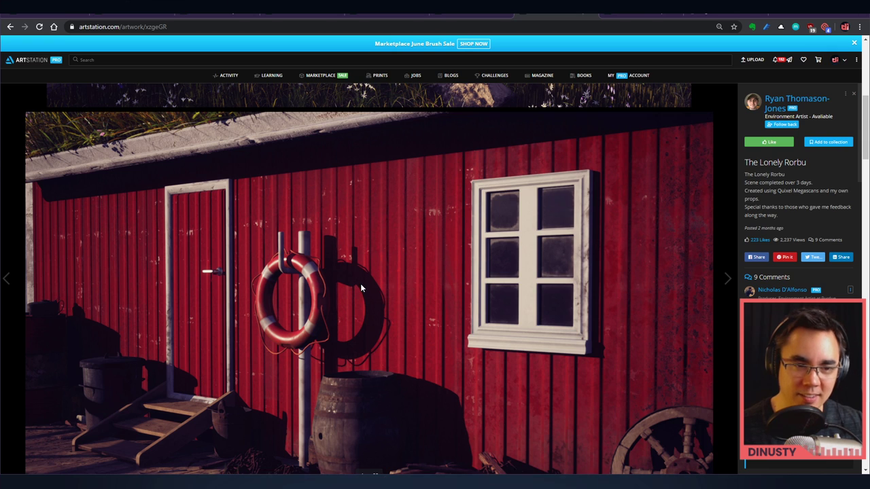
scroll("down", 3)
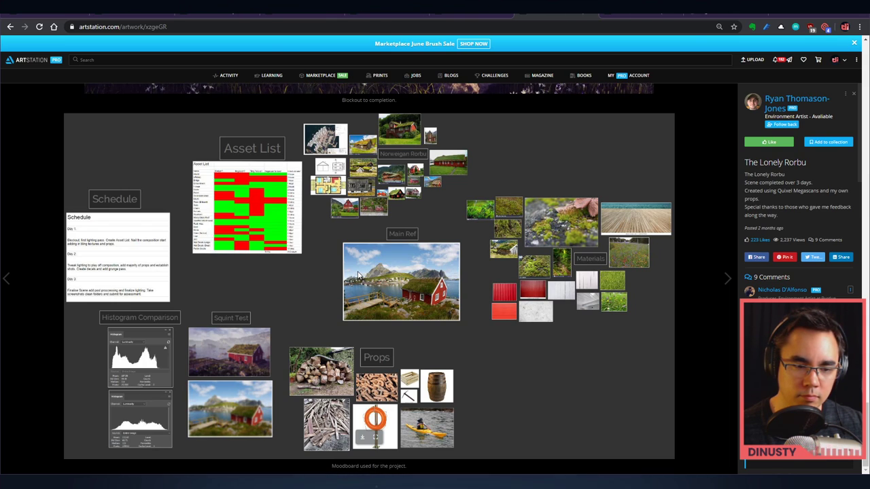
mouse_move(291, 317)
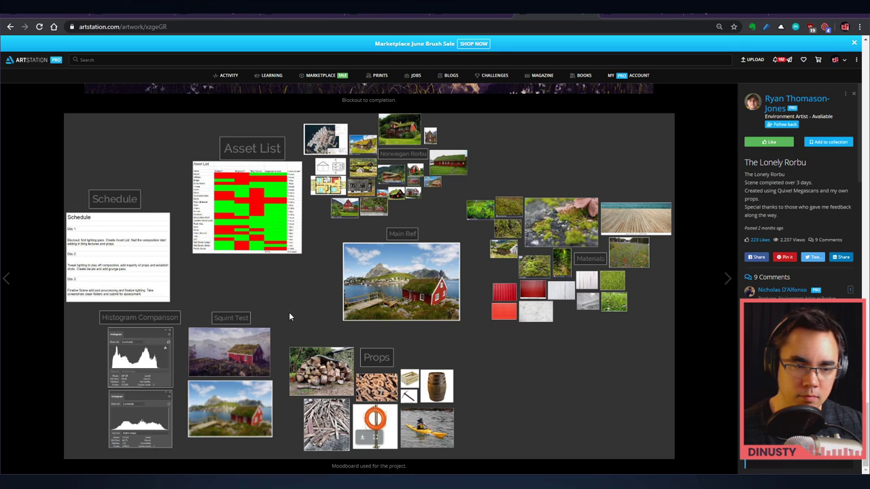
mouse_move(280, 393)
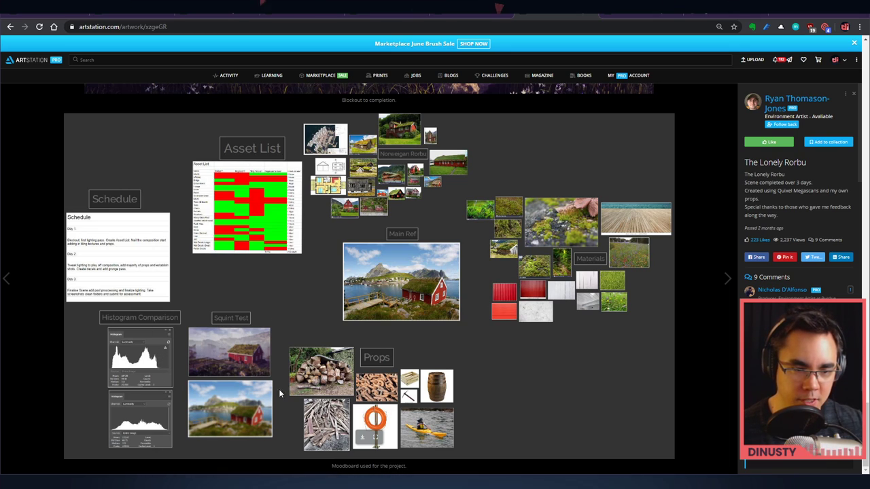
mouse_move(381, 307)
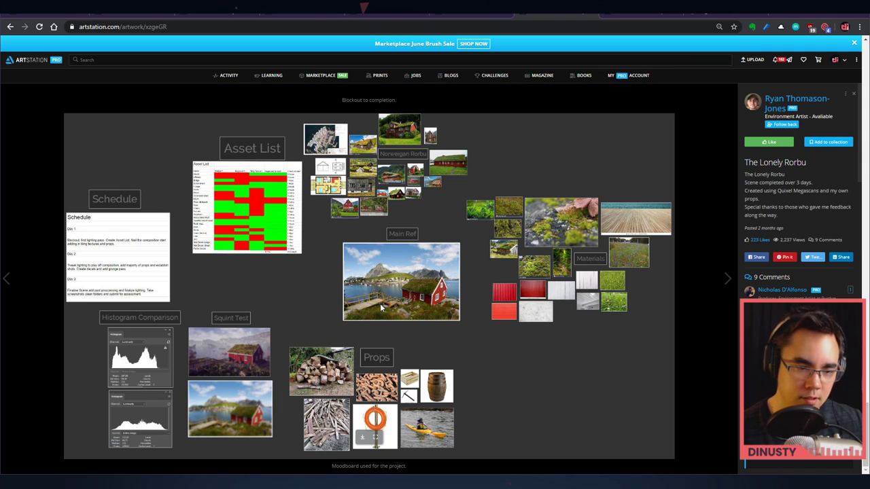
mouse_move(259, 348)
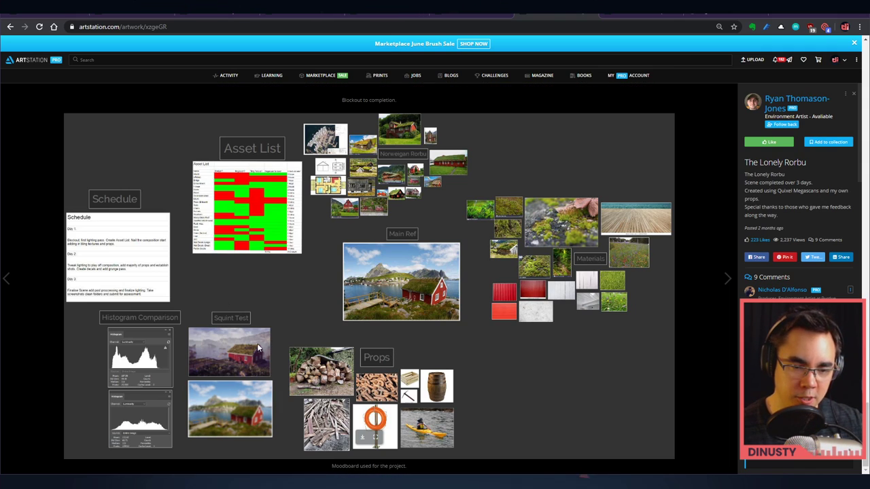
mouse_move(389, 332)
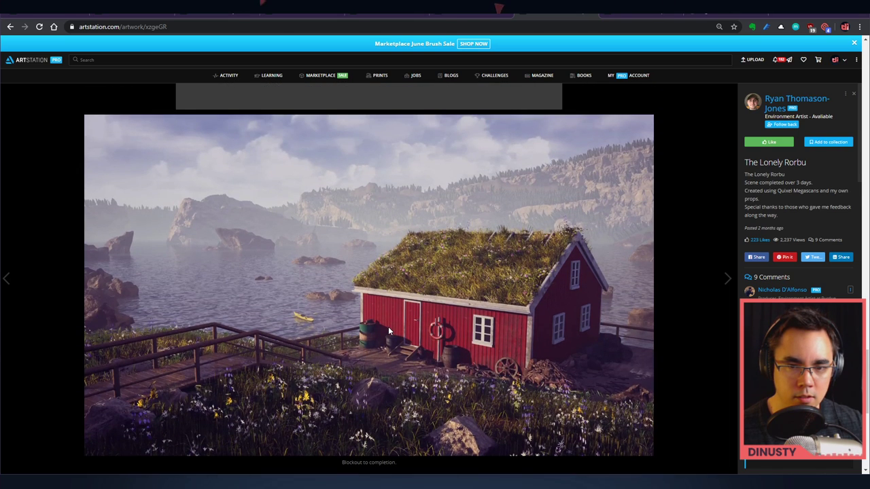
scroll("down", 3)
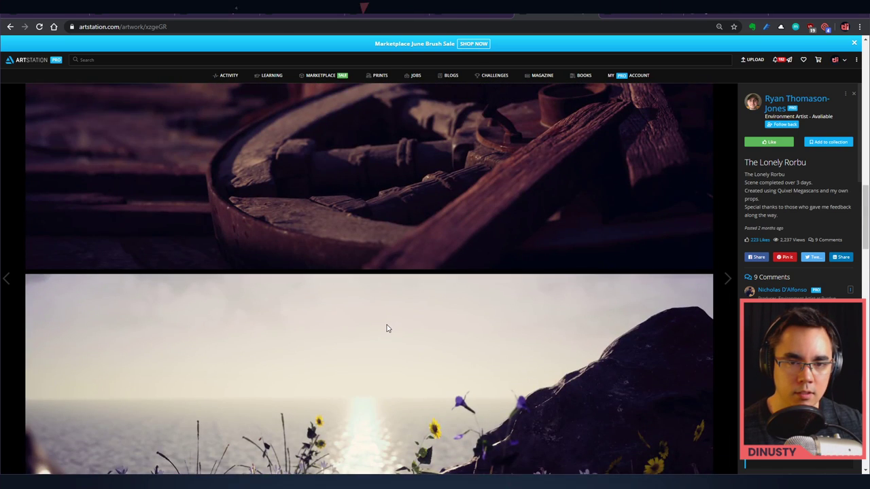
From the profile, bring up The Cave project and browse its cave render and boar-head close-up.
left_click(797, 103)
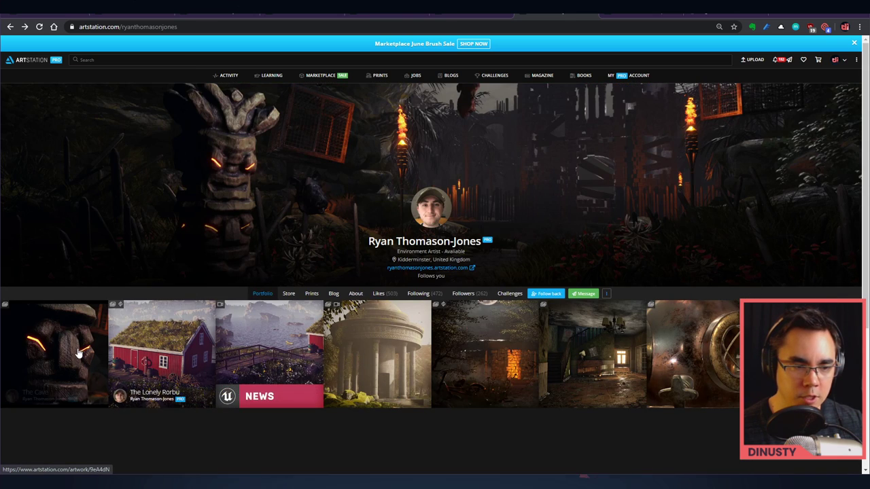
left_click(77, 354)
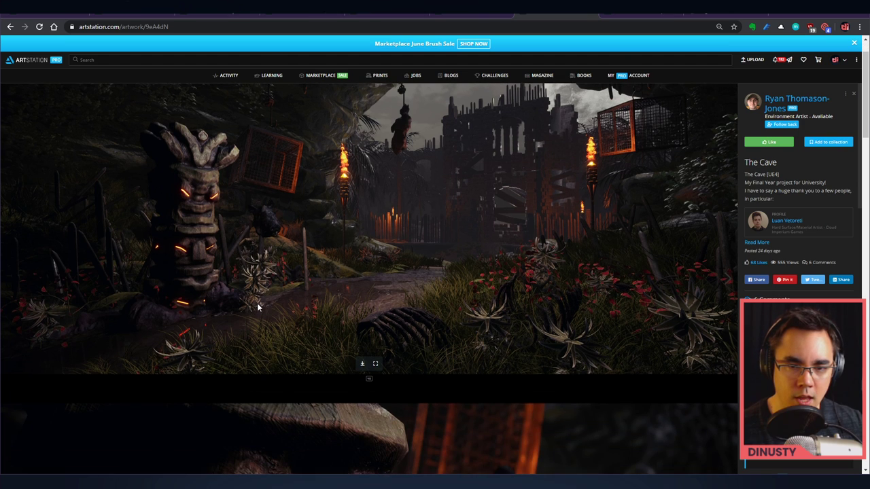
scroll("down", 3)
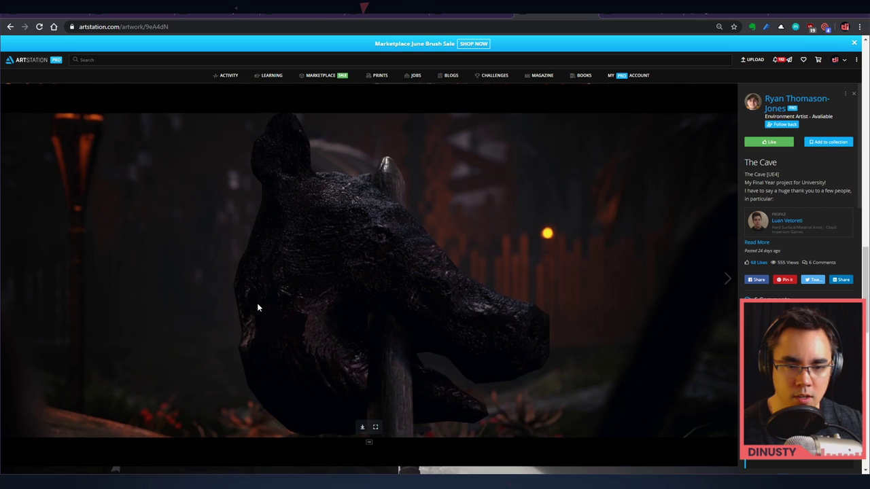
left_click(724, 277)
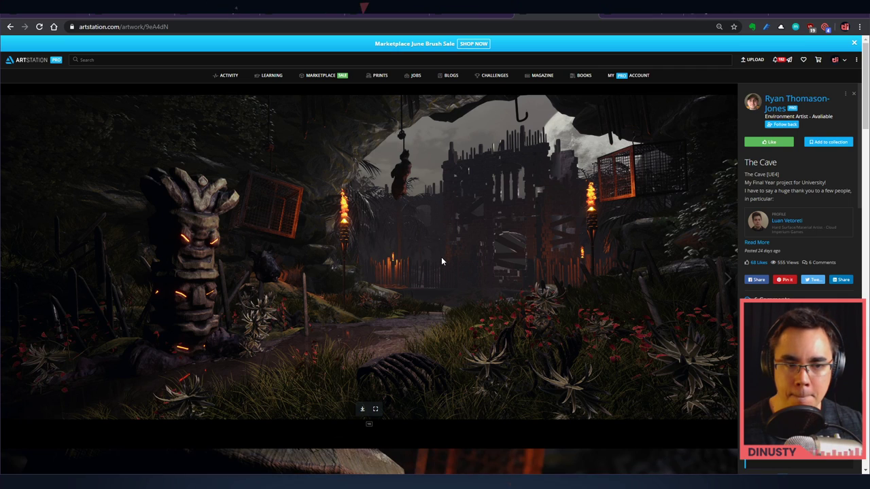
mouse_move(166, 215)
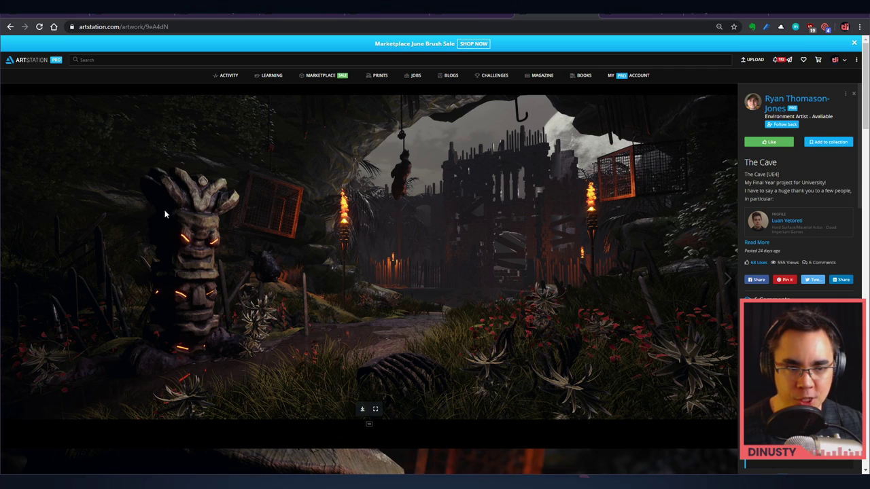
mouse_move(158, 193)
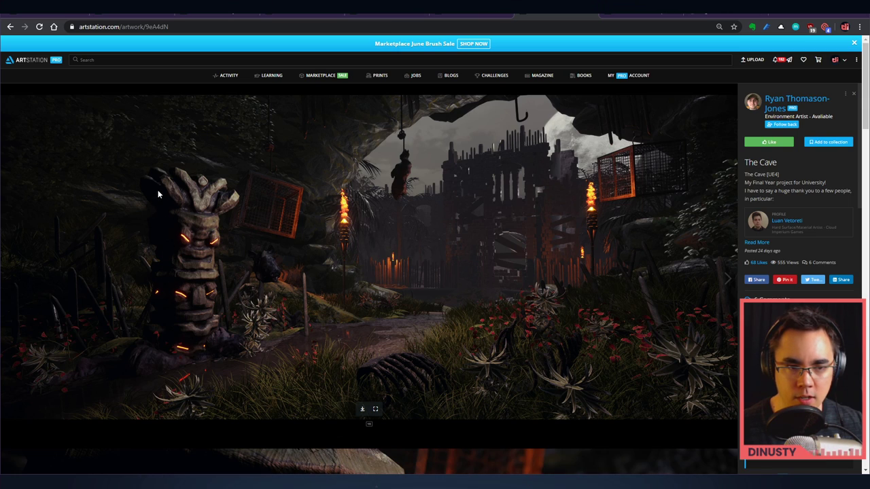
mouse_move(161, 266)
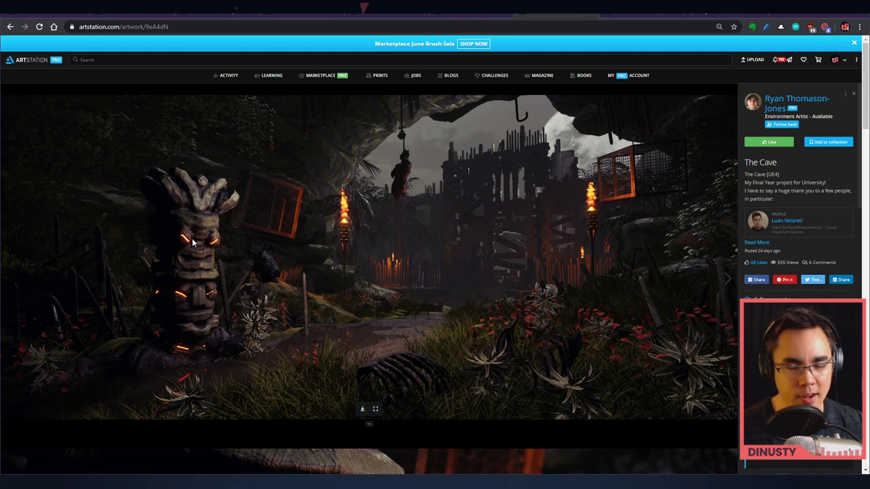
scroll("down", 3)
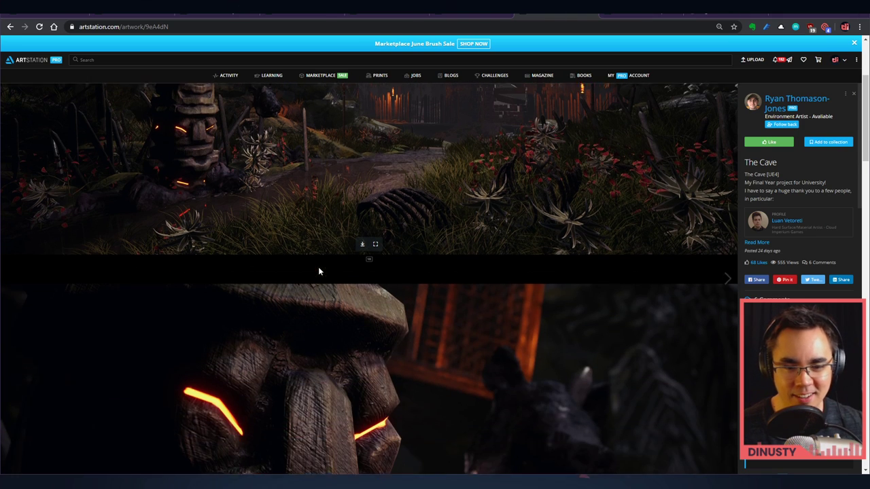
scroll("down", 3)
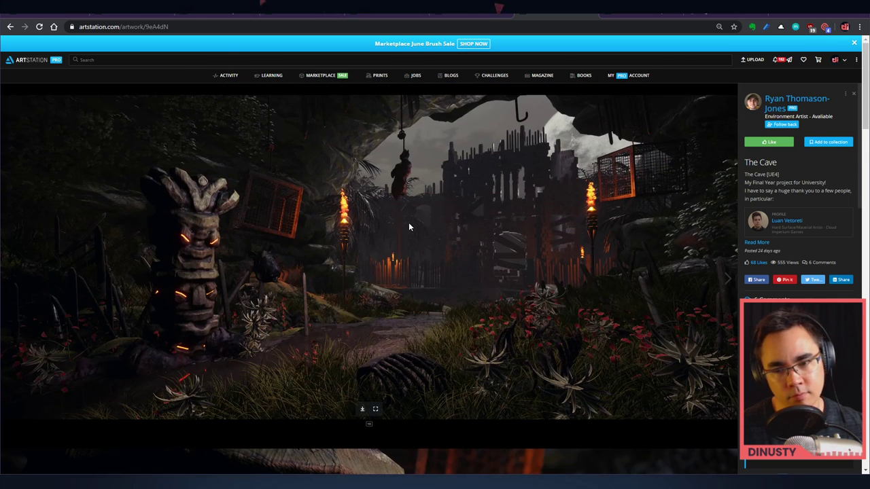
Dismiss the empty-selection copy error in the profile mockup document and return to the canvas.
left_click(793, 104)
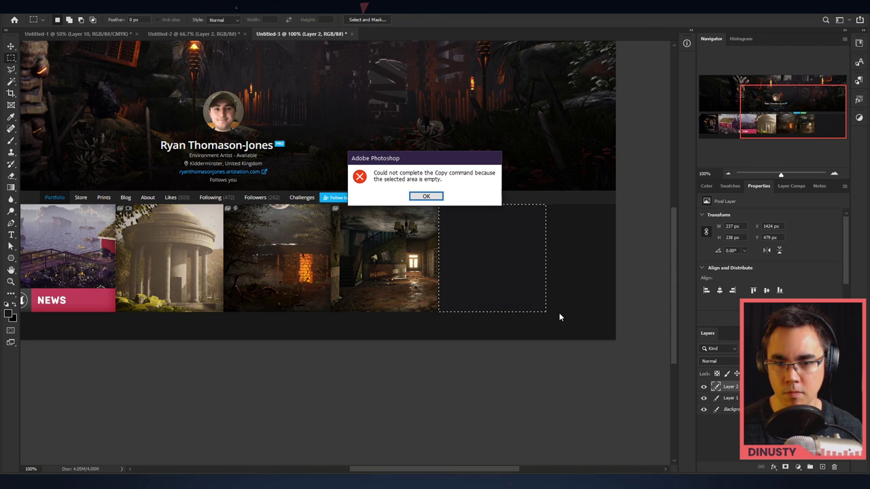
left_click(427, 196)
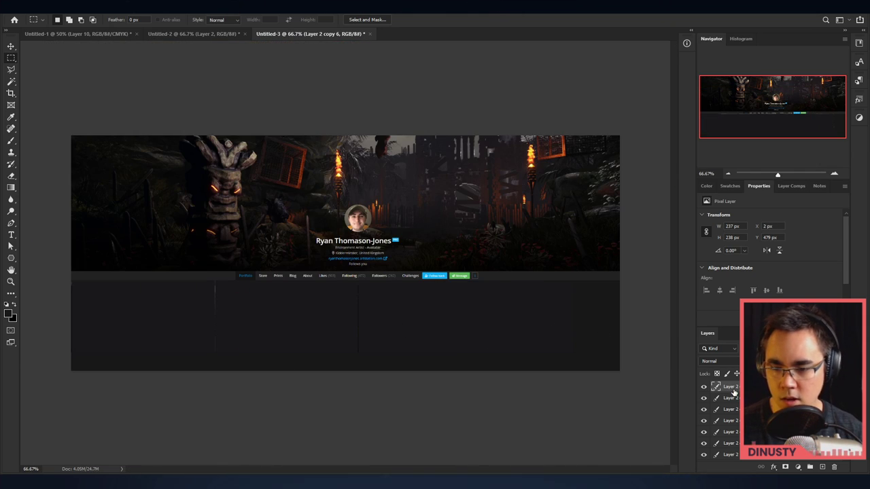
left_click(704, 386)
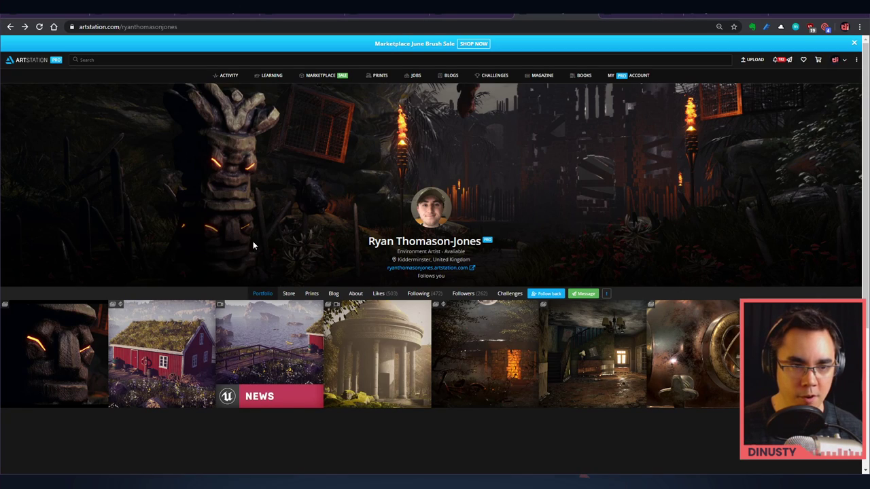
Carry the cave banner render from the profile into the Photoshop mockup canvas.
left_click(54, 353)
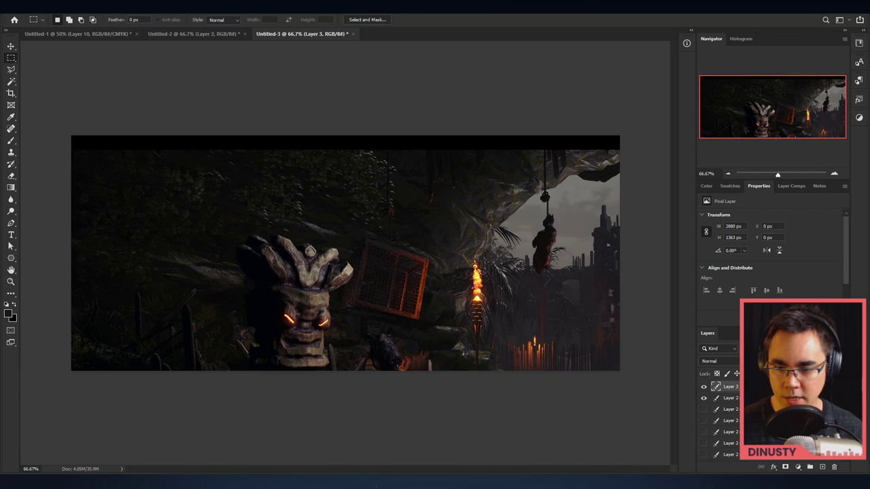
right_click(731, 386)
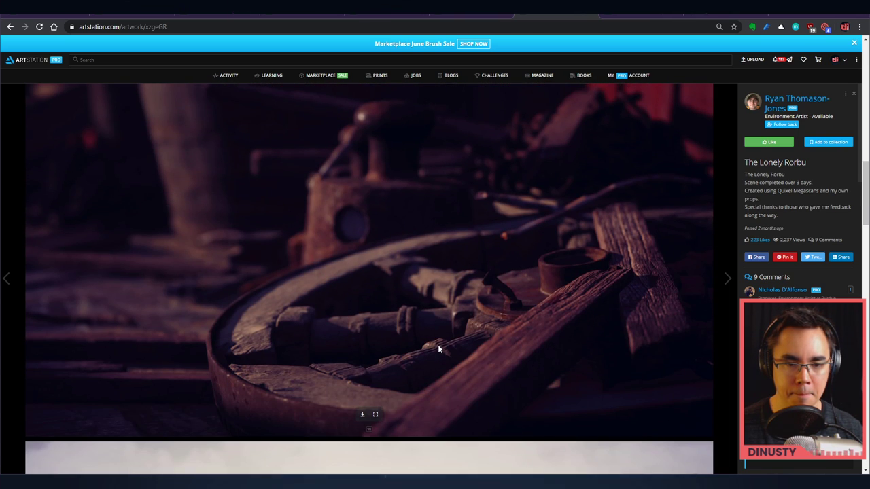
mouse_move(391, 318)
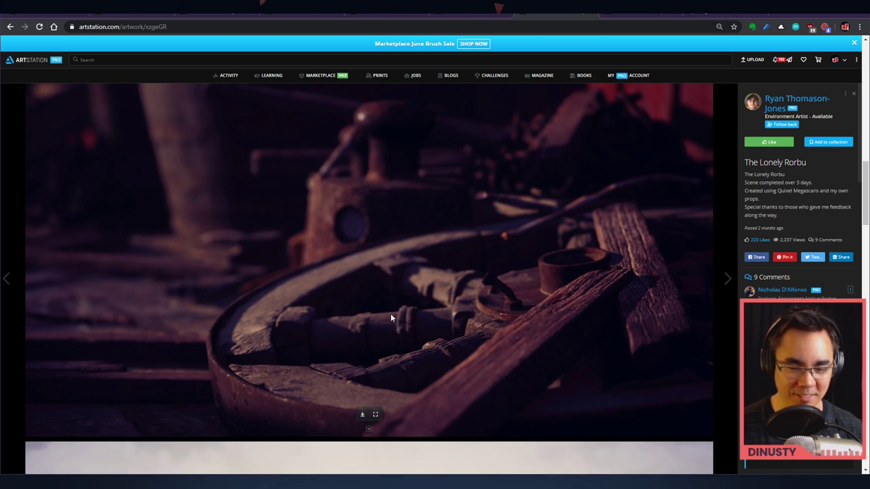
Copy the Lonely Rorbu wheel close-up image for pasting into the mockup.
right_click(391, 318)
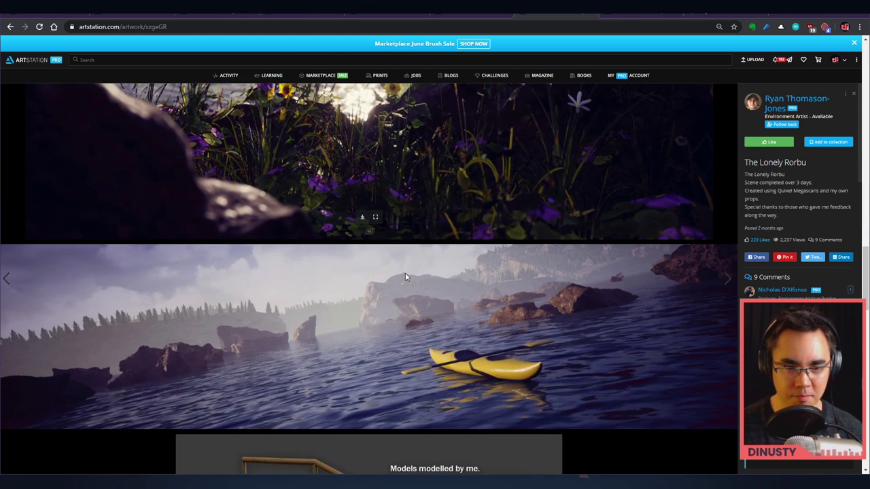
right_click(417, 266)
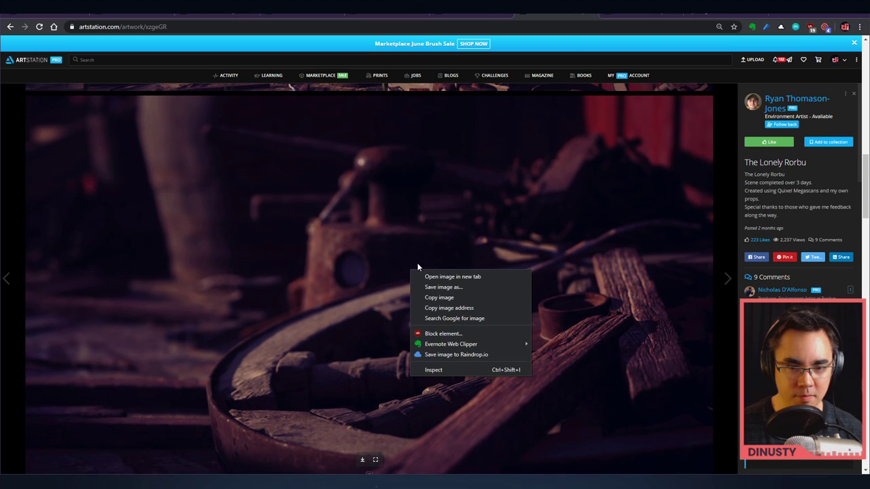
left_click(541, 345)
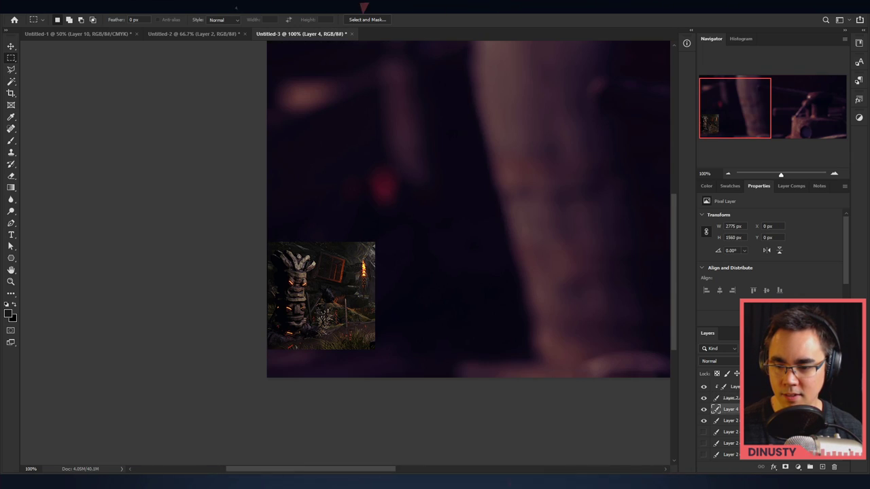
Bring up layer options on the pasted wheel image to fit it into a thumbnail slot.
right_click(733, 409)
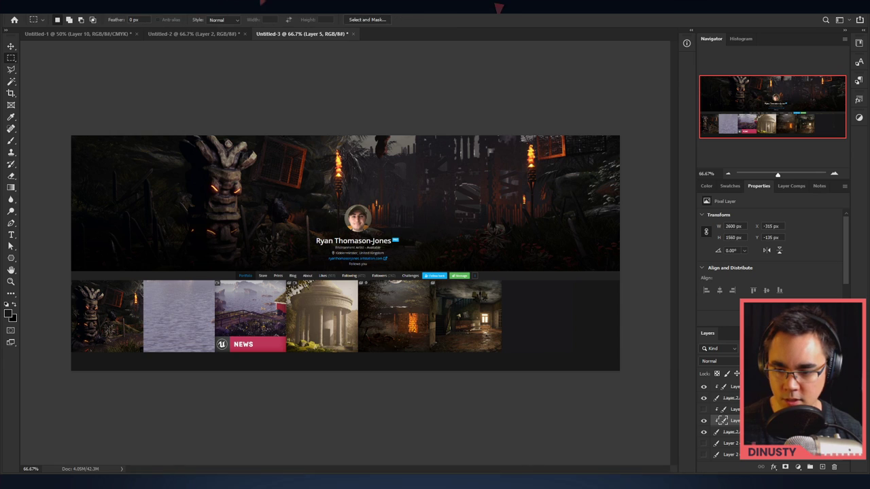
Convert the red house thumbnail layer to a smart object and shrink it into its slot.
right_click(728, 421)
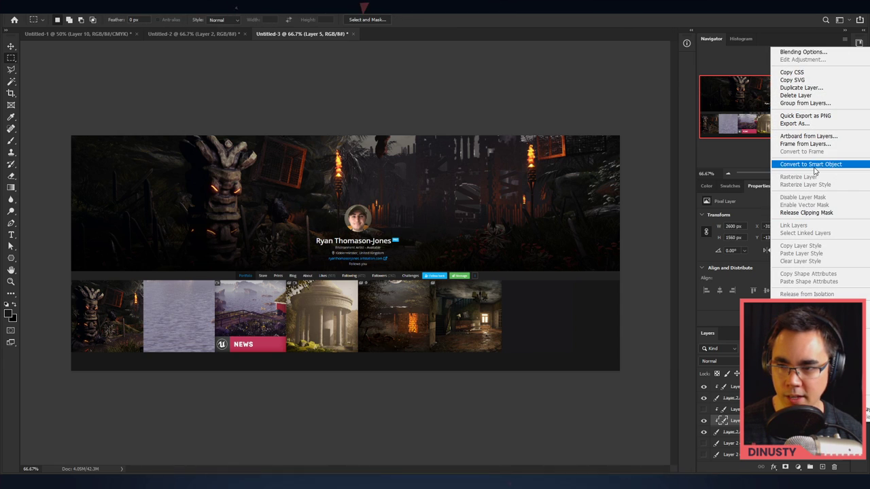
left_click(810, 163)
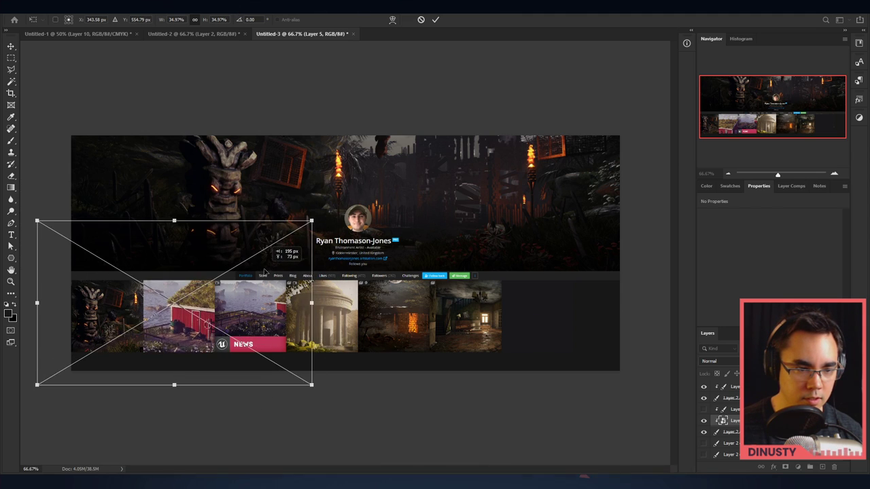
left_click_drag(312, 383, 233, 394)
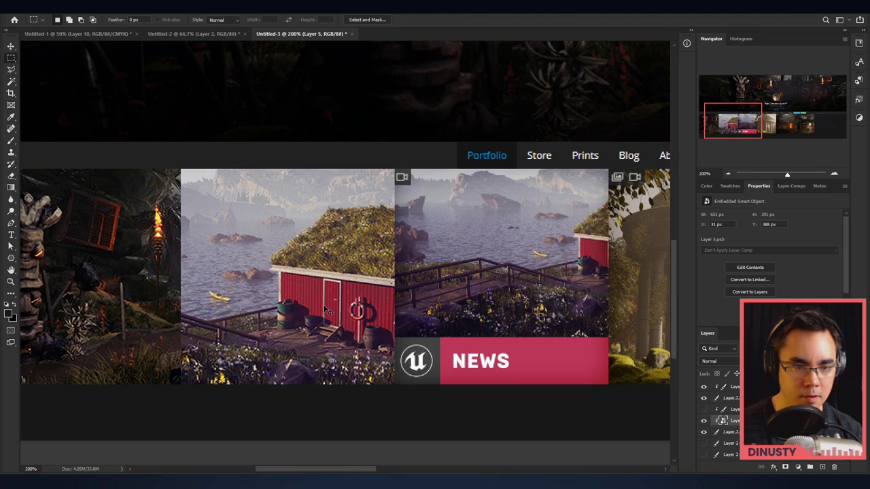
left_click_drag(327, 311, 306, 288)
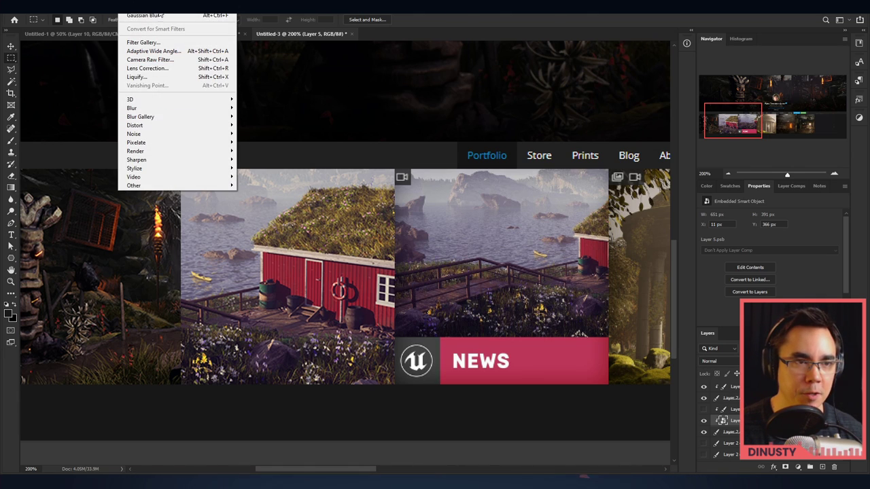
Apply a Gaussian Blur smart filter to the red house thumbnail, then reduce its radius to near-sharp.
left_click(144, 9)
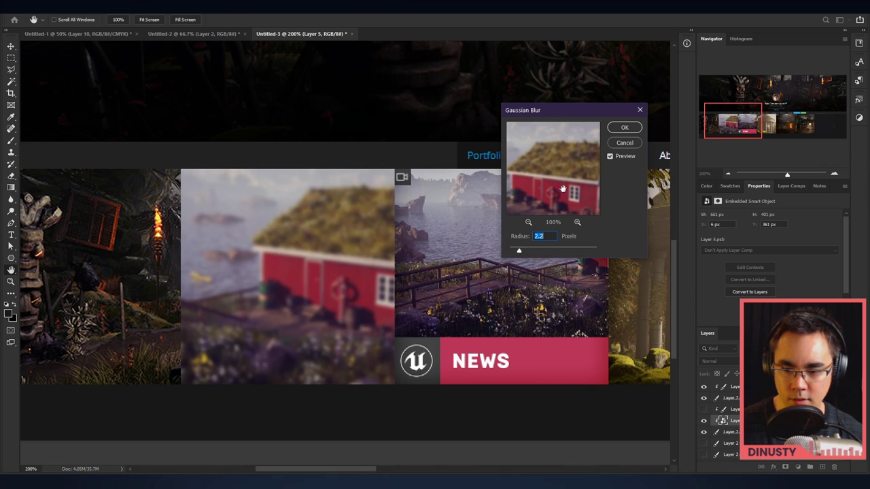
left_click(624, 128)
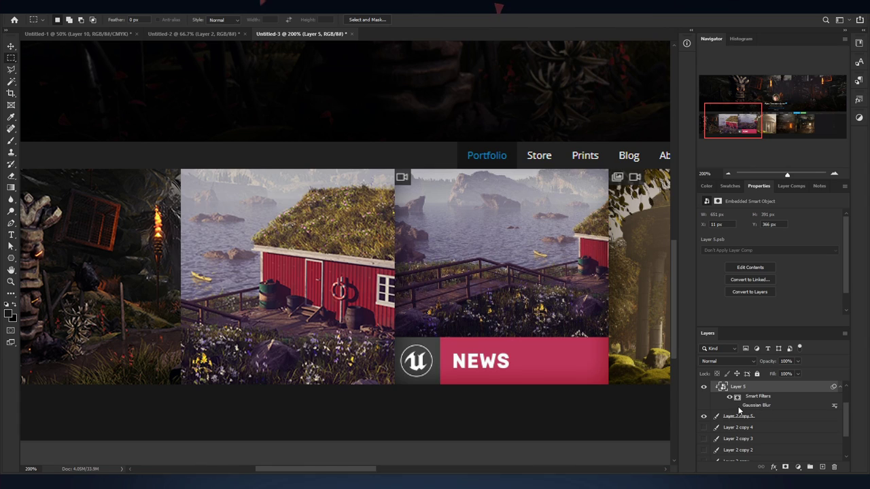
double_click(755, 405)
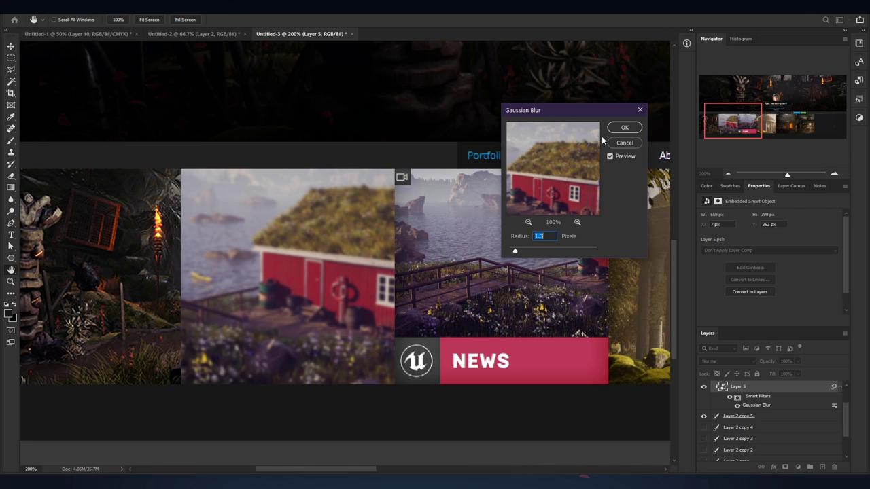
left_click(623, 127)
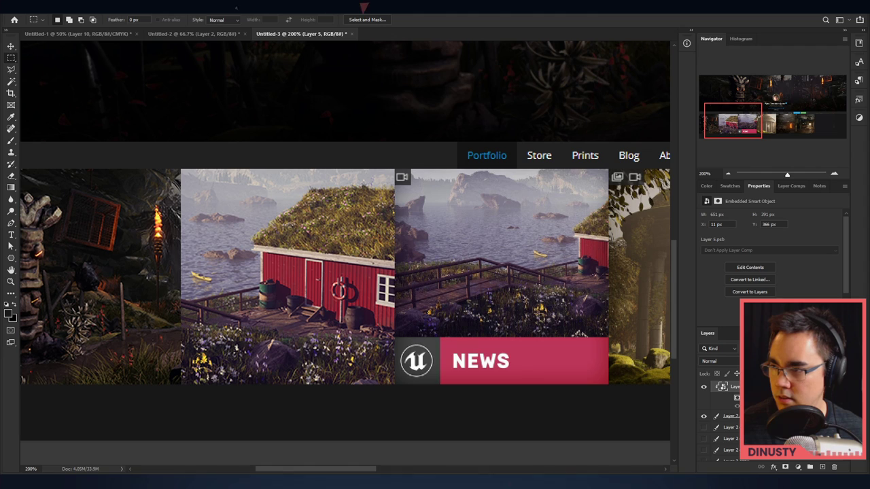
mouse_move(436, 206)
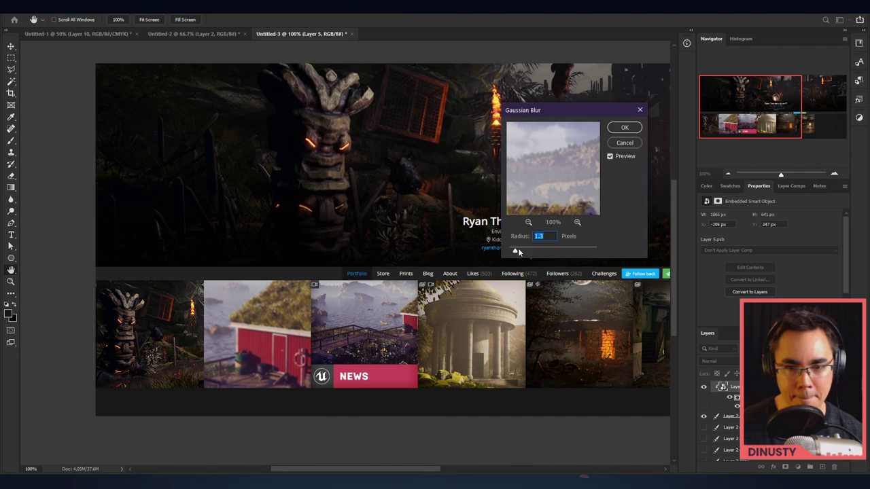
left_click_drag(519, 251, 530, 252)
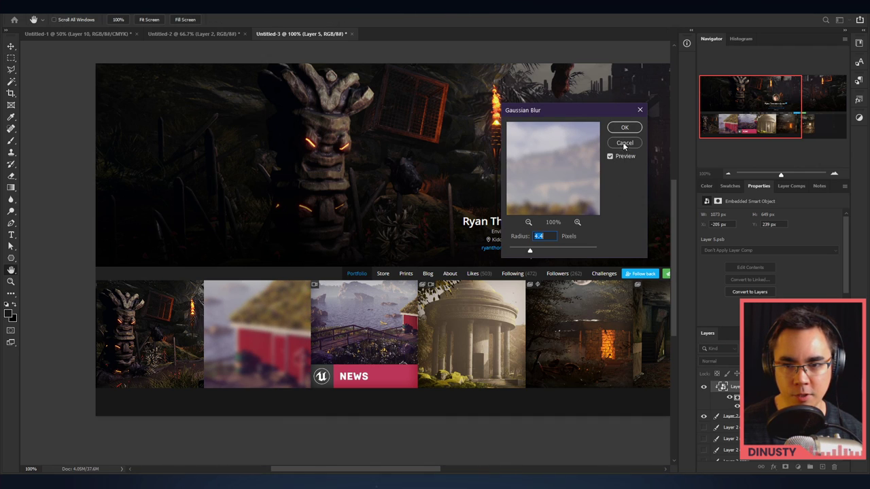
left_click(624, 143)
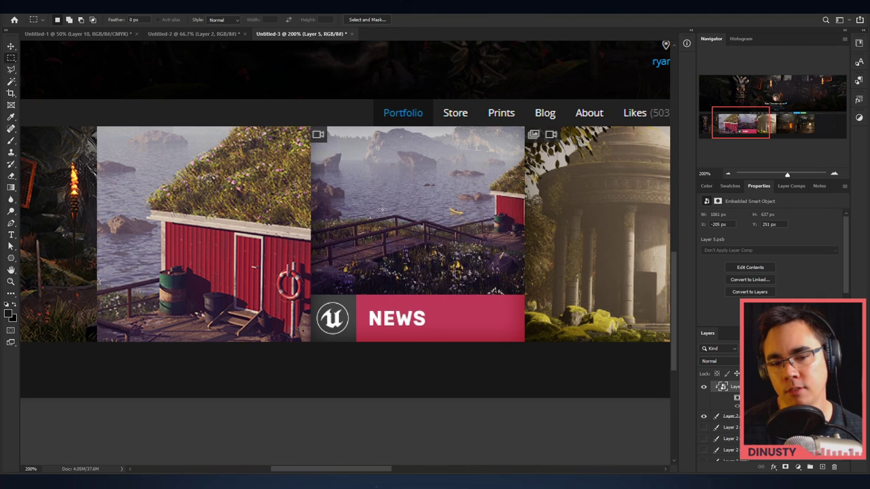
left_click_drag(319, 136, 516, 298)
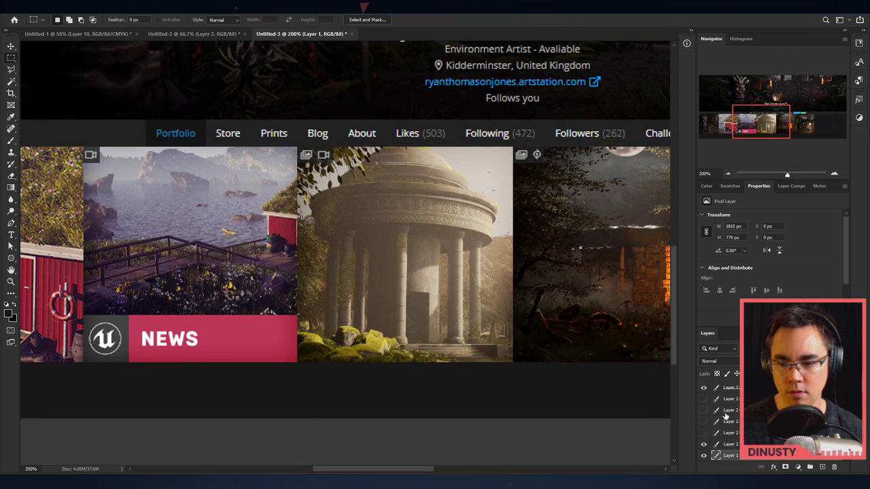
left_click(704, 410)
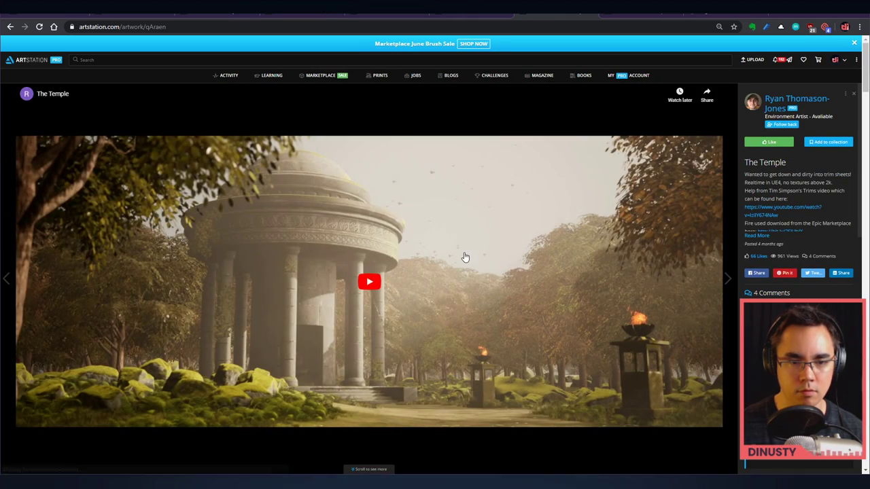
Copy The Temple render image from its artwork page.
right_click(464, 257)
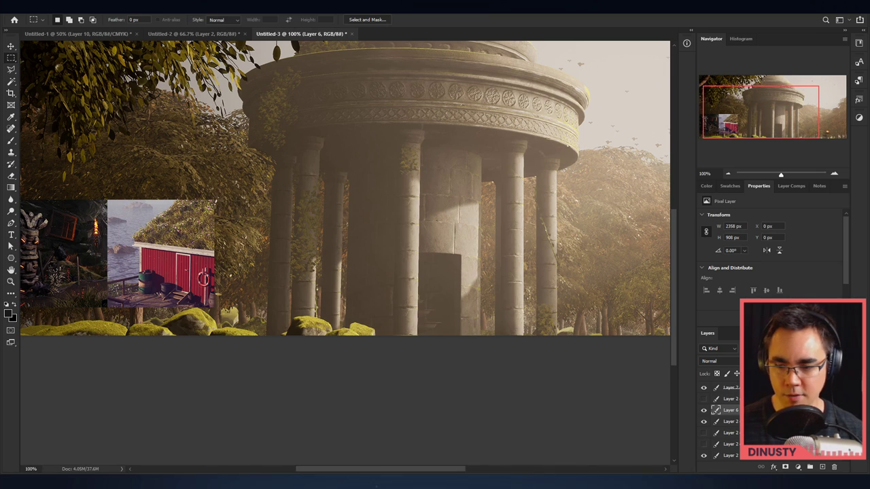
Make the pasted temple render a smart object and shrink it to thumbnail size.
left_click(731, 410)
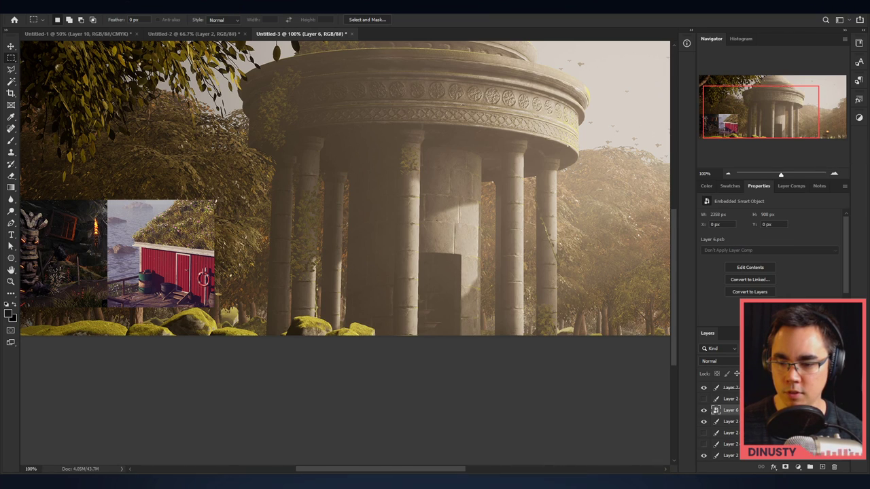
right_click(729, 410)
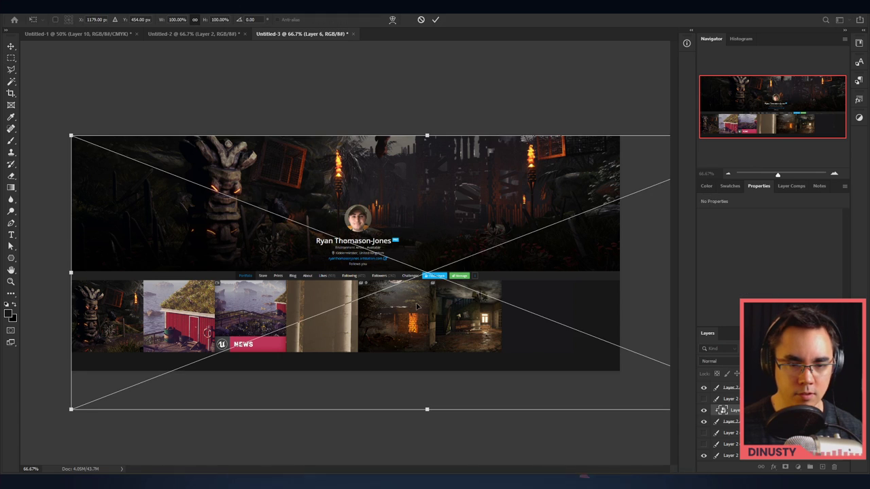
left_click_drag(426, 135, 418, 135)
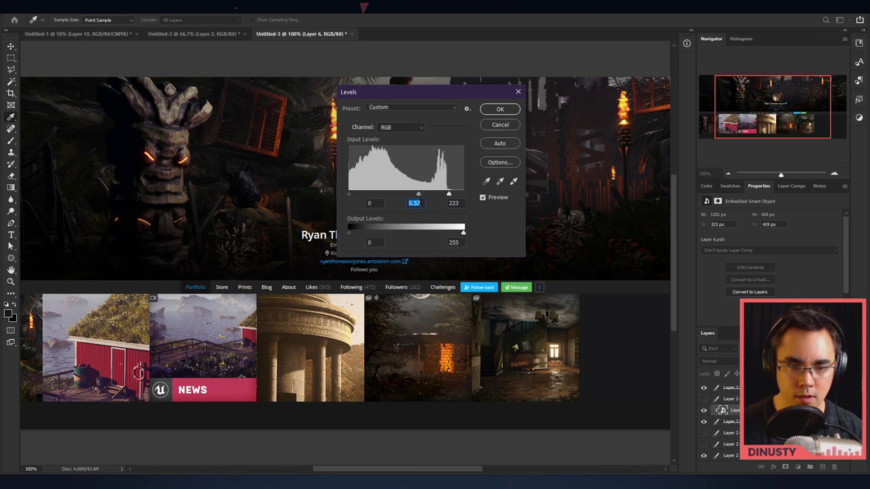
Give the temple thumbnail a Levels adjustment with midtones 0.83 and white point 223.
left_click(500, 108)
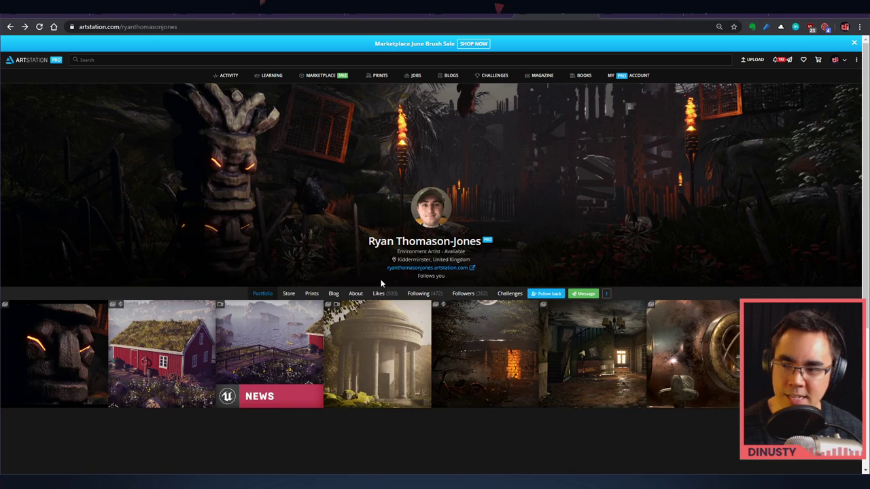
Browse The Woods artwork images, return to the profile and scroll its thumbnails again.
left_click(488, 360)
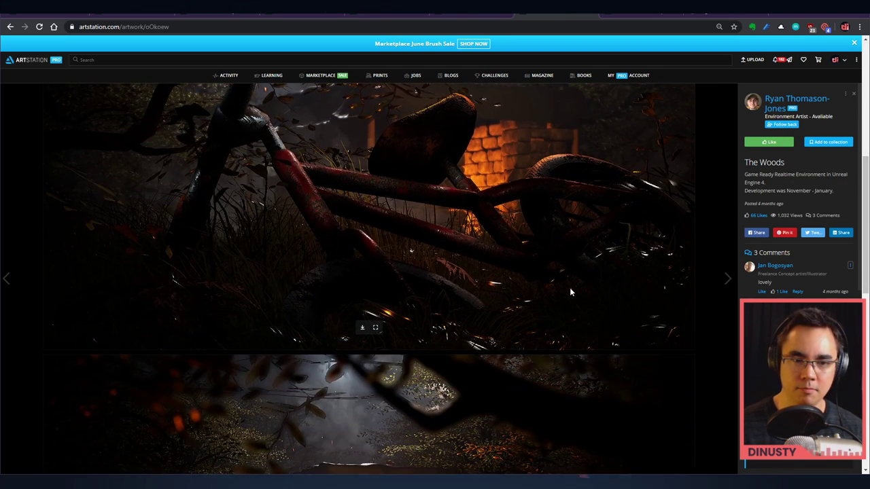
scroll("down", 3)
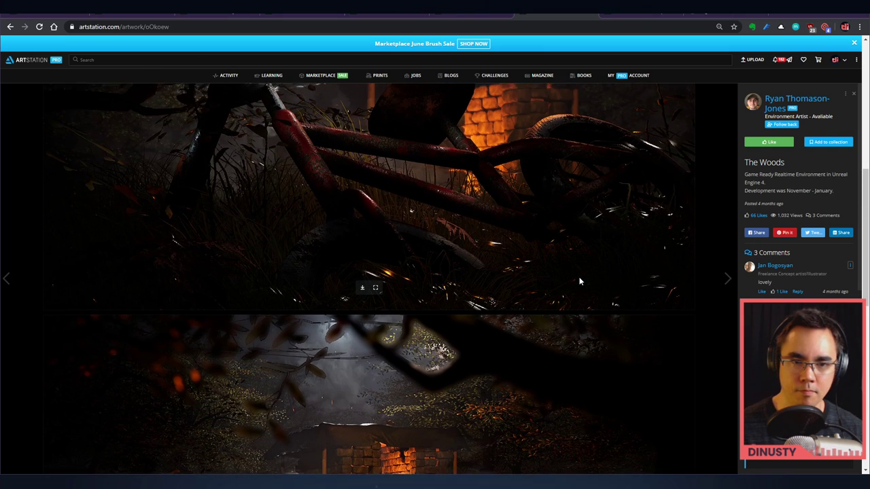
scroll("down", 3)
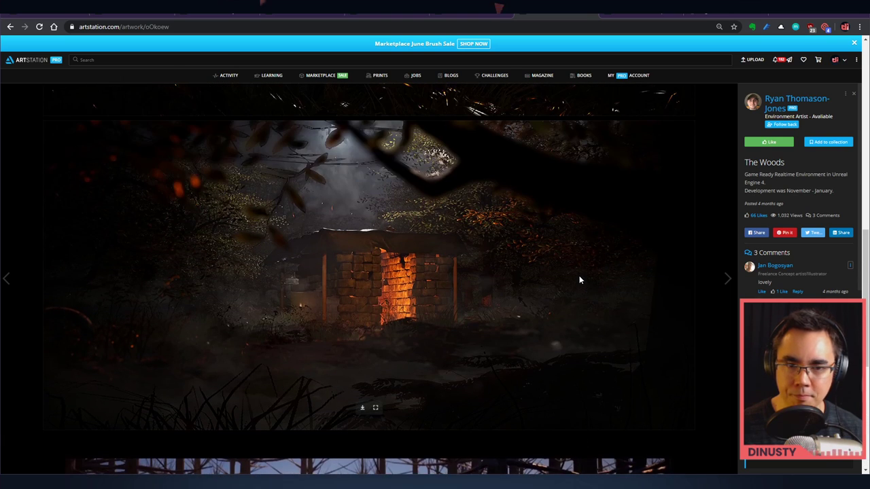
left_click(781, 98)
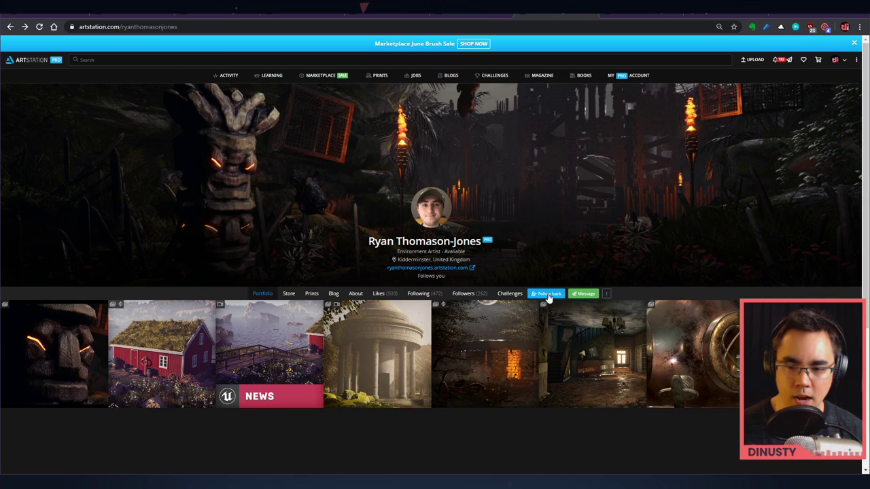
mouse_move(481, 348)
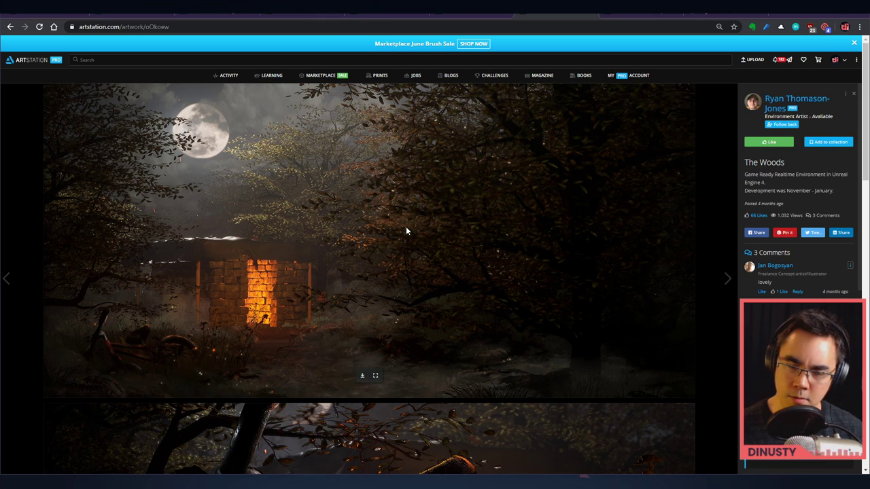
scroll("down", 3)
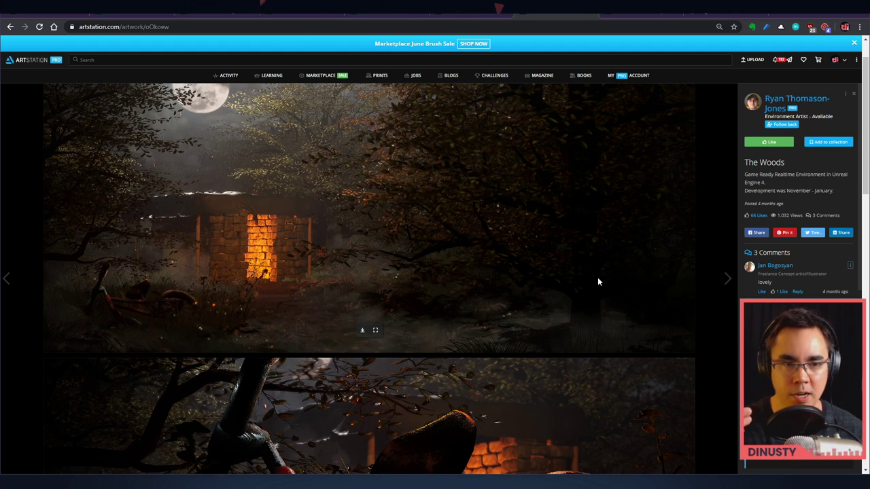
mouse_move(585, 242)
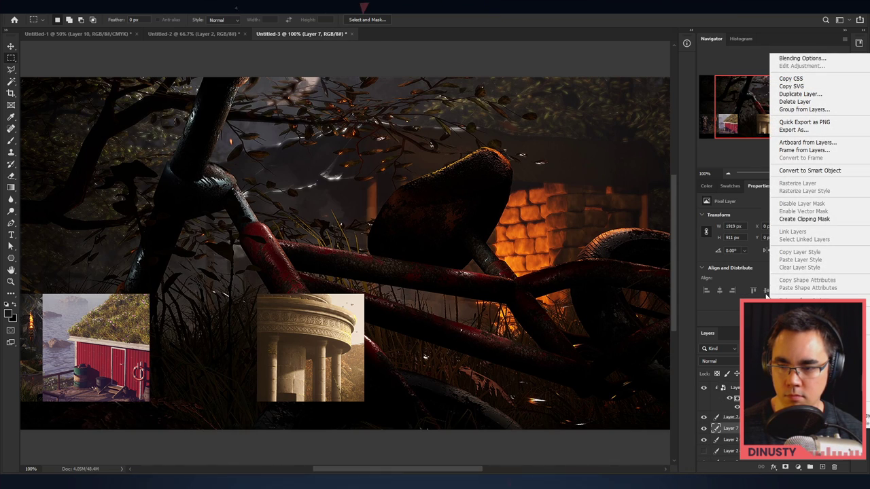
mouse_move(804, 219)
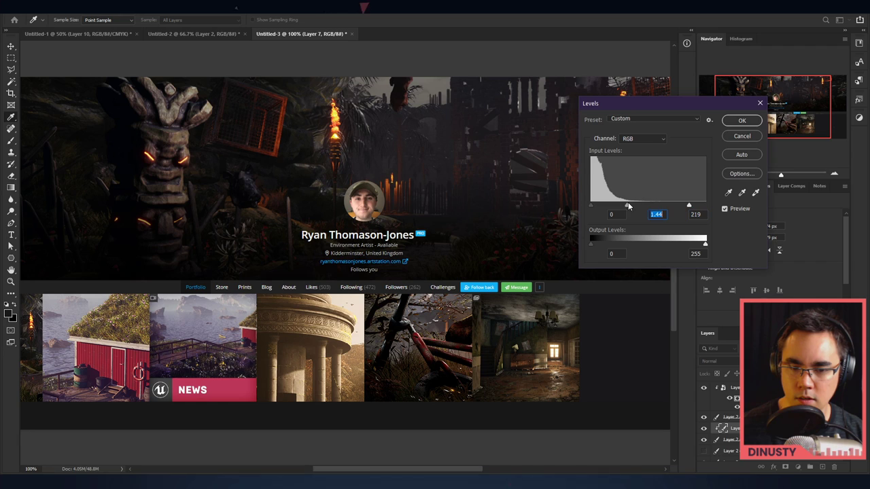
Lift the bicycle thumbnail's midtones to 1.44 with white point 219 via Levels.
left_click_drag(688, 204, 649, 204)
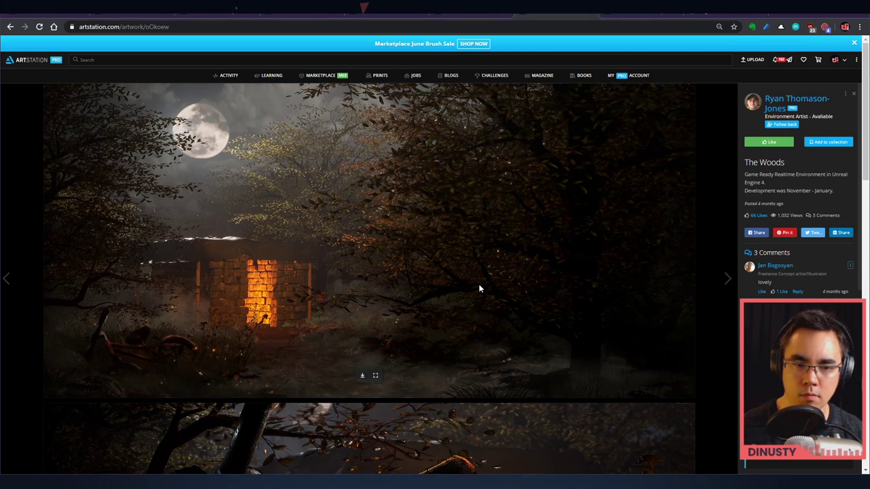
Copy the moonlit cabin render image from The Woods page.
right_click(480, 288)
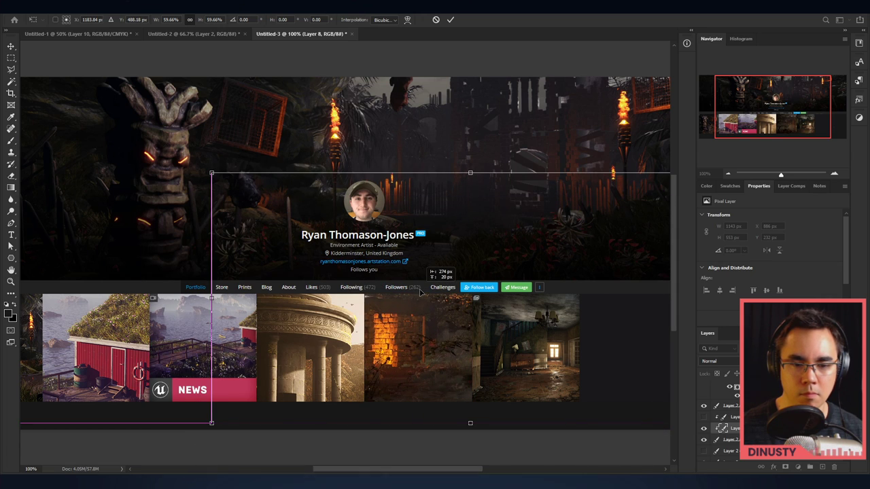
Shrink the pasted cabin render into the thumbnail slot after the temple.
left_click_drag(212, 172, 139, 139)
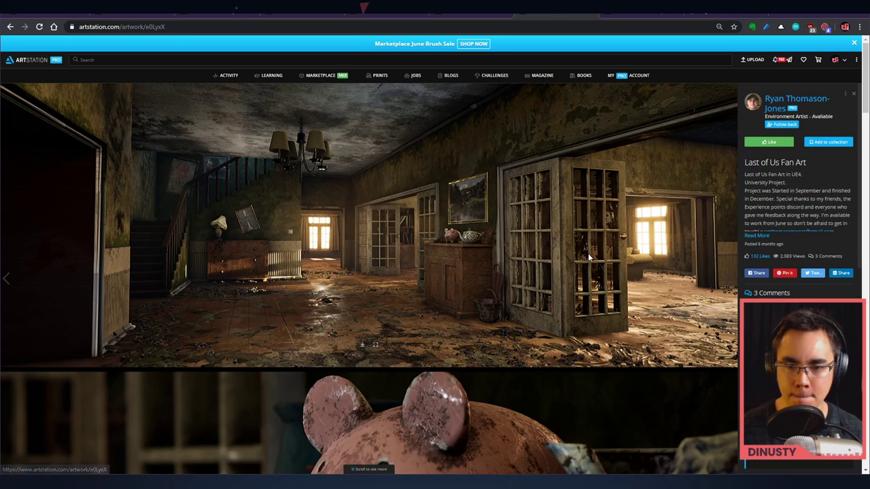
Copy the piggy bank close-up from the Last of Us Fan Art page.
scroll("down", 3)
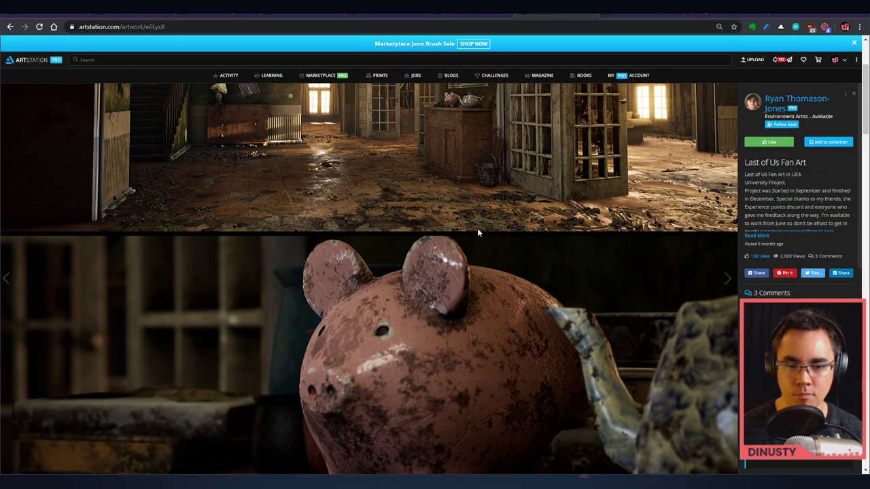
scroll("down", 3)
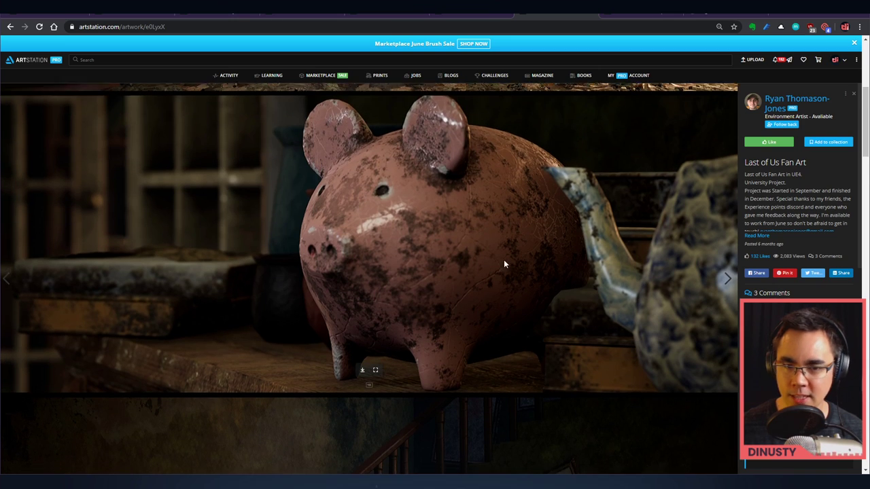
right_click(505, 264)
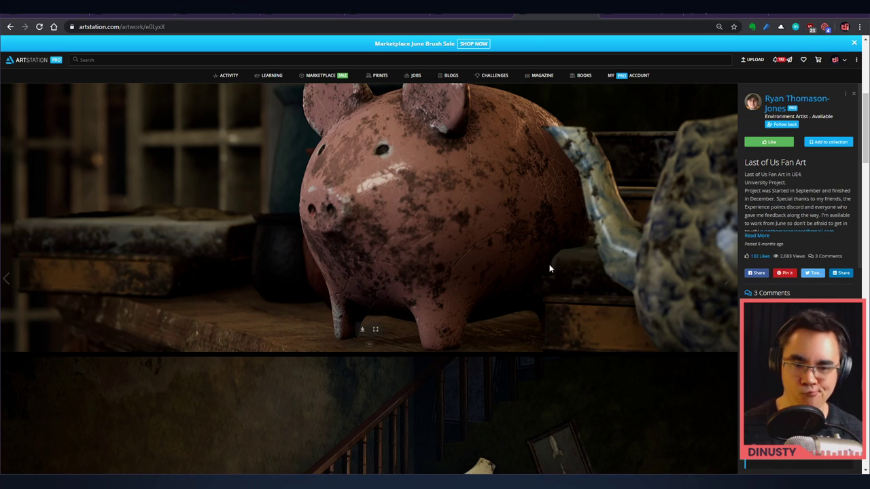
right_click(550, 269)
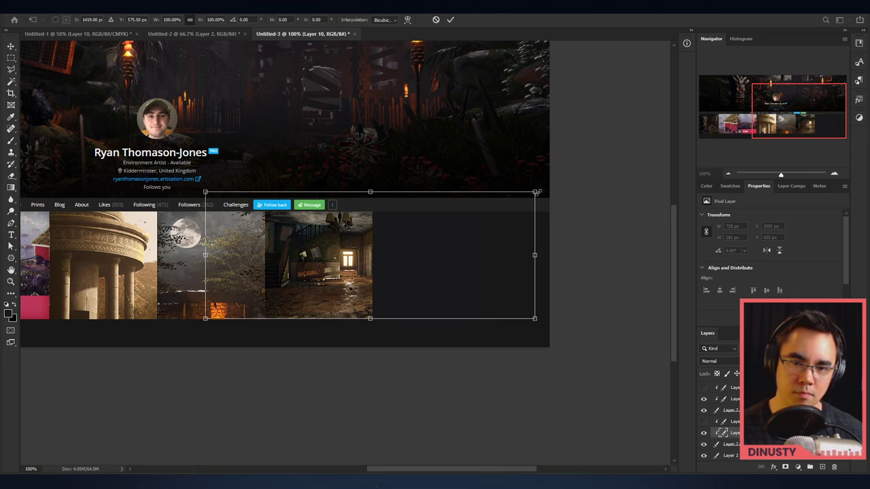
Fit the pasted Last of Us render into the mockup's thumbnail row with Free Transform.
left_click_drag(534, 193, 521, 199)
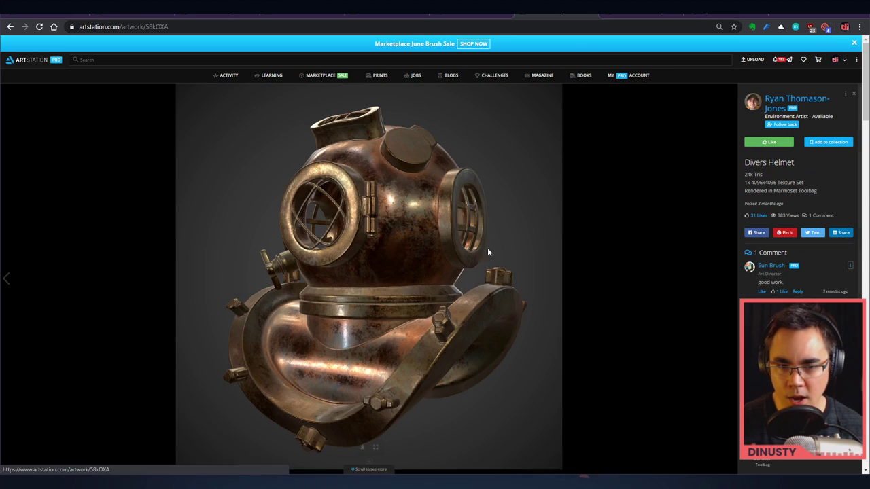
Open the Divers Helmet render's full image in its own browser tab.
right_click(489, 251)
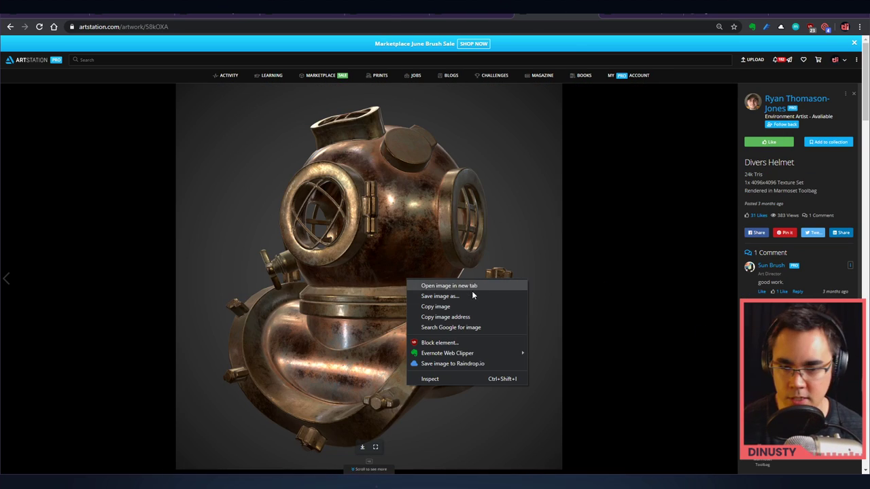
left_click(470, 304)
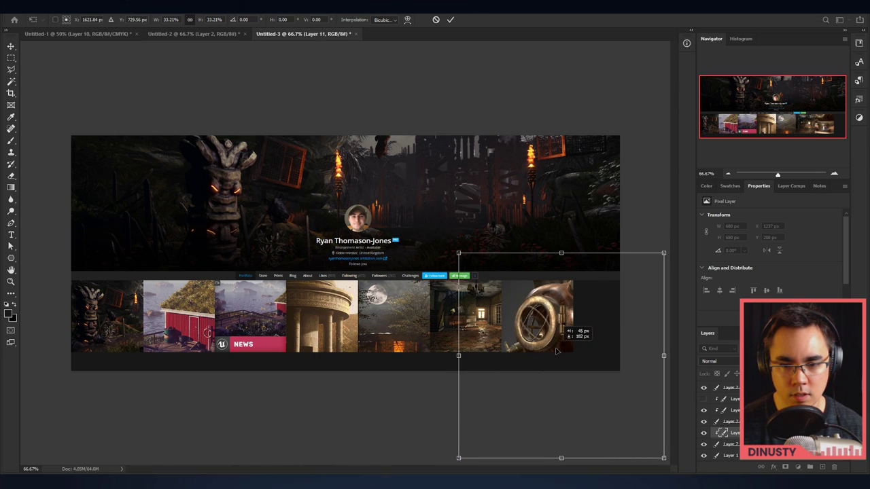
Resize the copper diving helmet render to fill the last thumbnail slot.
left_click_drag(557, 351, 559, 337)
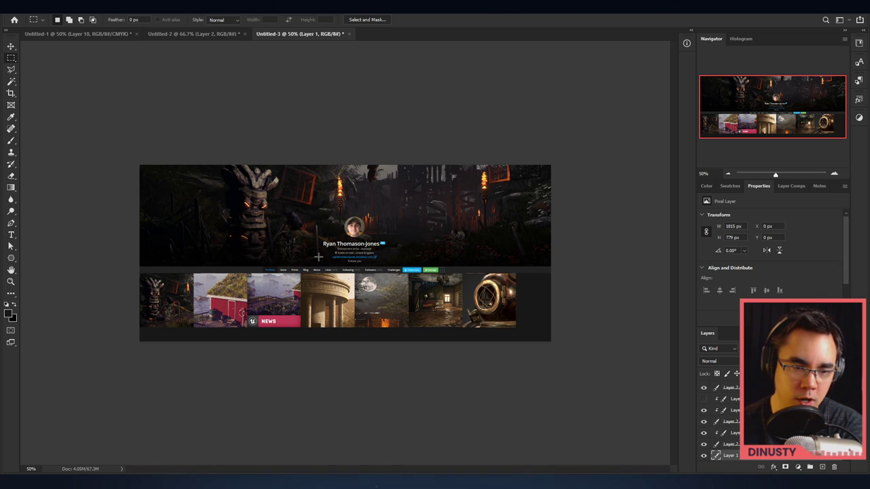
left_click_drag(302, 272, 356, 343)
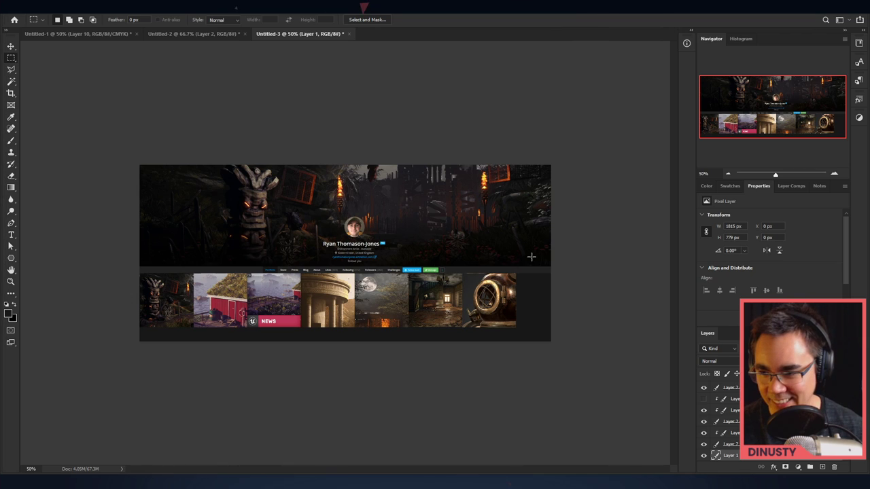
mouse_move(462, 255)
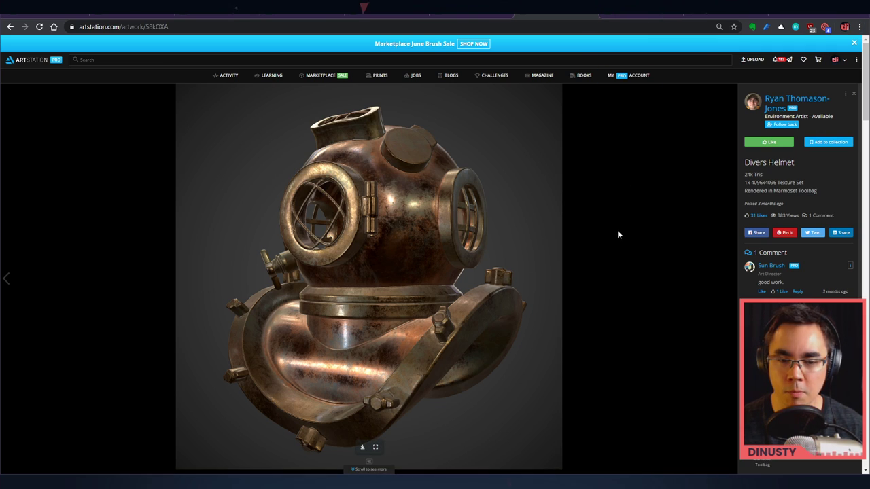
Return to the artist's profile and open The Temple artwork page.
left_click(782, 103)
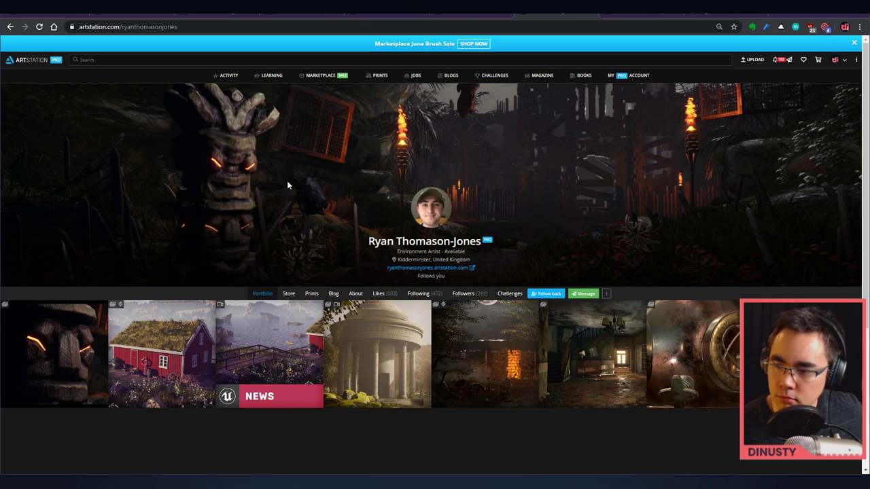
mouse_move(609, 239)
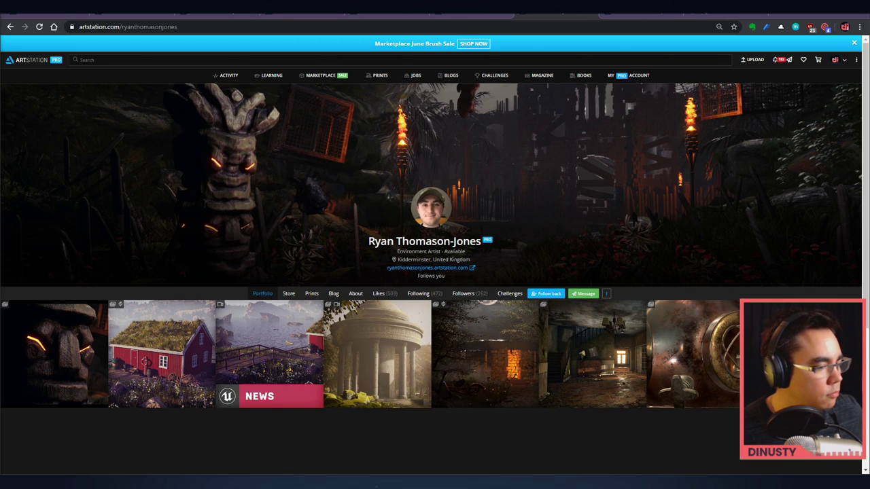
mouse_move(30, 410)
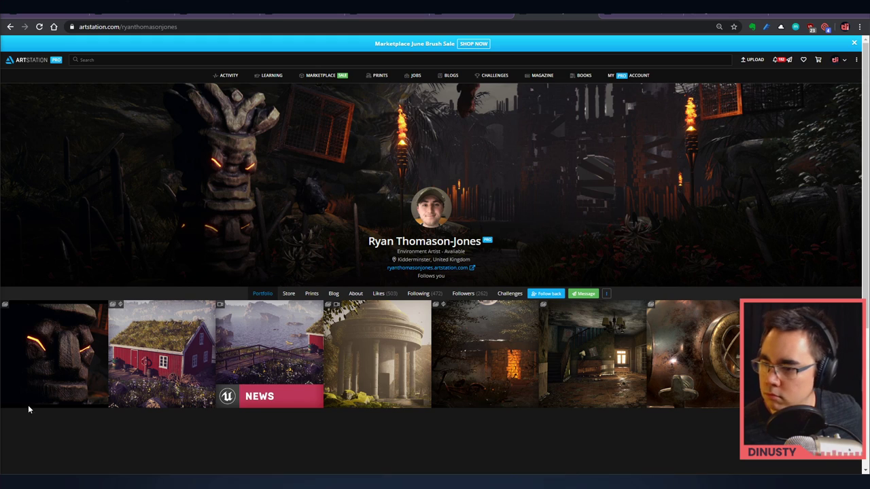
mouse_move(472, 413)
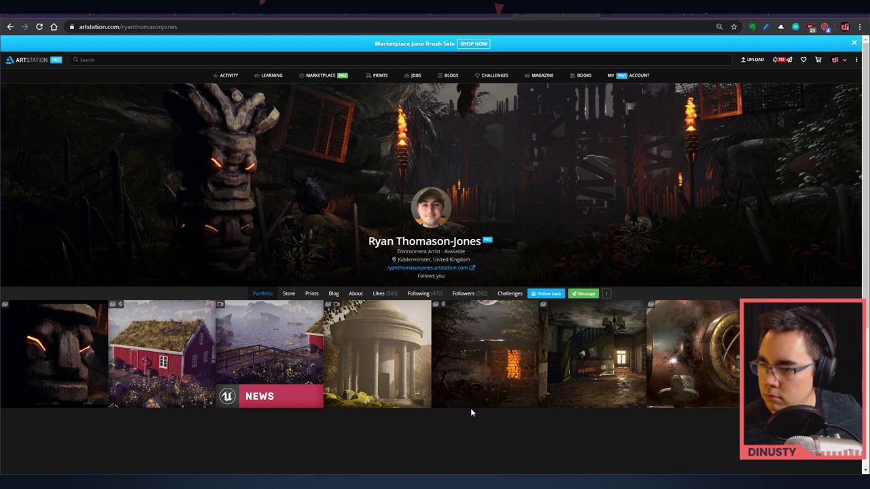
mouse_move(473, 400)
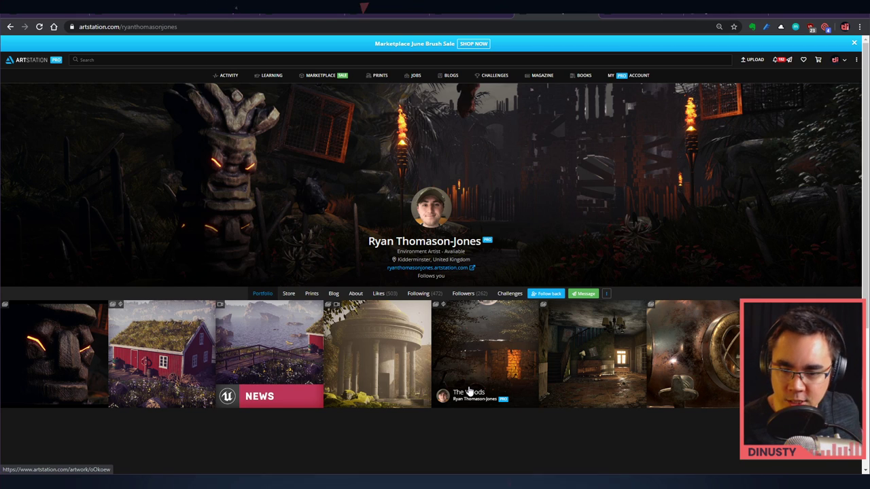
mouse_move(494, 368)
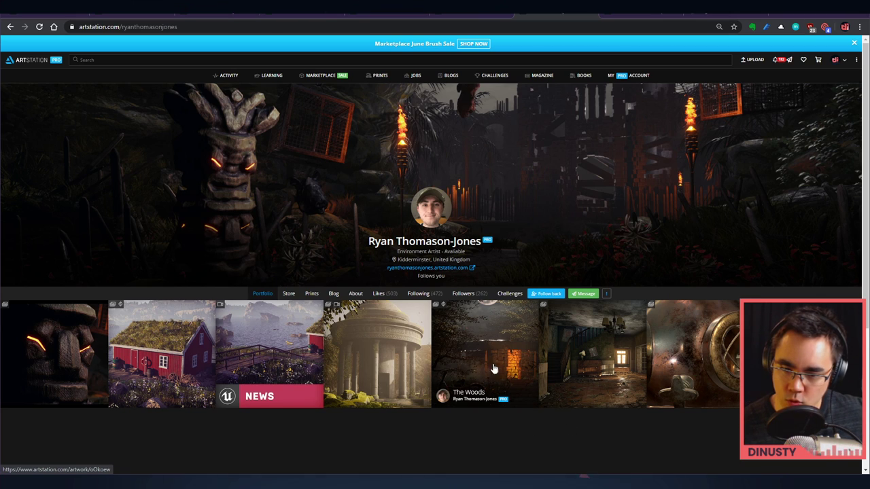
mouse_move(517, 321)
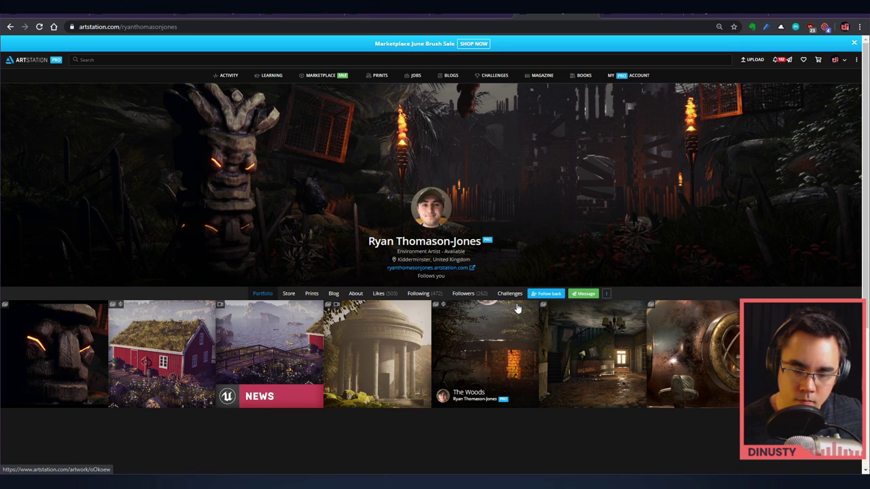
mouse_move(477, 345)
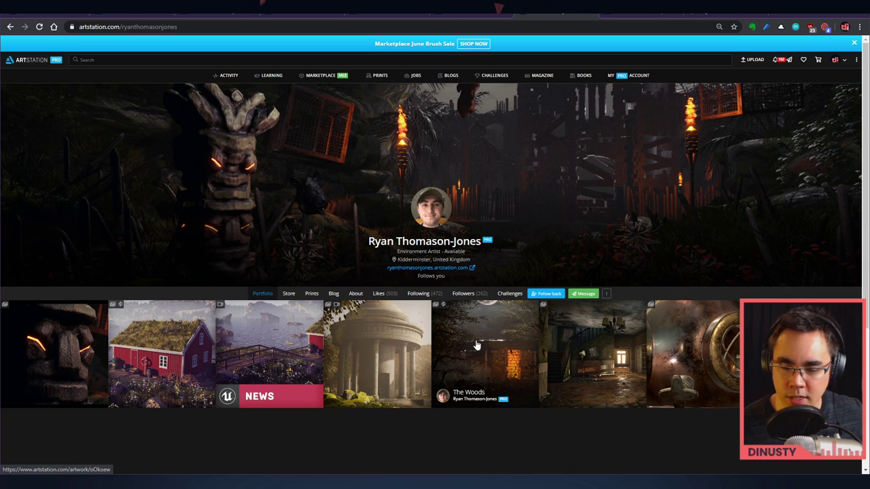
mouse_move(566, 361)
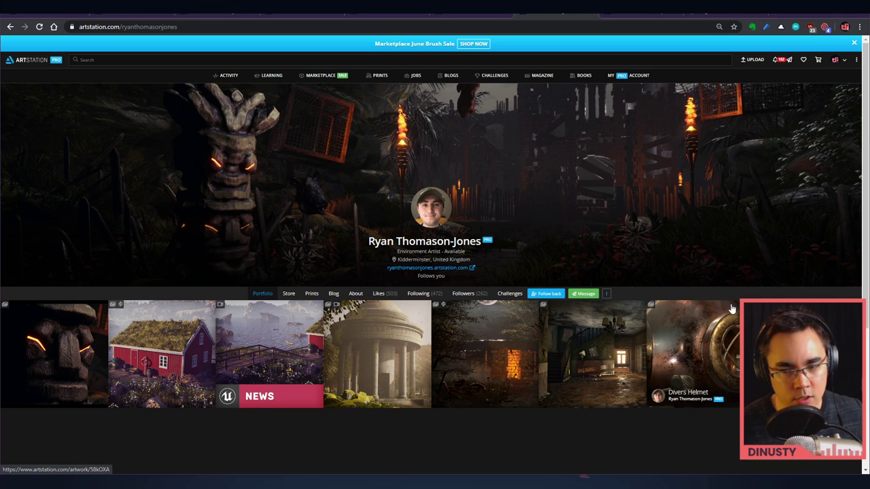
mouse_move(690, 335)
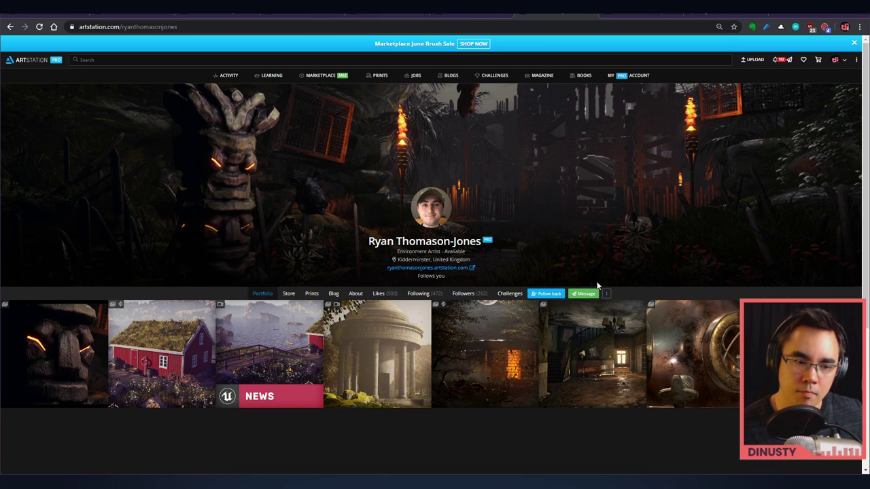
mouse_move(392, 382)
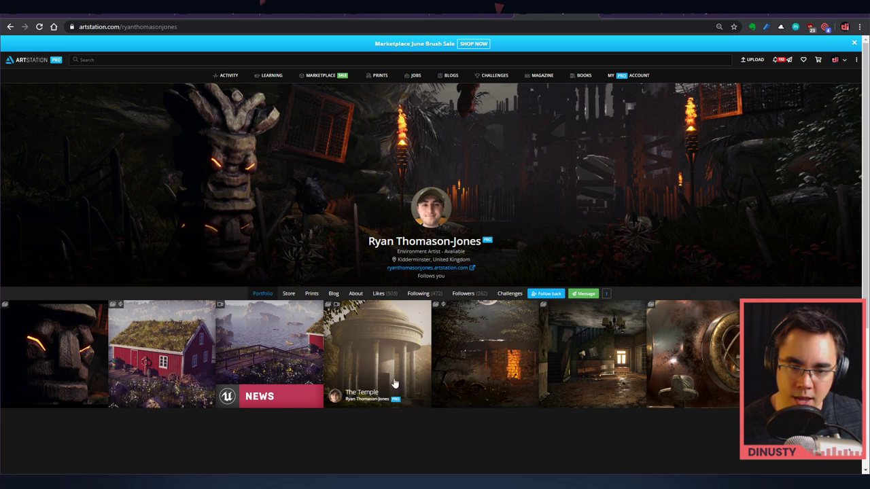
mouse_move(370, 347)
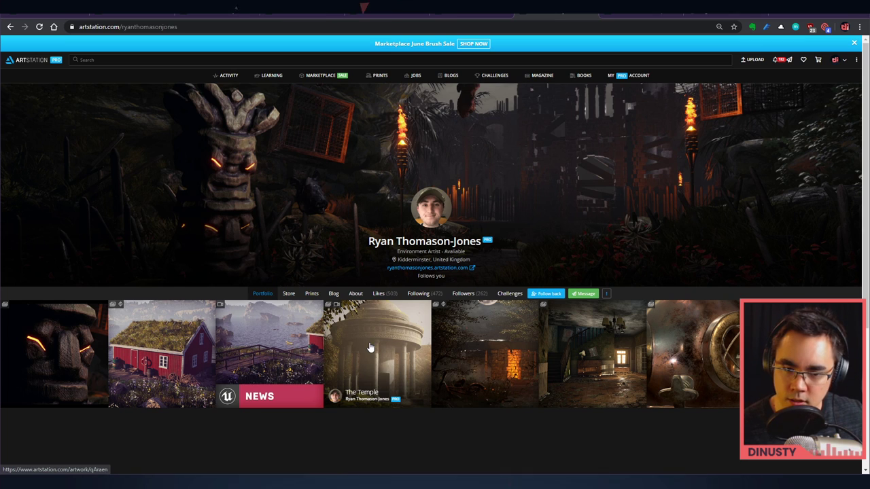
left_click(378, 353)
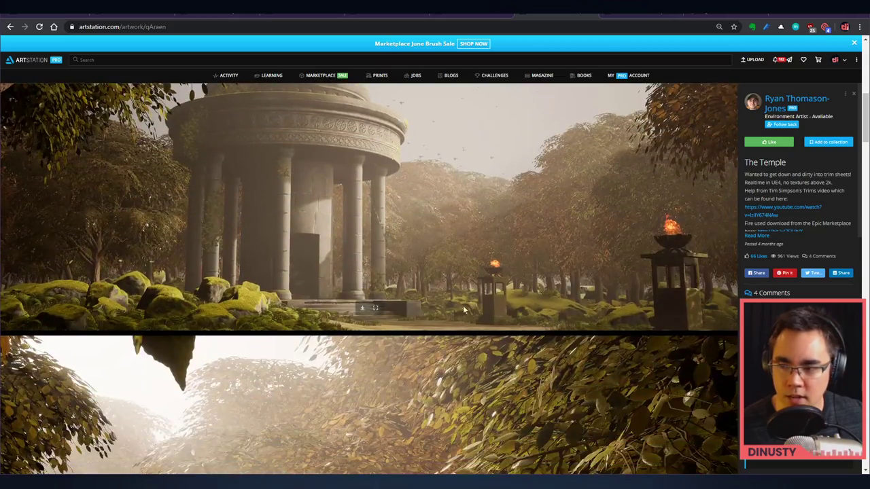
scroll("down", 3)
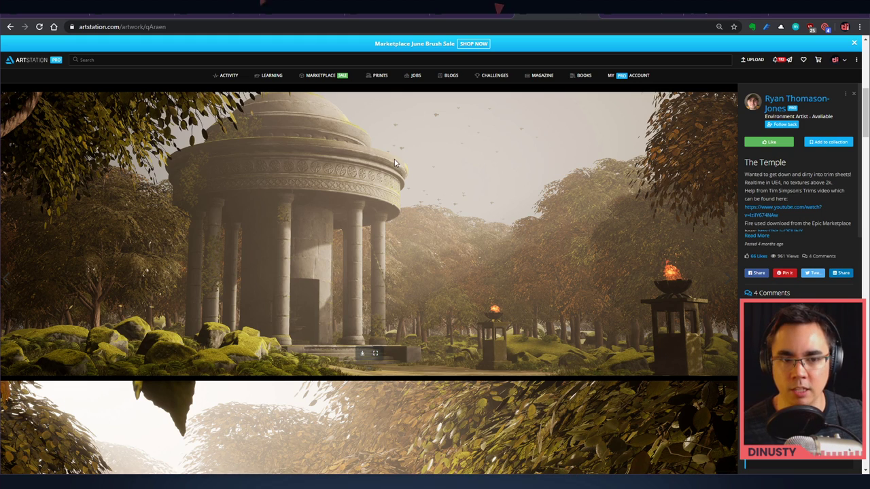
mouse_move(370, 255)
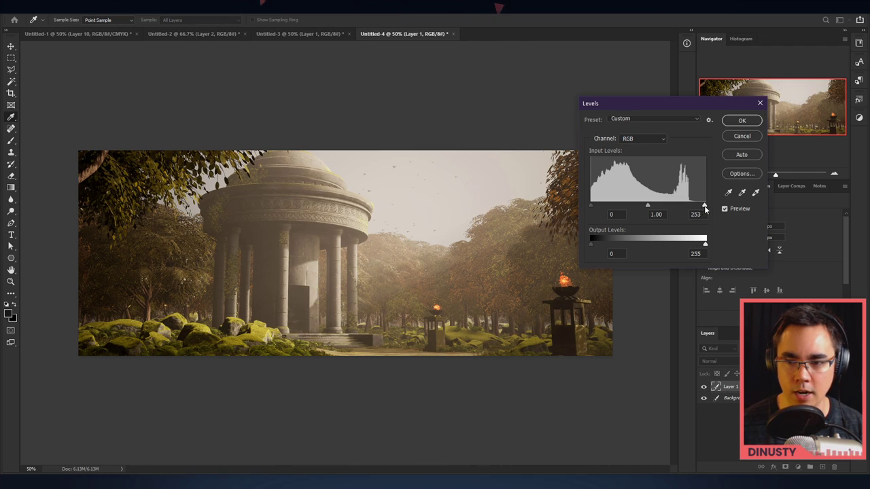
Brighten the temple render's highlights by pulling the Levels white input slider left.
left_click_drag(704, 204, 688, 203)
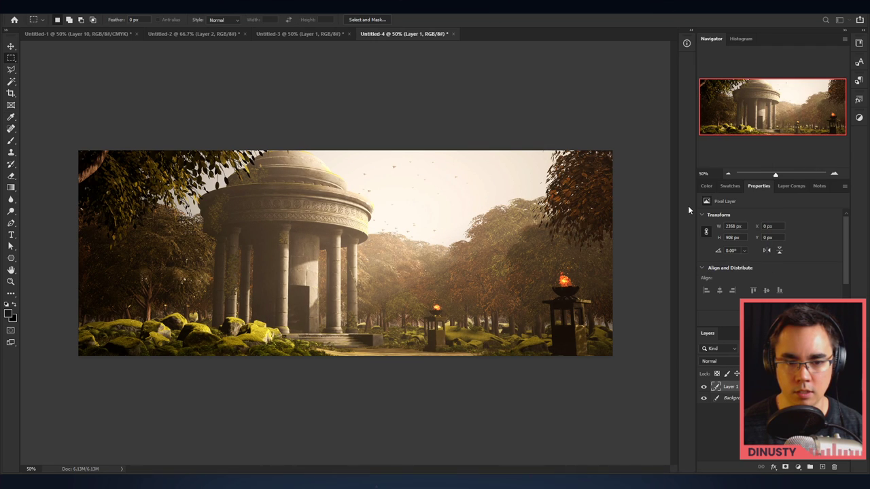
mouse_move(685, 201)
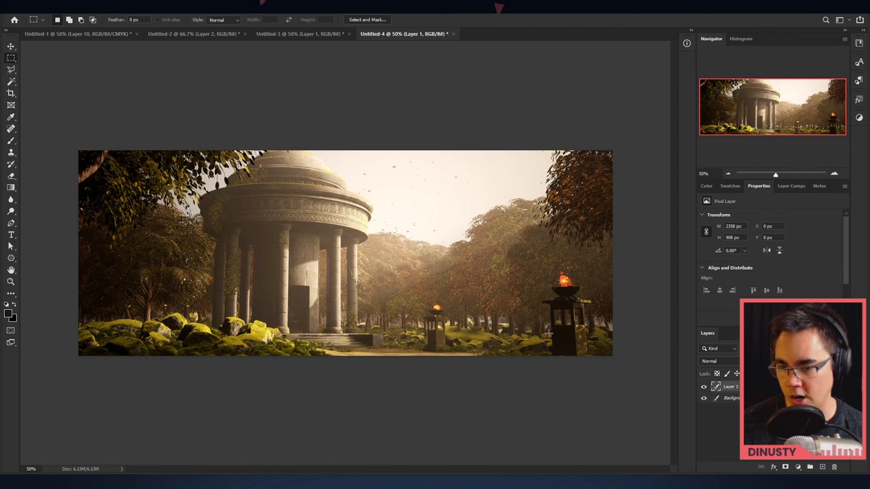
mouse_move(584, 361)
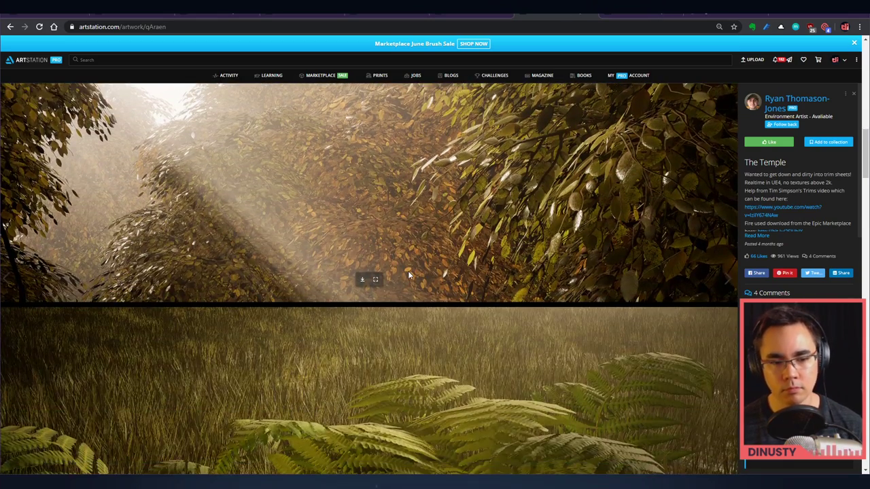
Return from The Temple project page to Ryan Thomason-Jones's ArtStation profile page.
left_click(792, 103)
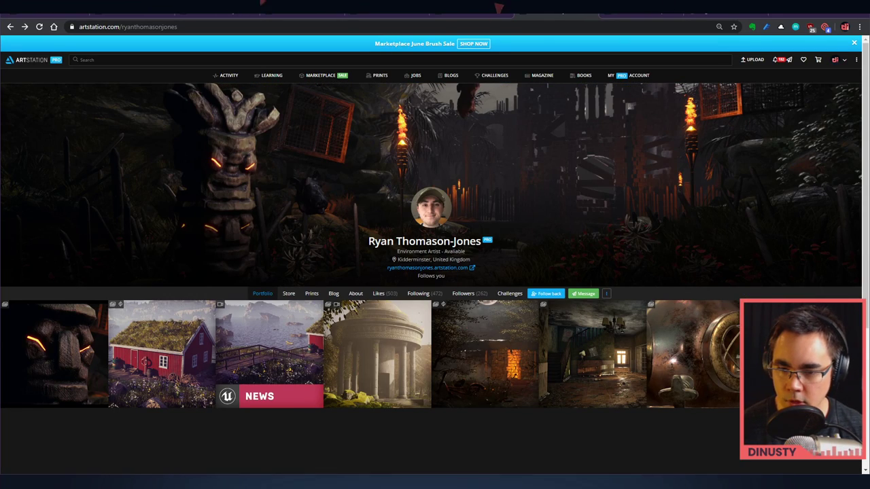
mouse_move(386, 223)
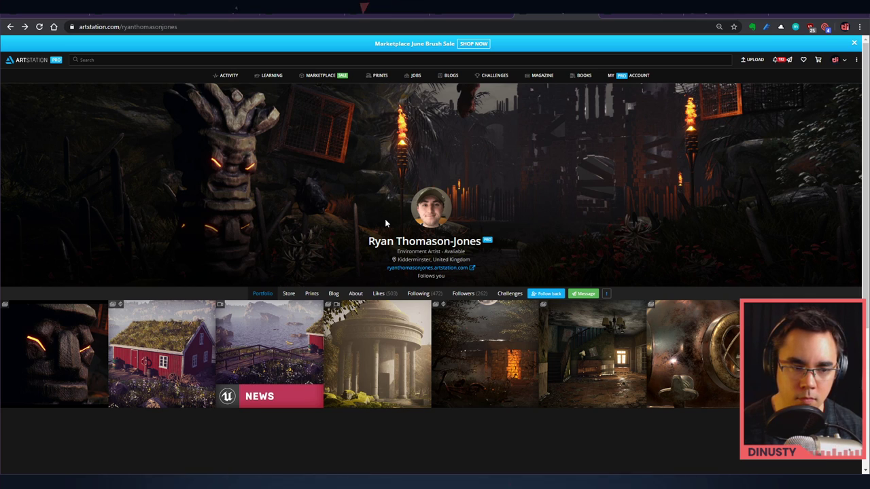
mouse_move(106, 328)
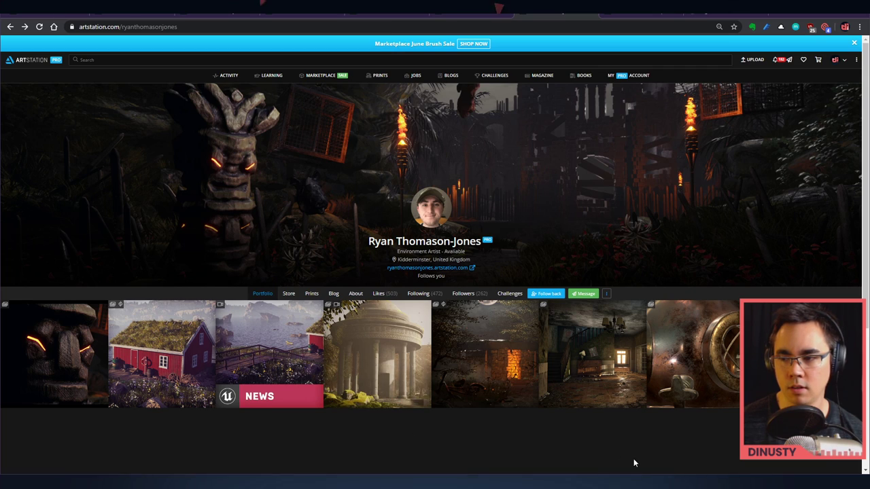
mouse_move(634, 462)
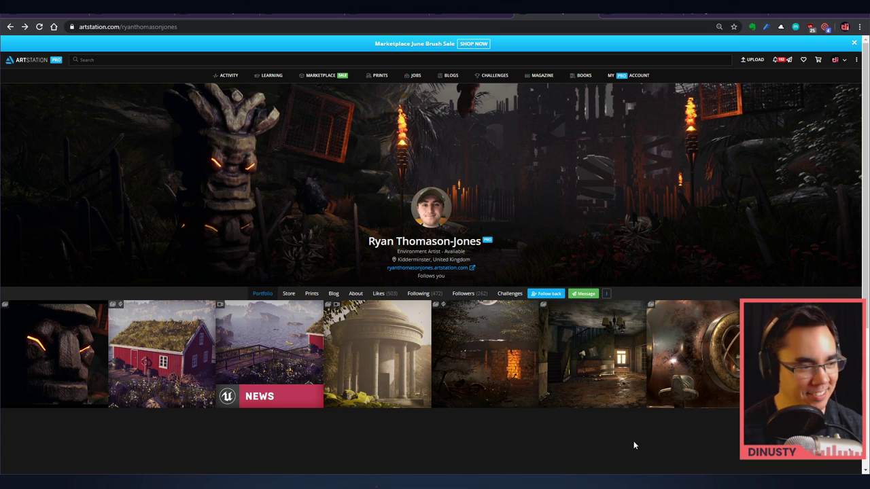
mouse_move(468, 220)
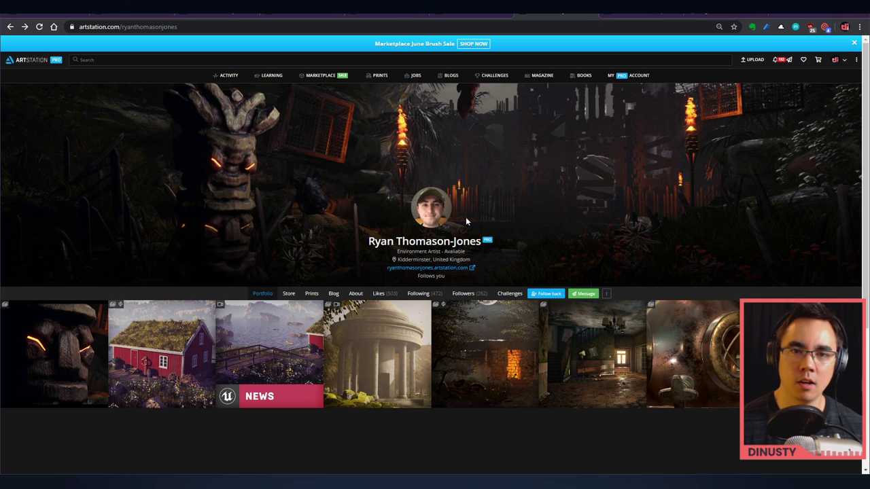